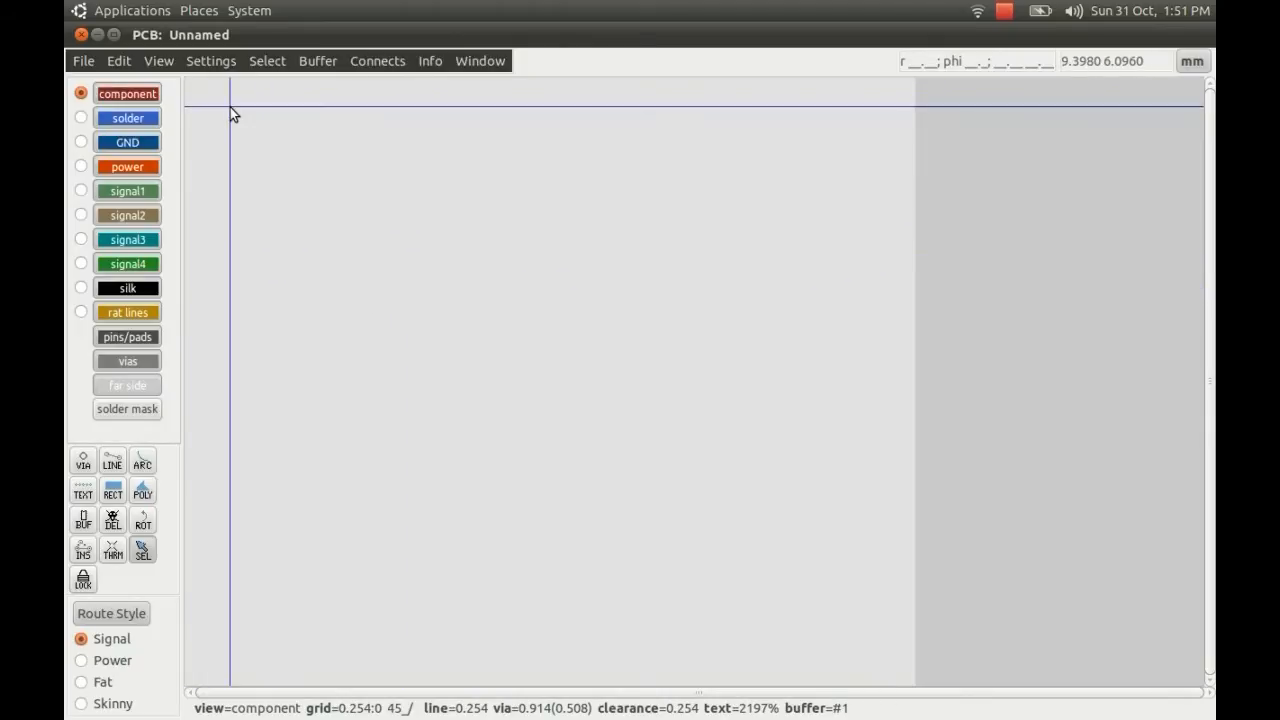
- Enable the visible grid from the View menu and select the via tool
{"action": "left_click", "coordinate": [158, 61]}
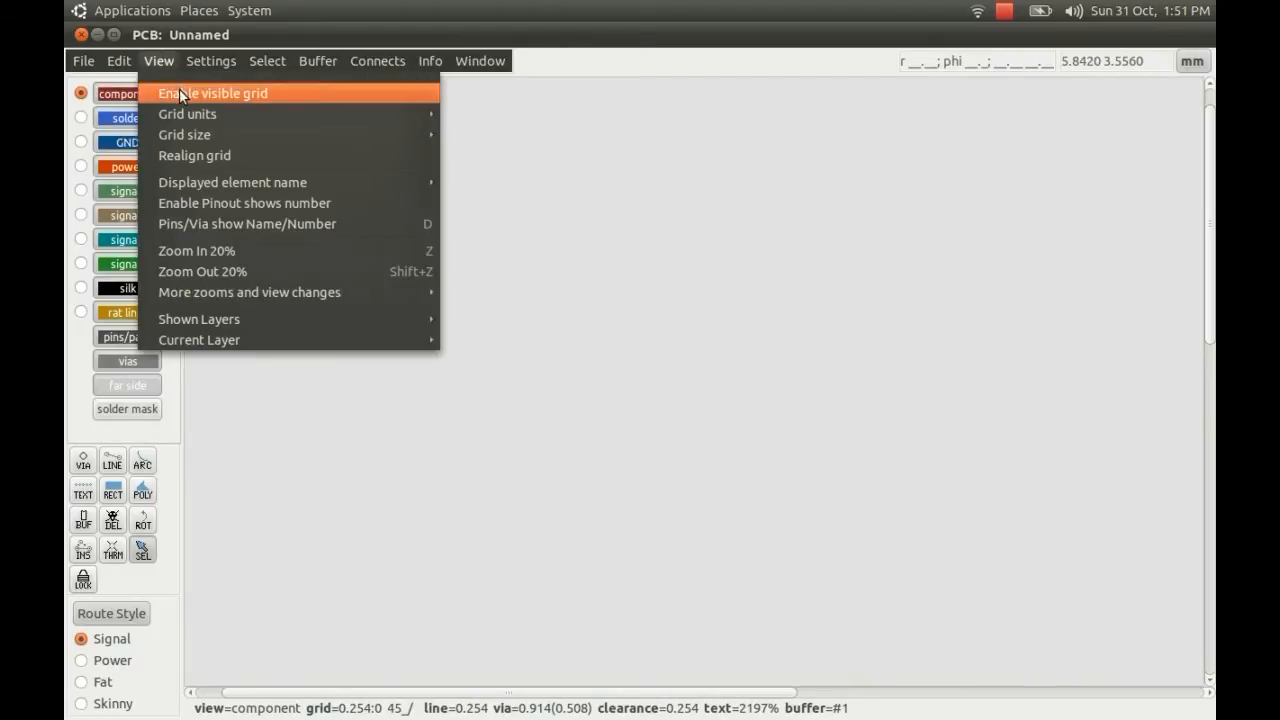
{"action": "left_click", "coordinate": [212, 93]}
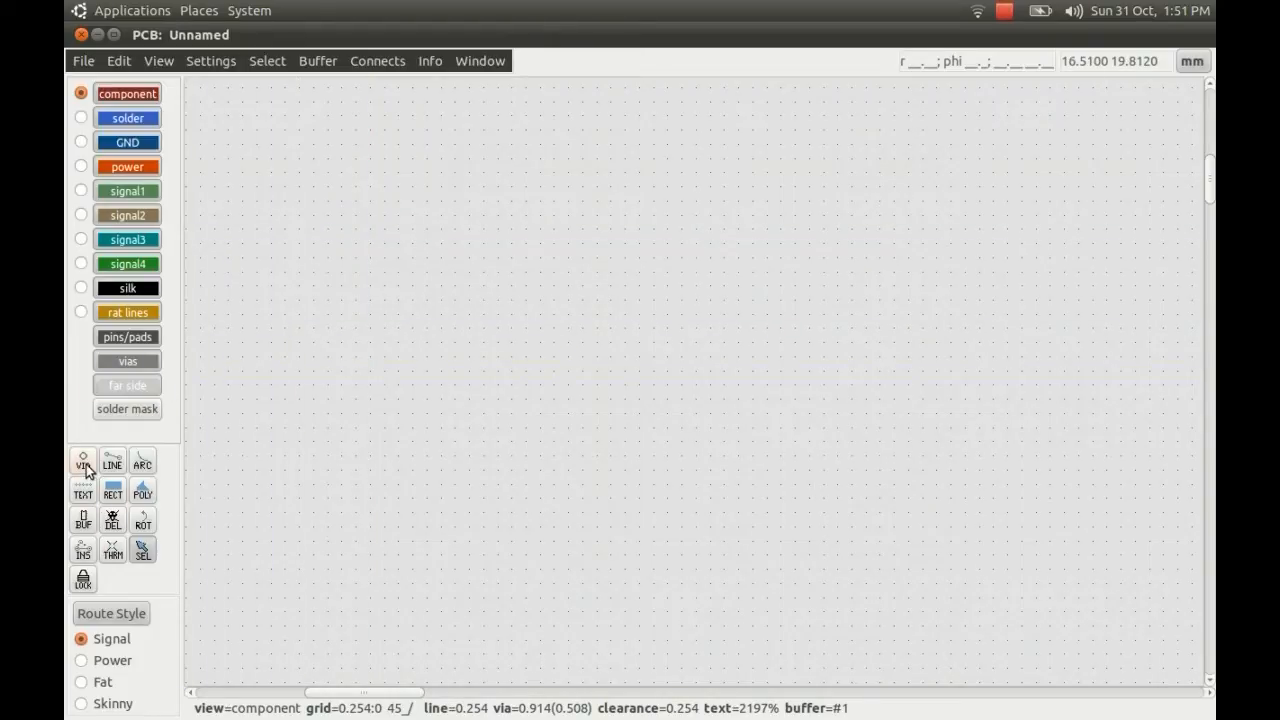
{"action": "left_click", "coordinate": [539, 229]}
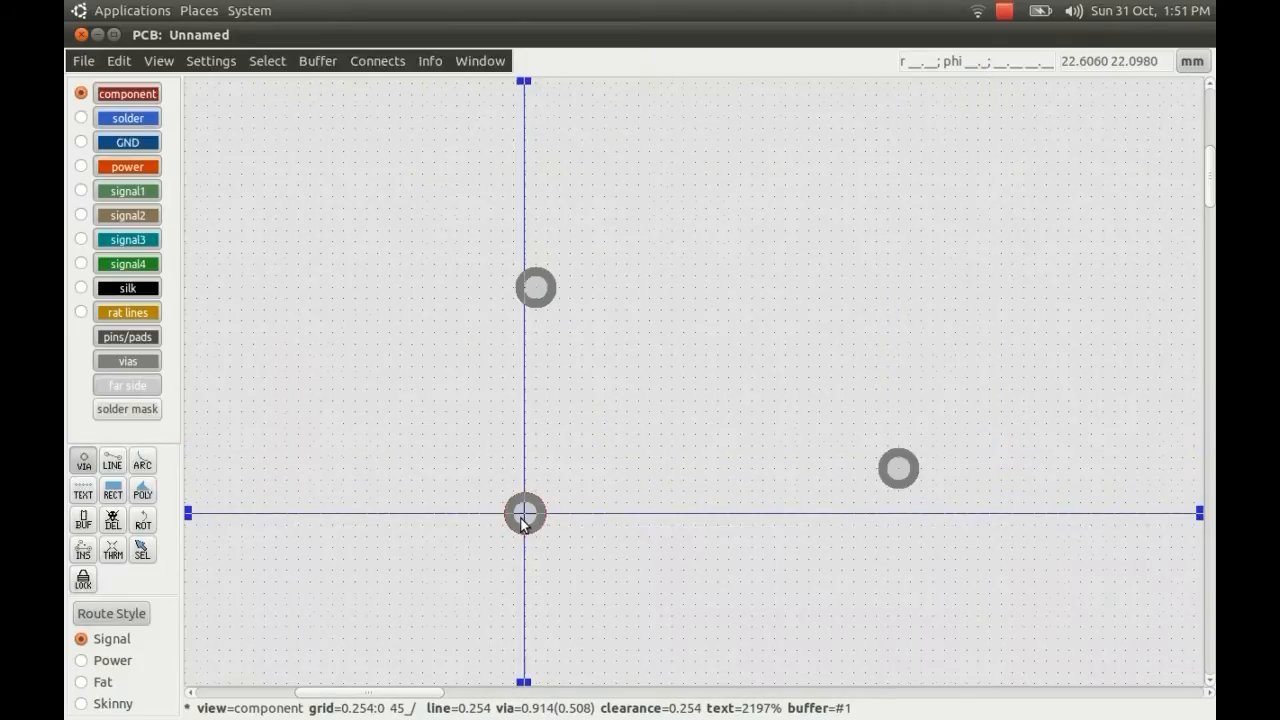
{"action": "mouse_move", "coordinate": [835, 253]}
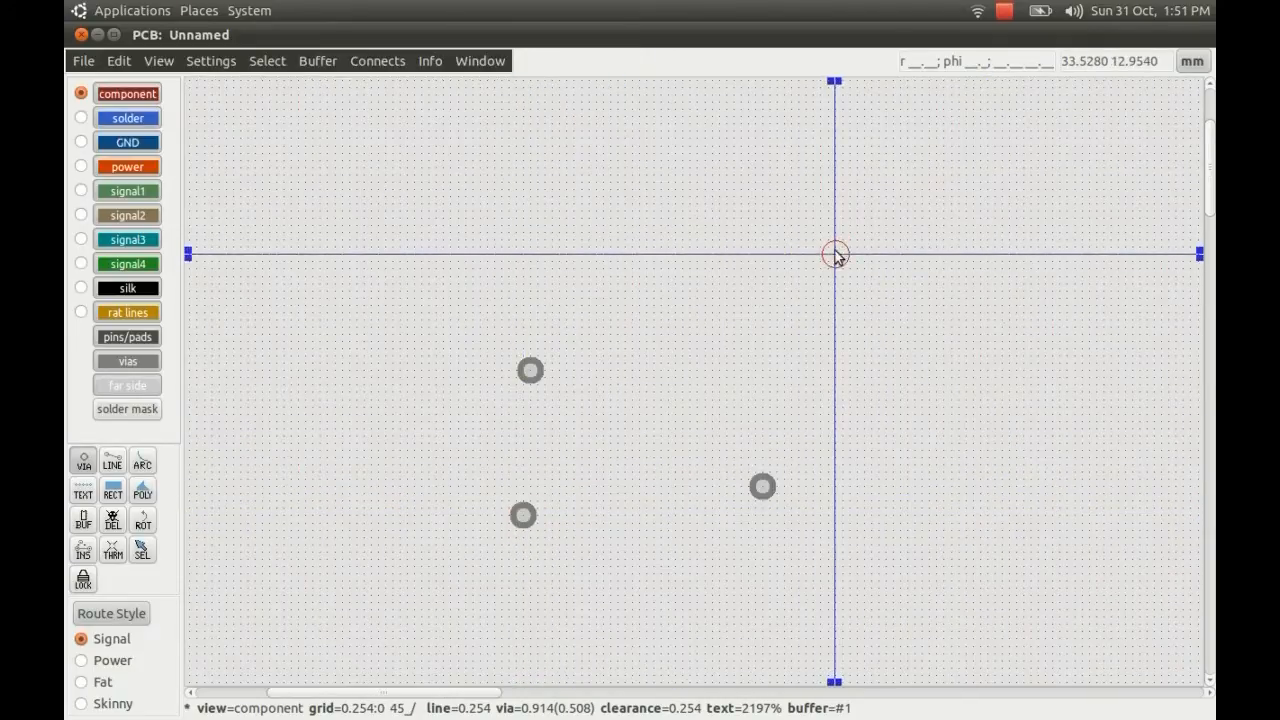
{"action": "mouse_move", "coordinate": [980, 552]}
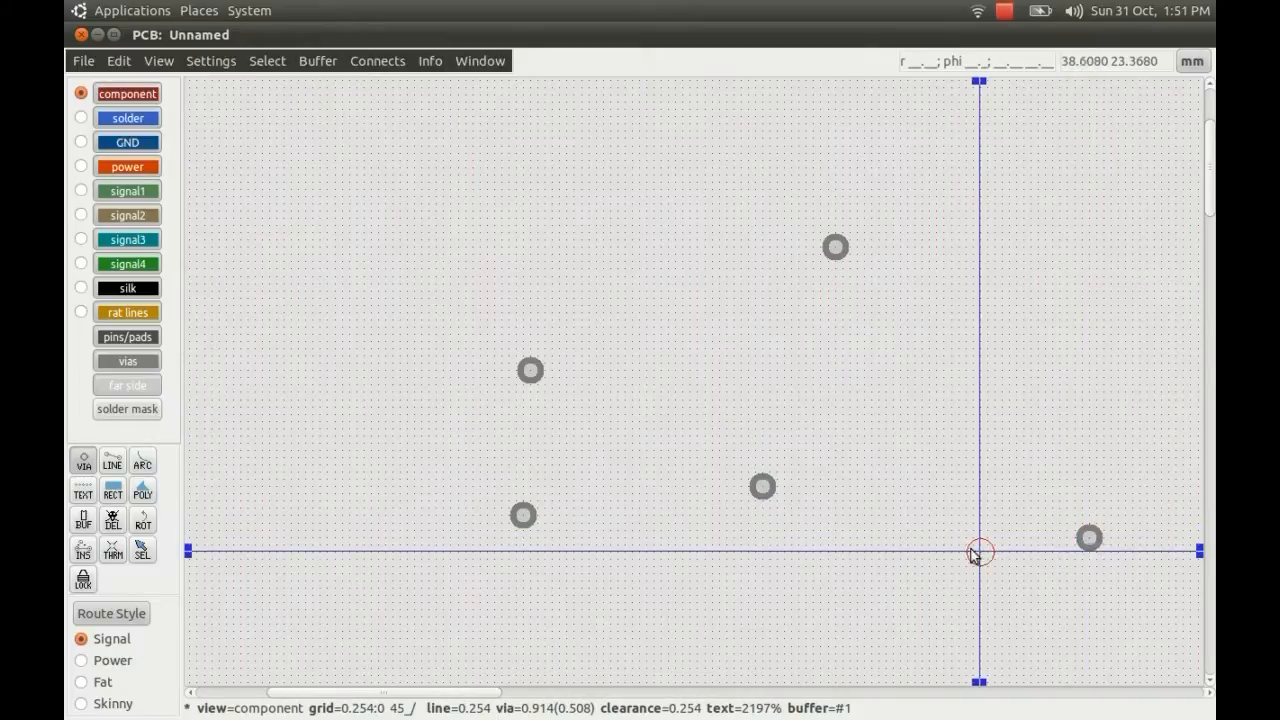
{"action": "mouse_move", "coordinate": [290, 388]}
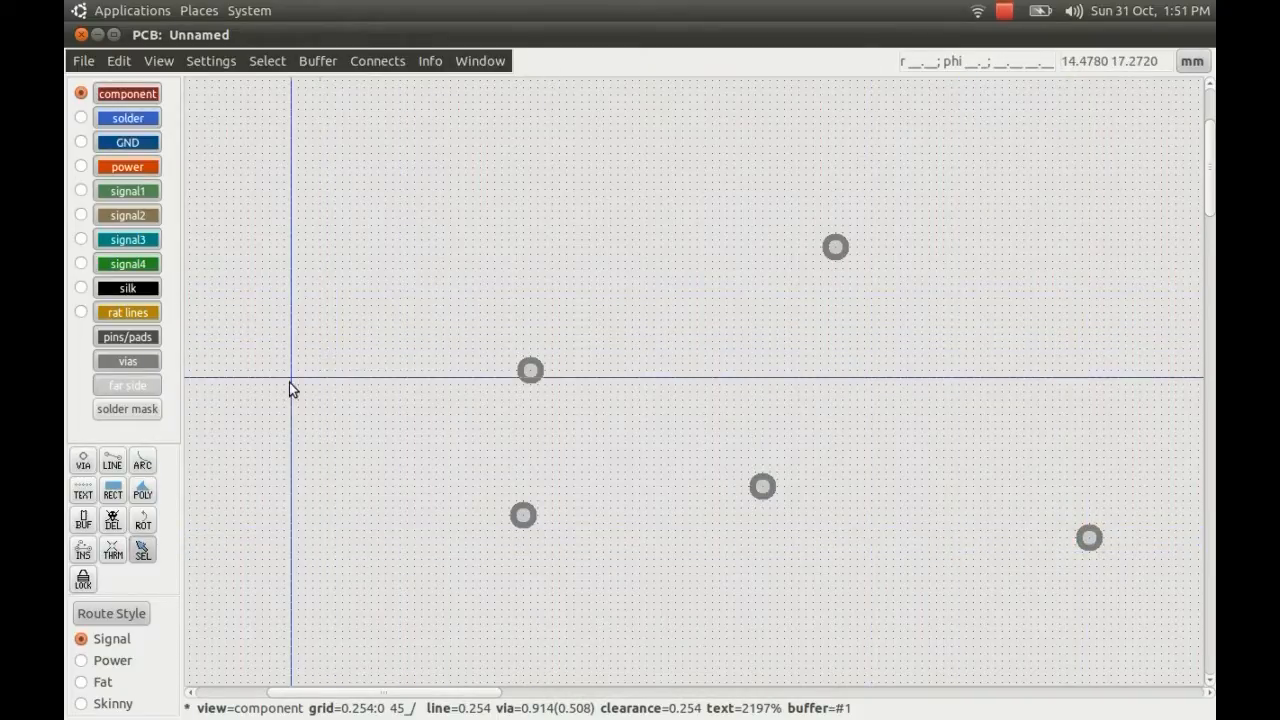
{"action": "mouse_move", "coordinate": [232, 195]}
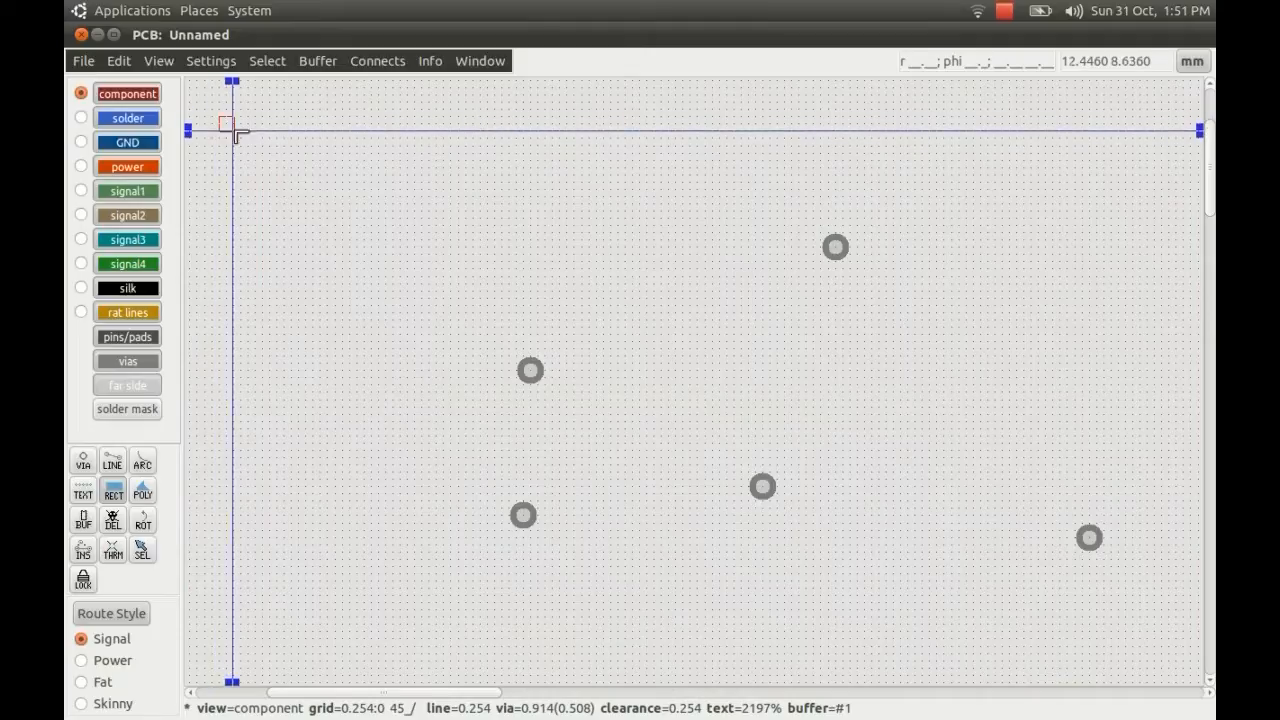
- Drag a rectangle across the whole board to create the copper plane
{"action": "left_click_drag", "start_coordinate": [235, 135], "coordinate": [1160, 650]}
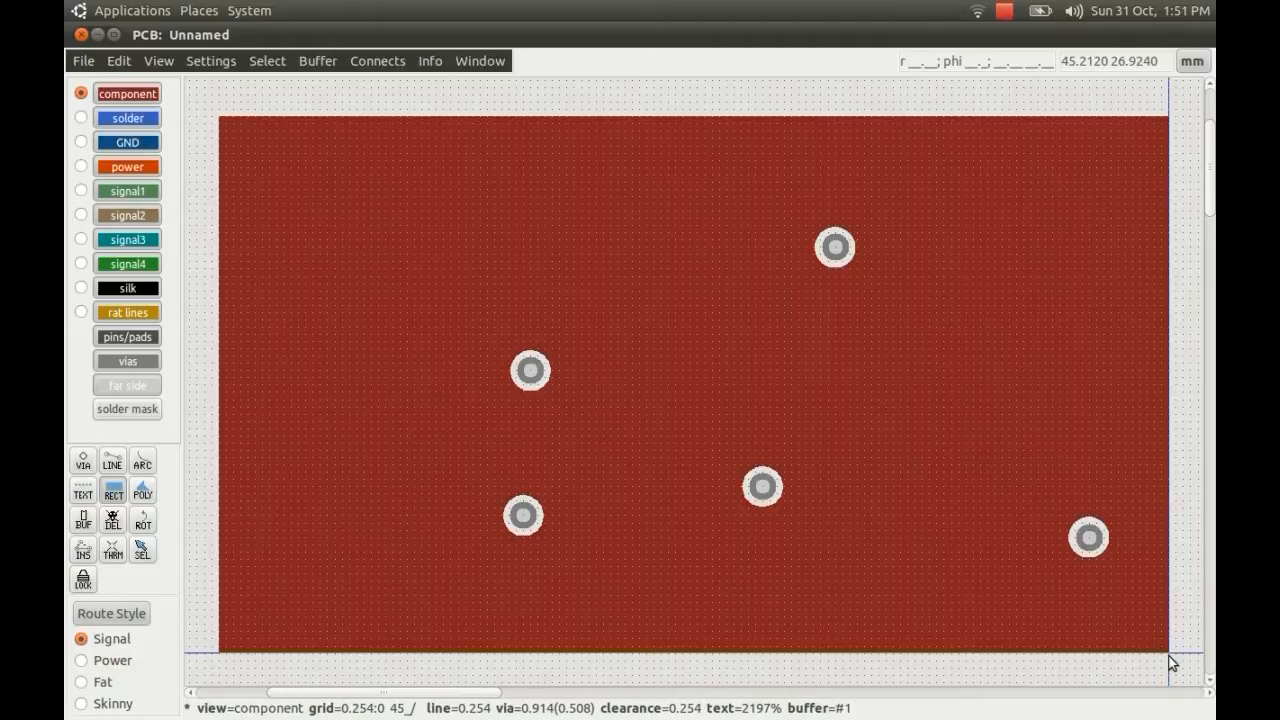
{"action": "mouse_move", "coordinate": [958, 491]}
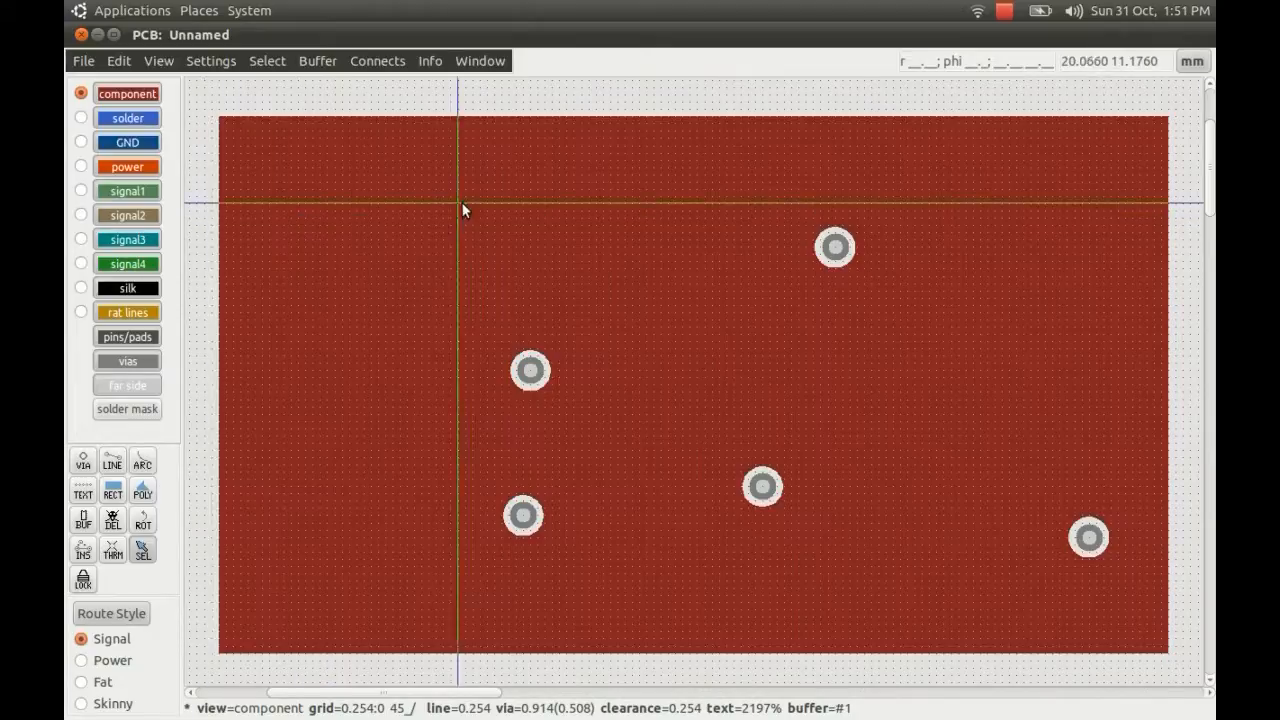
{"action": "mouse_move", "coordinate": [703, 255]}
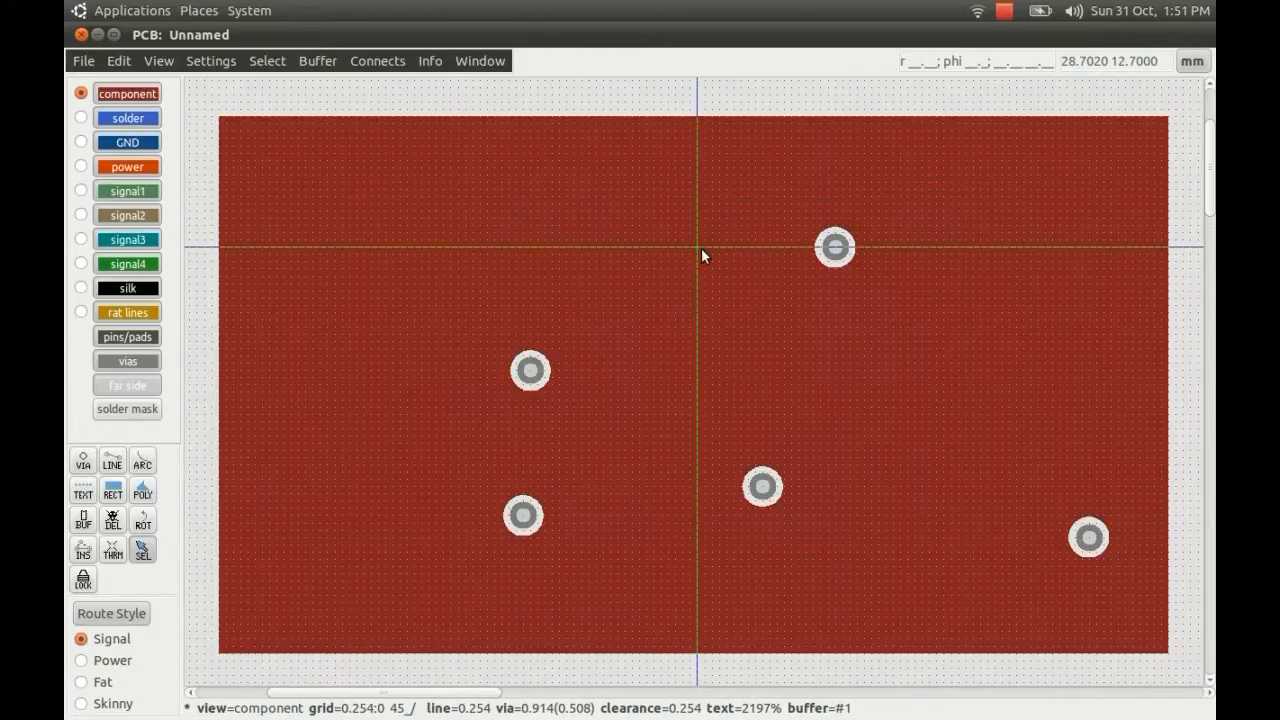
{"action": "mouse_move", "coordinate": [793, 313]}
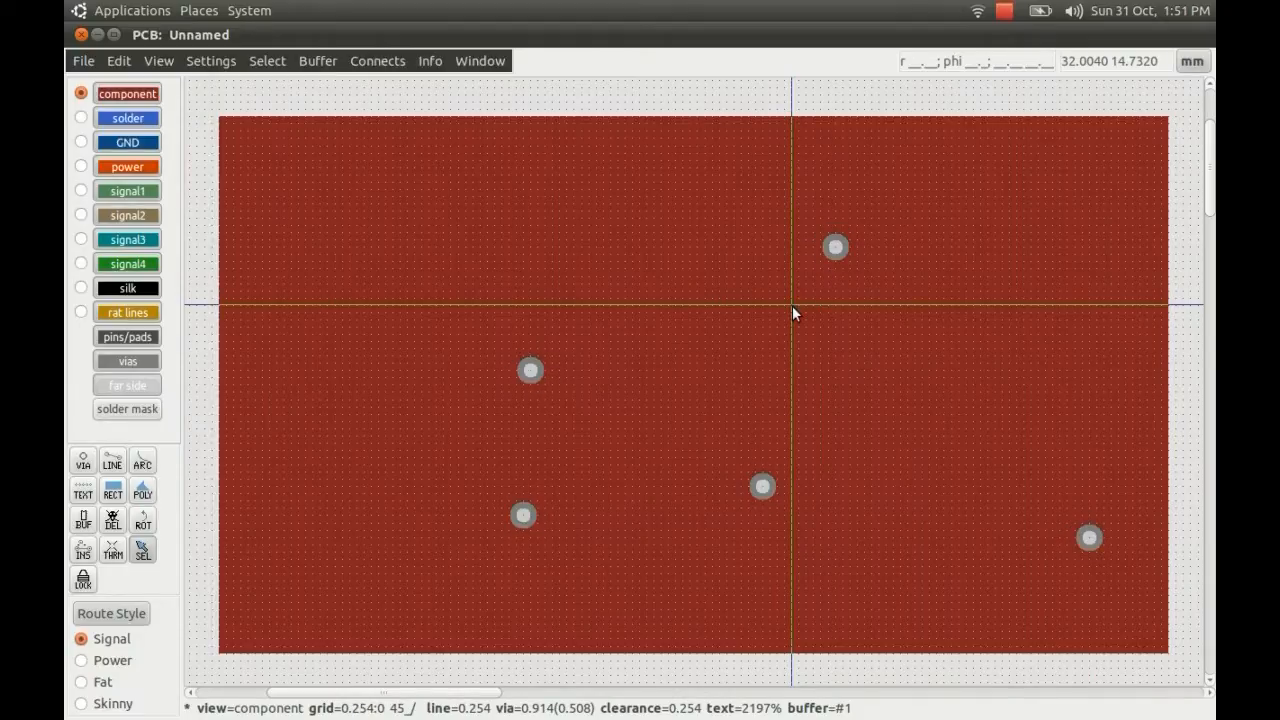
{"action": "mouse_move", "coordinate": [820, 290]}
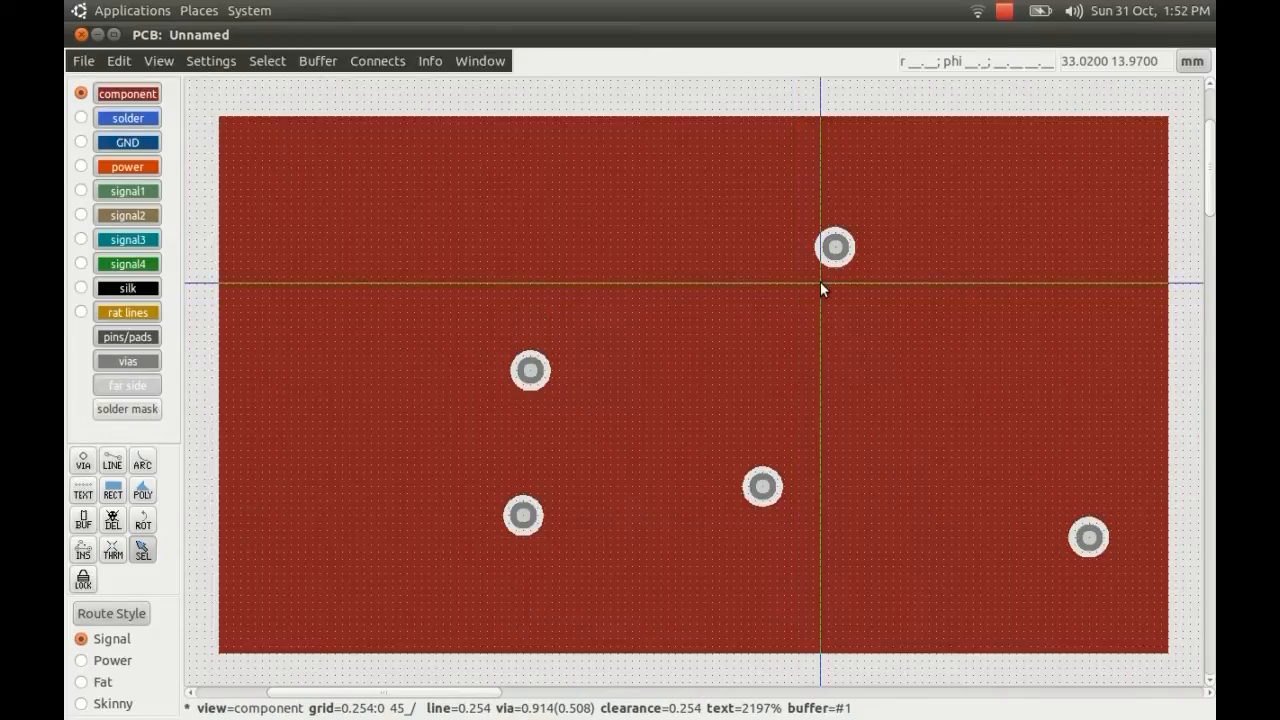
{"action": "mouse_move", "coordinate": [835, 247]}
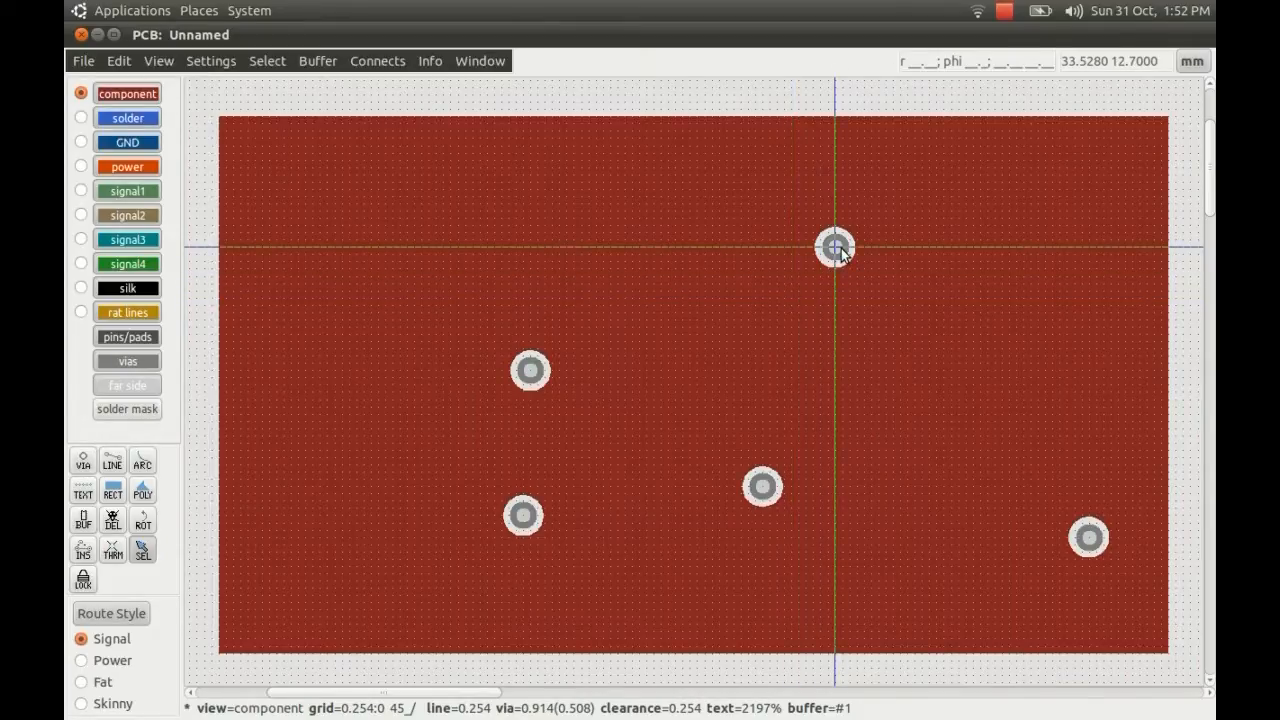
- Enlarge the upper via's ring and widen the lower centre via's drill hole
{"action": "left_click", "coordinate": [835, 247]}
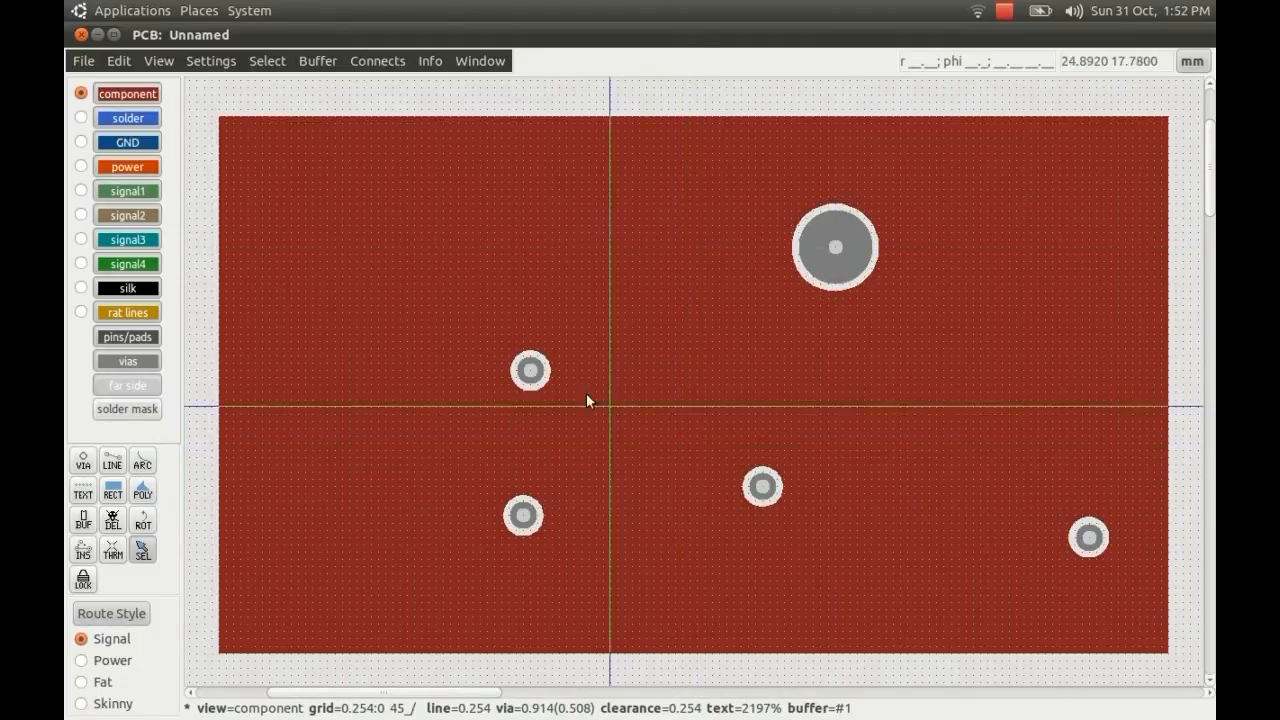
{"action": "mouse_move", "coordinate": [763, 488]}
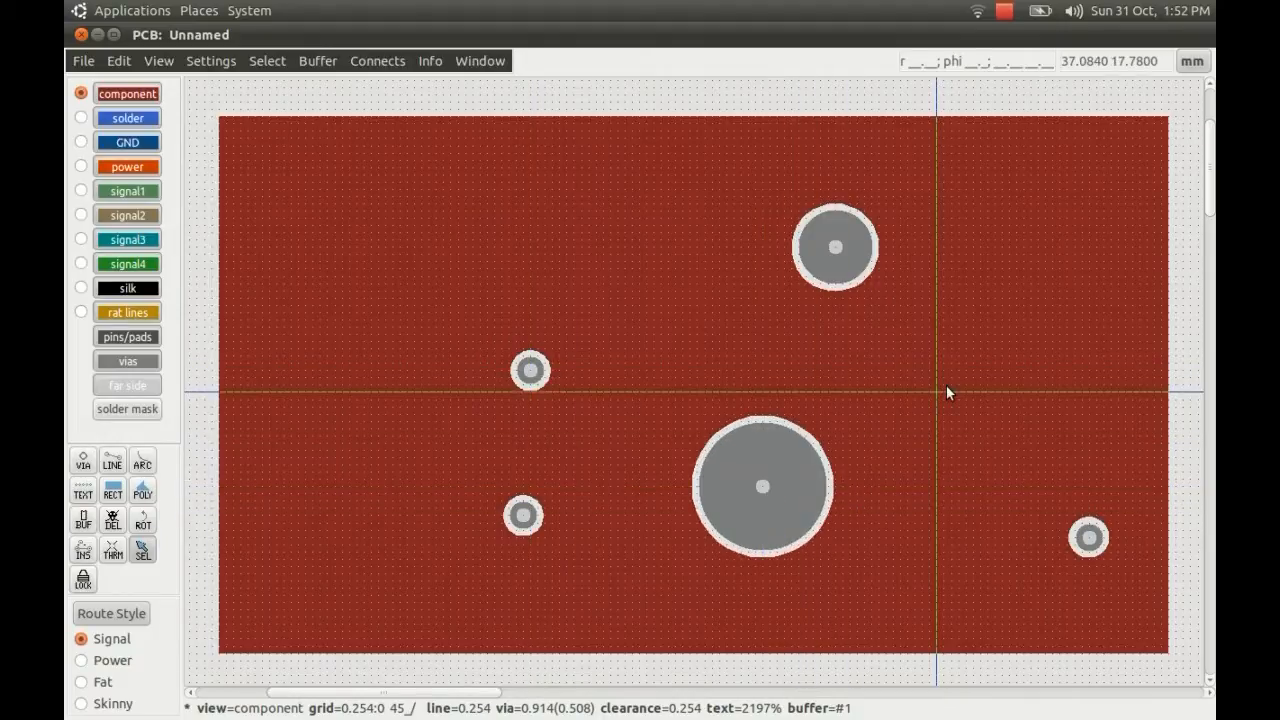
{"action": "mouse_move", "coordinate": [915, 365]}
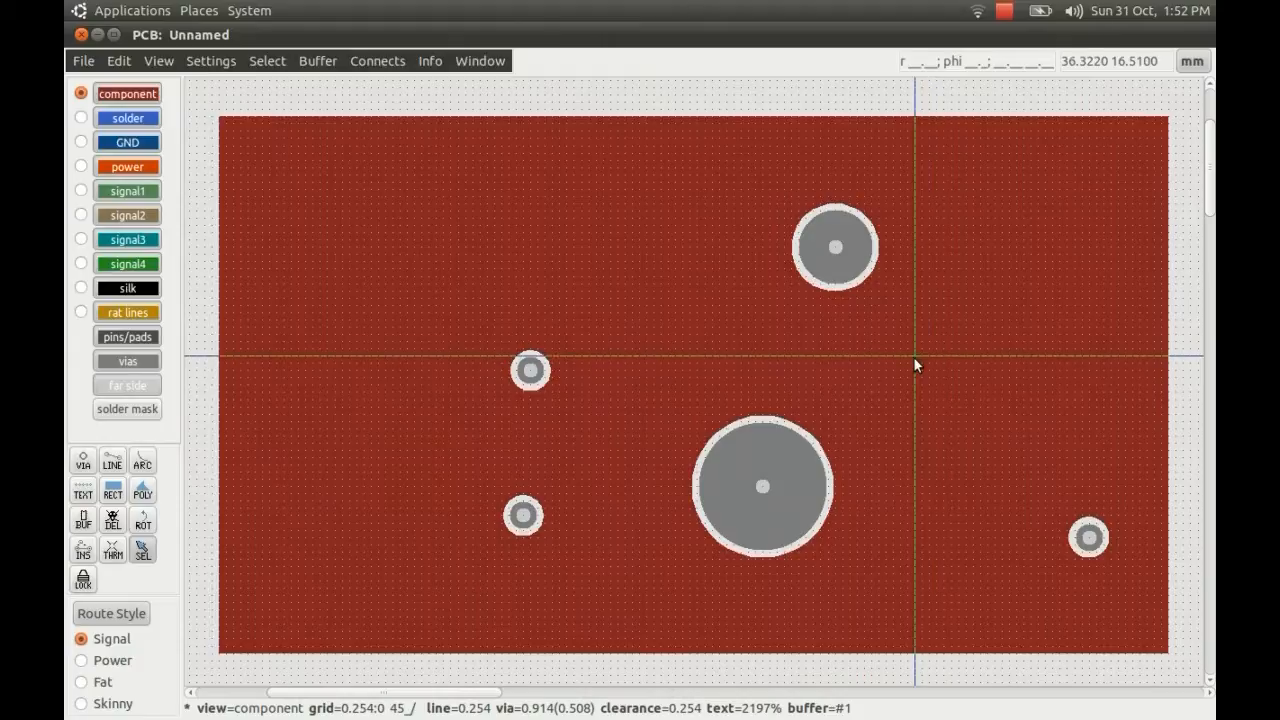
{"action": "mouse_move", "coordinate": [885, 333]}
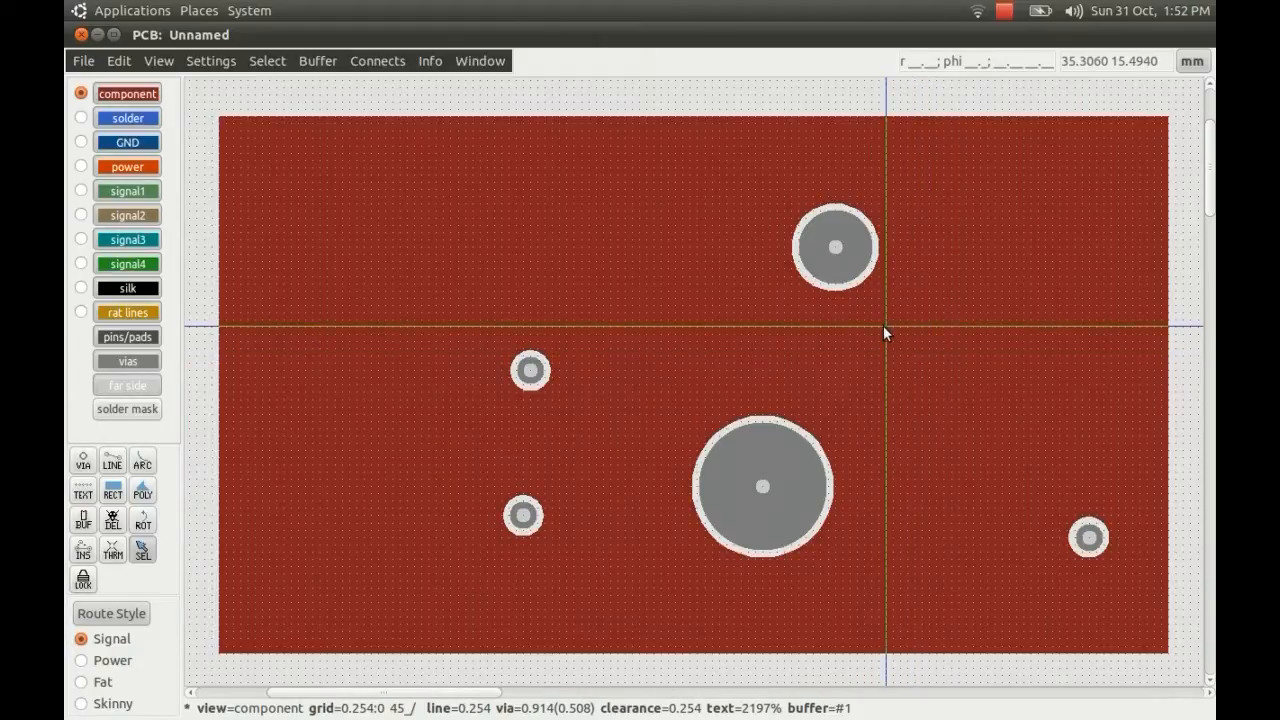
{"action": "mouse_move", "coordinate": [763, 487]}
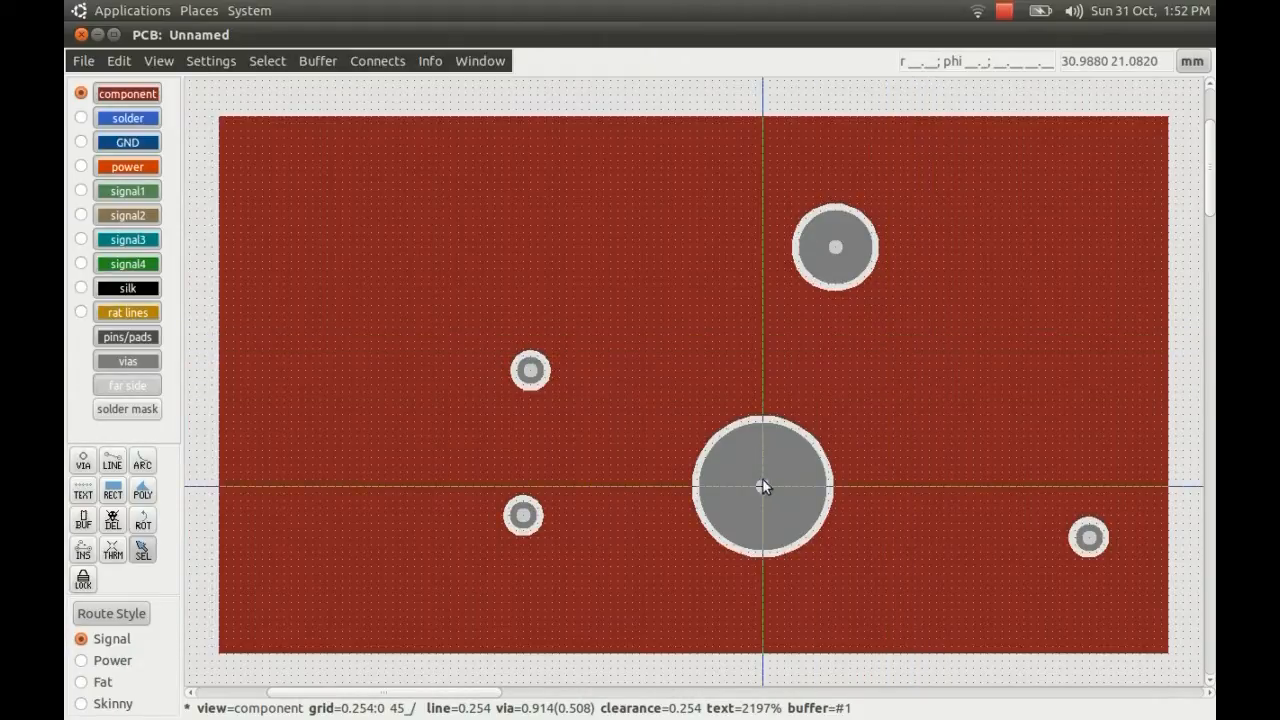
{"action": "left_click", "coordinate": [762, 487]}
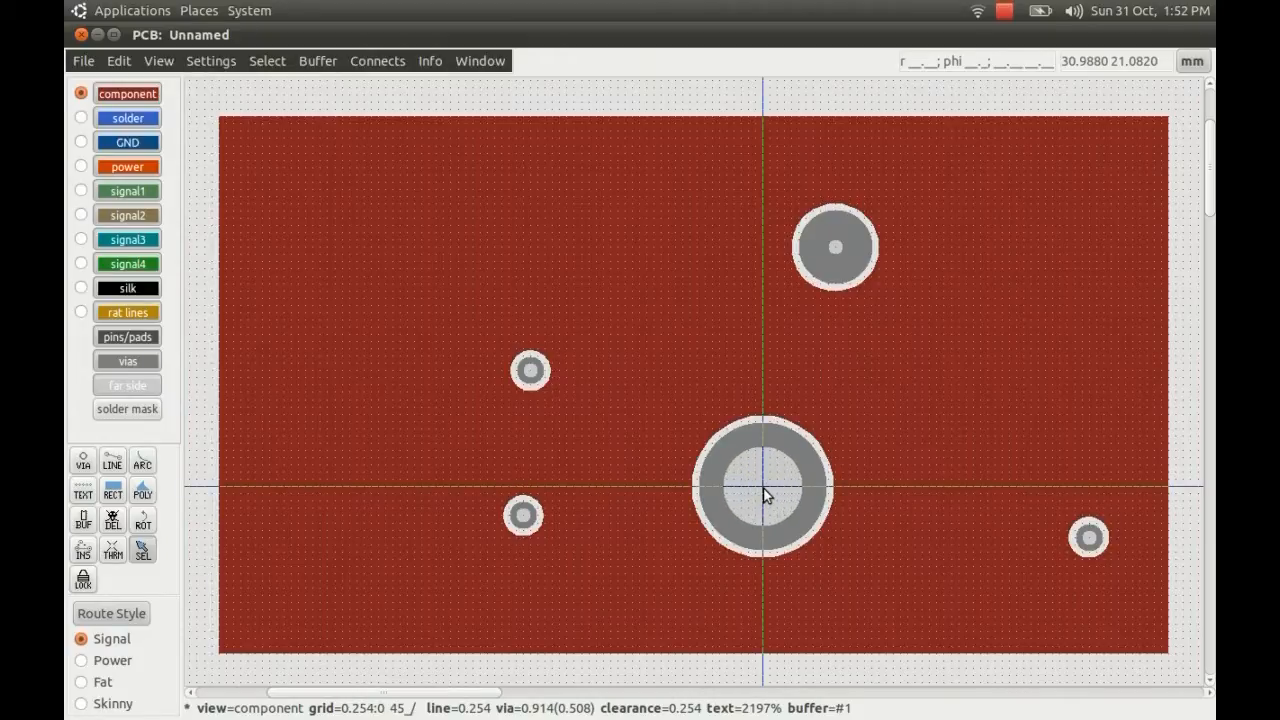
{"action": "mouse_move", "coordinate": [753, 493]}
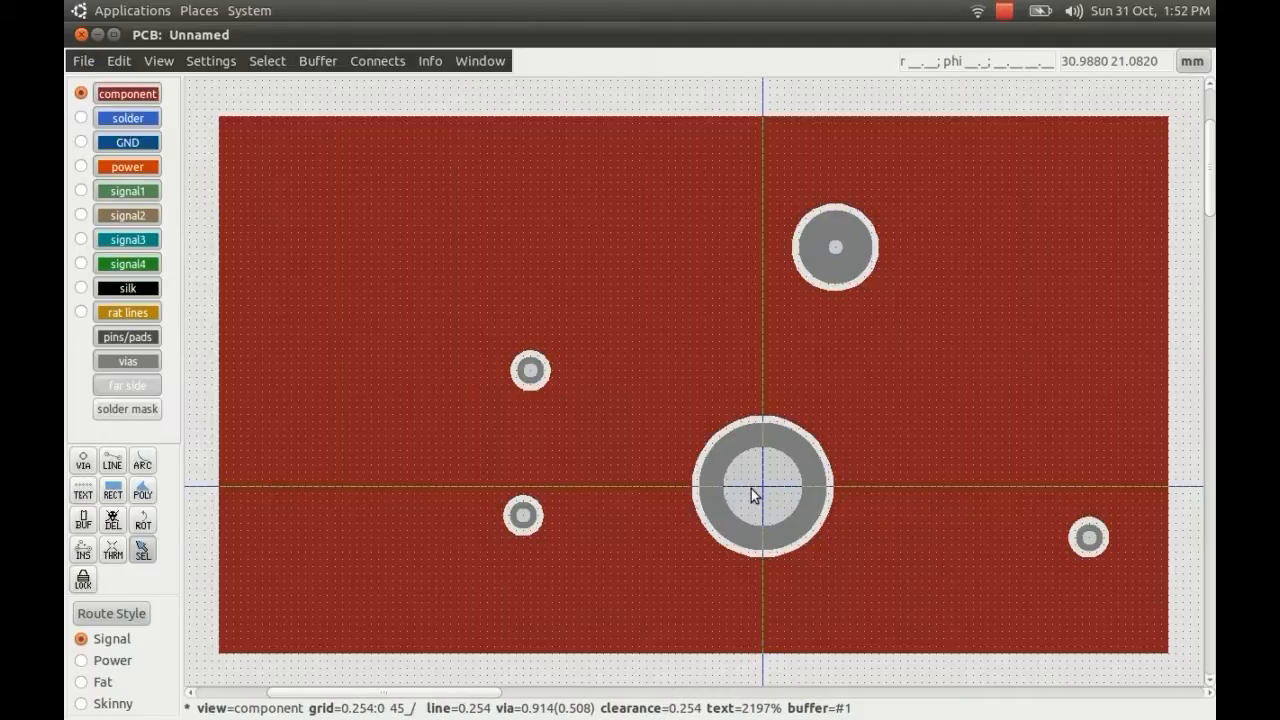
{"action": "mouse_move", "coordinate": [780, 325]}
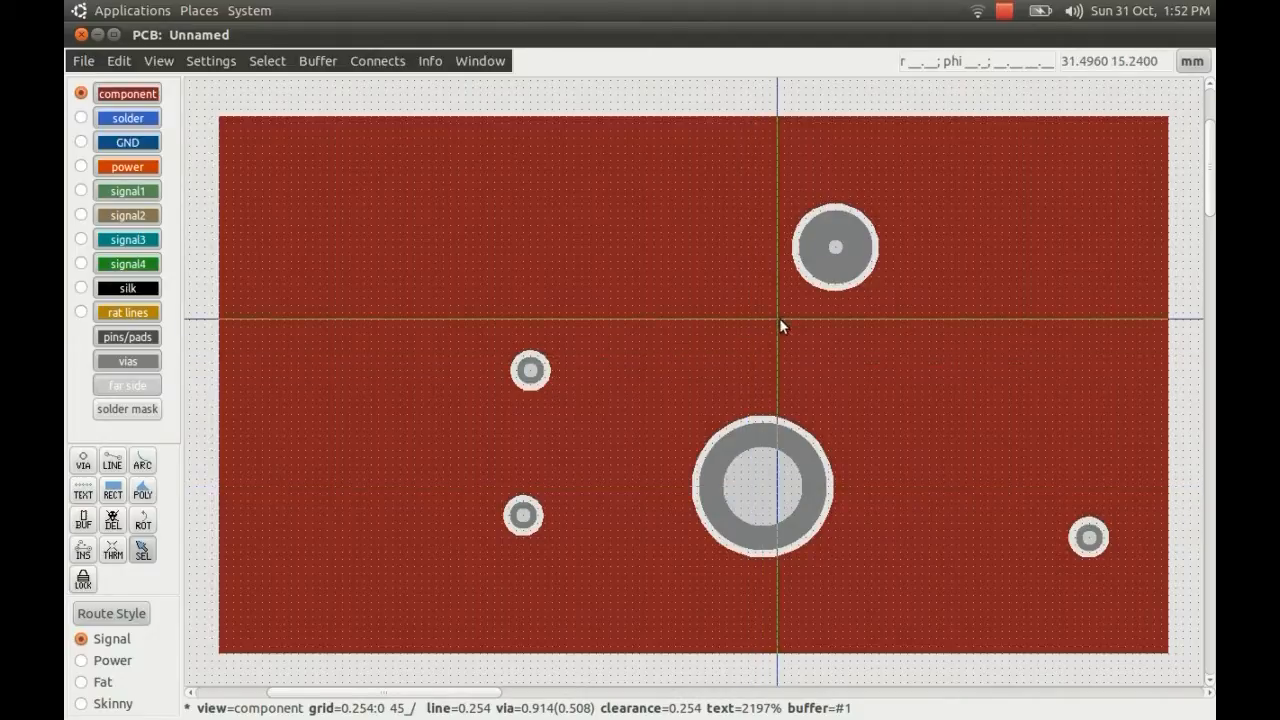
{"action": "mouse_move", "coordinate": [835, 247]}
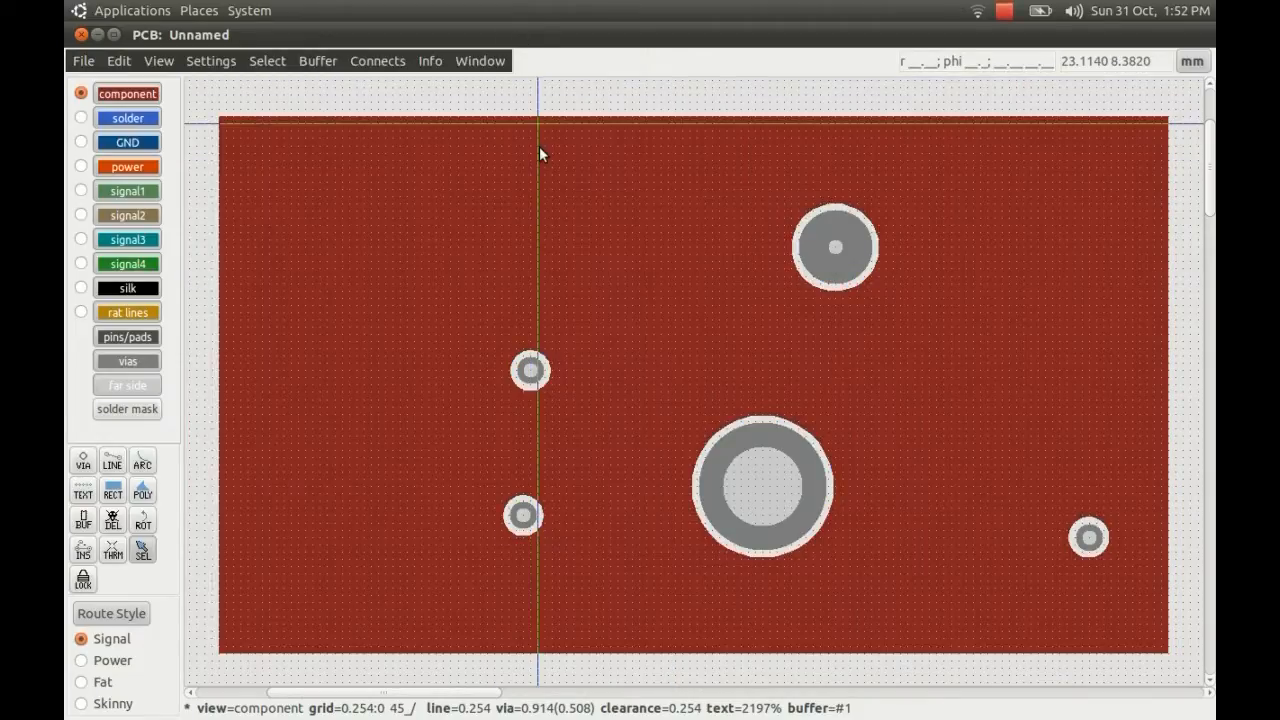
{"action": "mouse_move", "coordinate": [545, 340]}
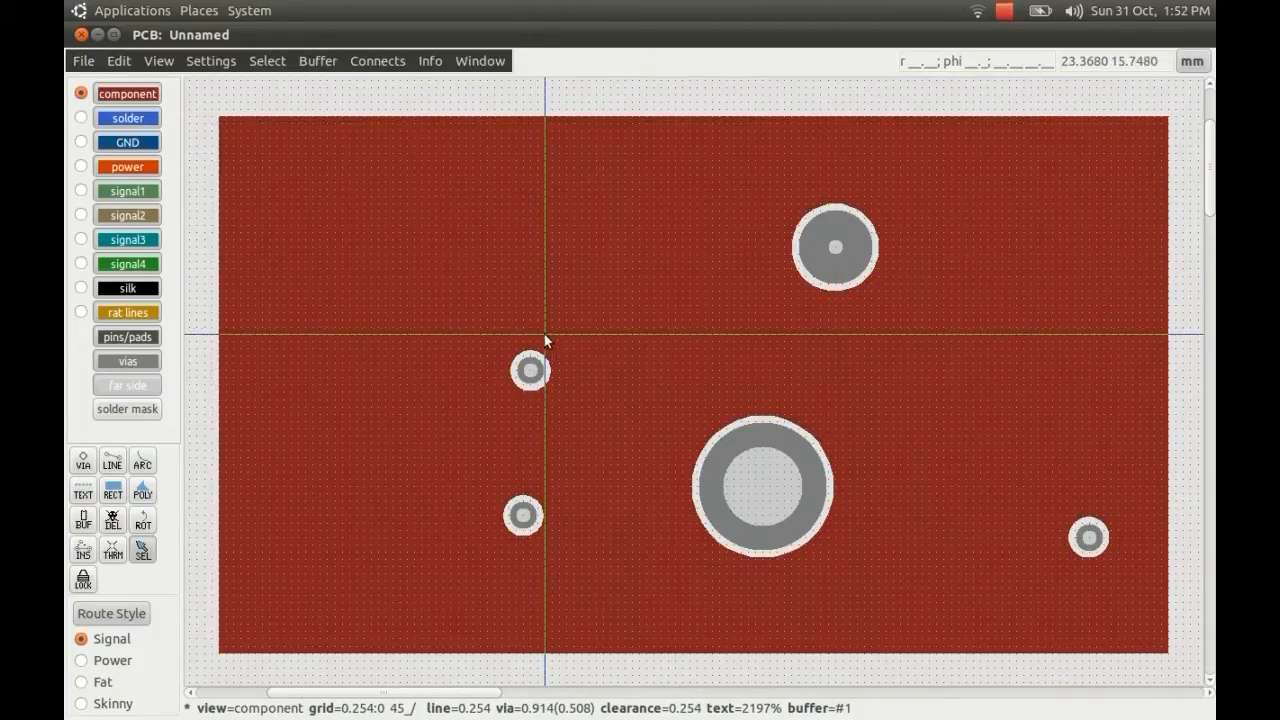
{"action": "mouse_move", "coordinate": [860, 218]}
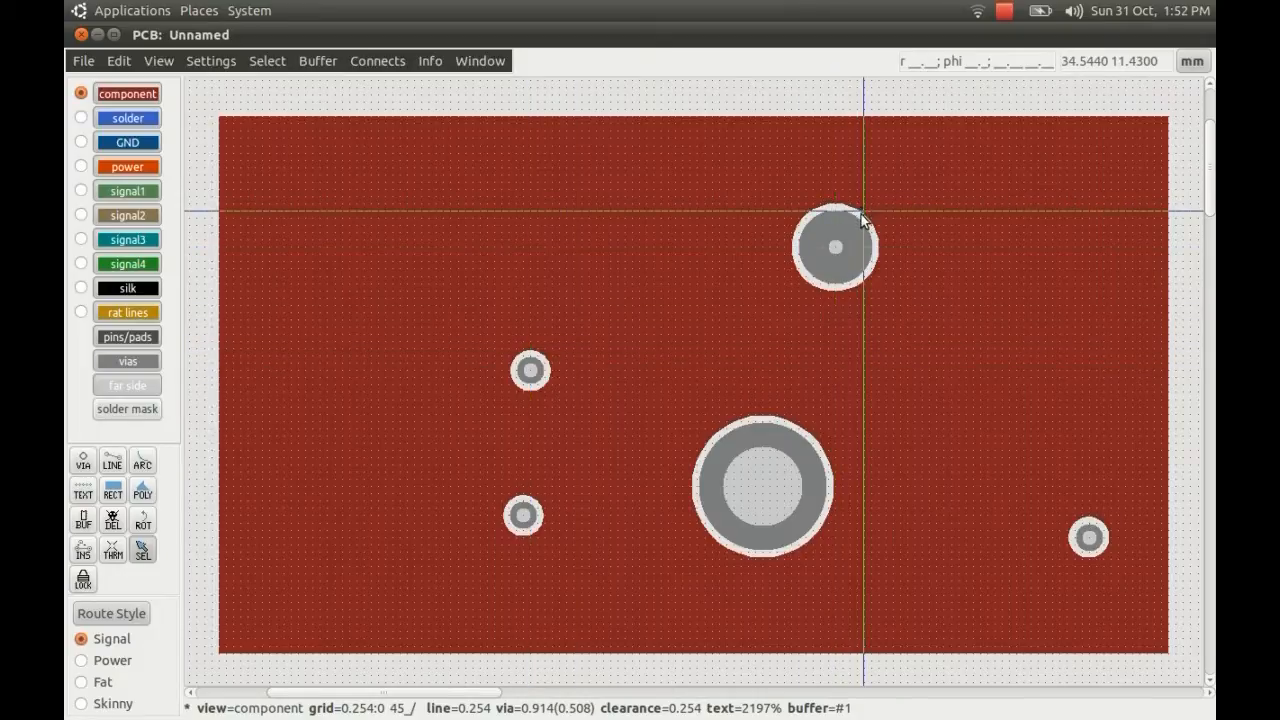
{"action": "mouse_move", "coordinate": [853, 228]}
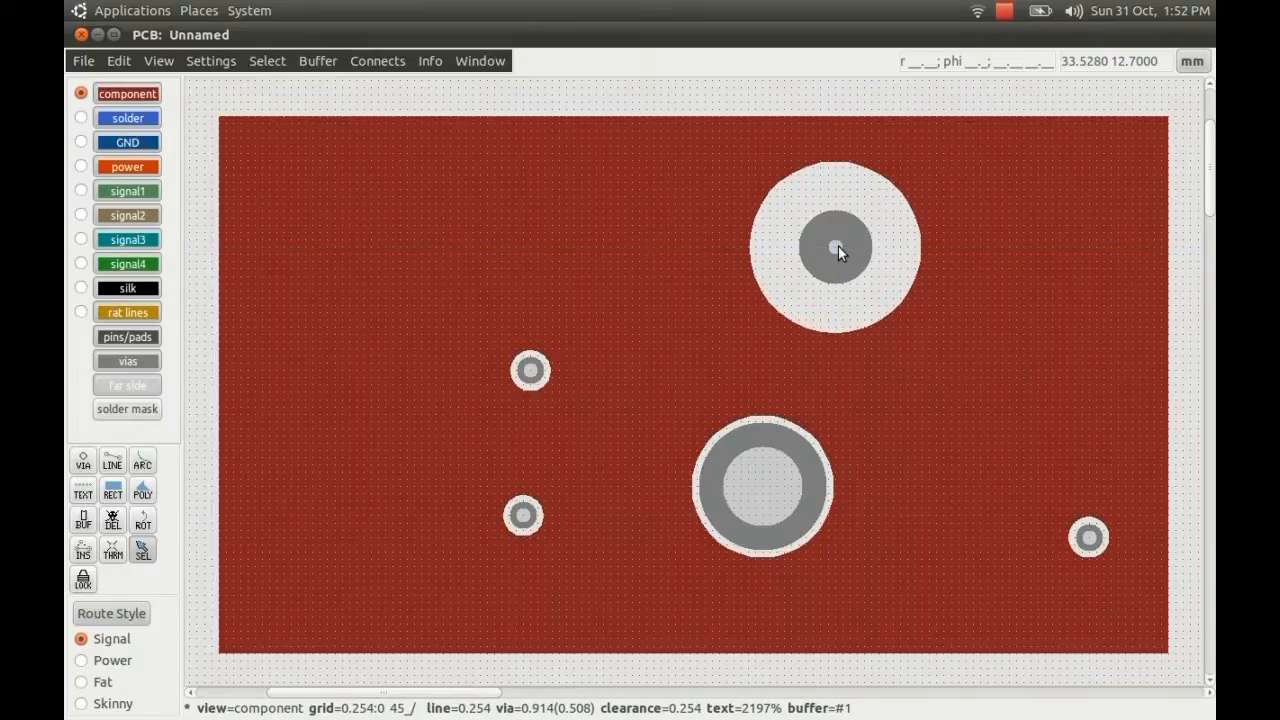
- Shrink the upper via's polygon clearance to zero so it joins the plane
{"action": "left_click", "coordinate": [835, 247]}
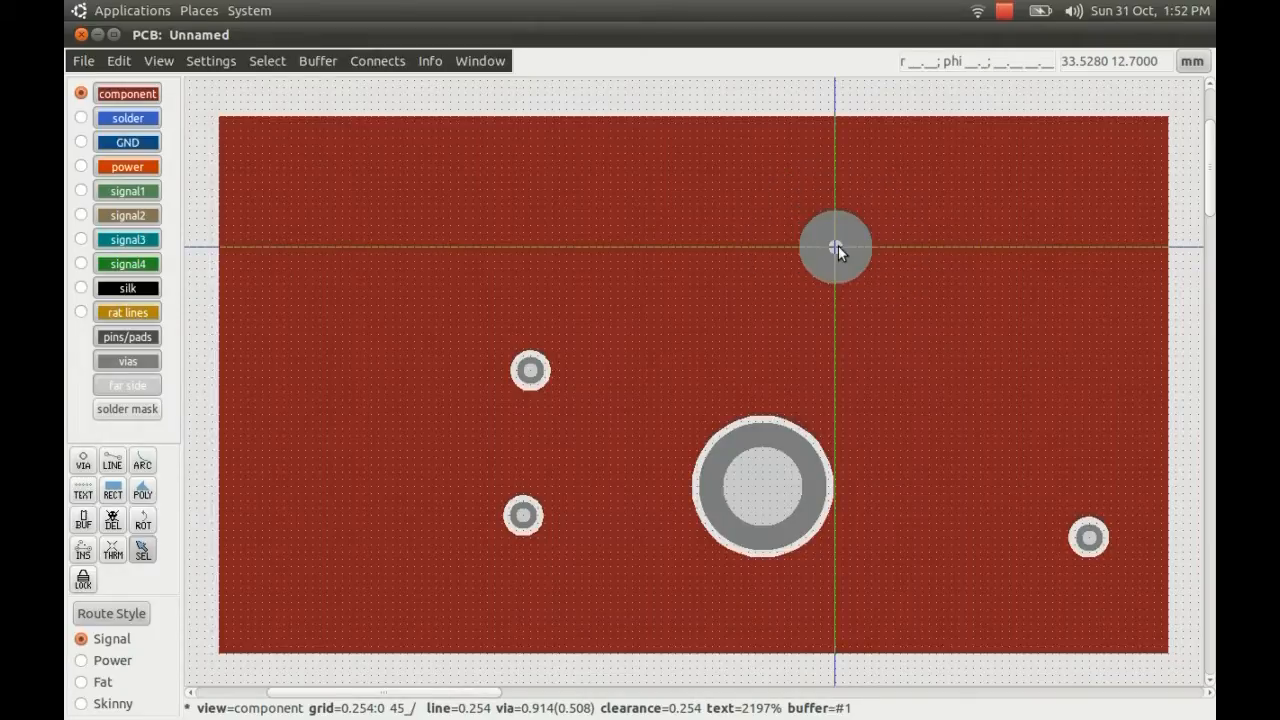
{"action": "mouse_move", "coordinate": [900, 322]}
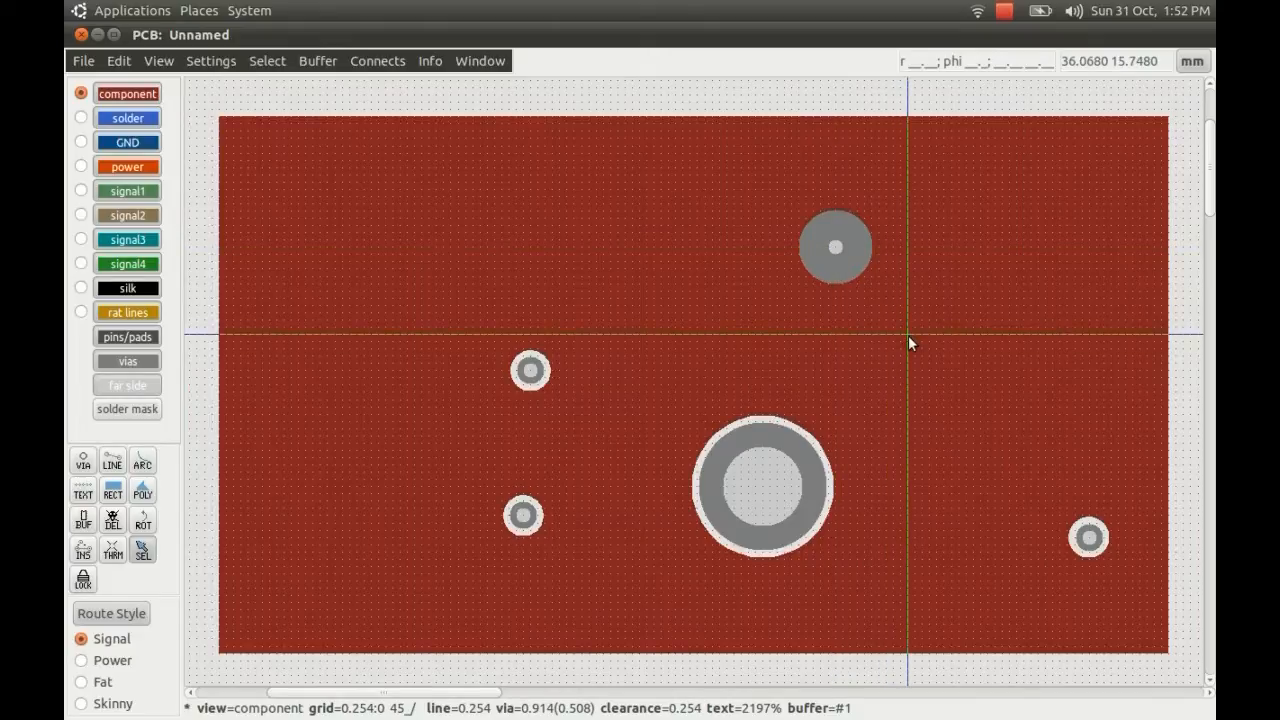
{"action": "mouse_move", "coordinate": [748, 376]}
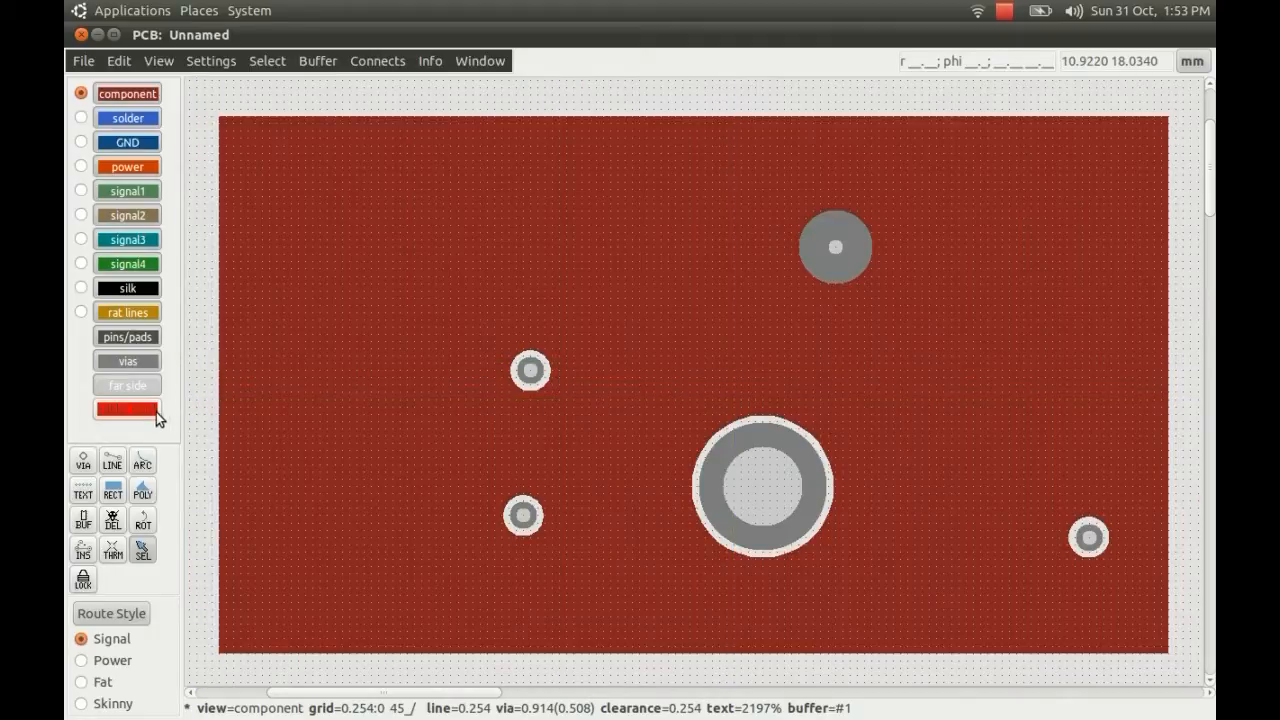
- Show the solder mask layer and widen mask openings on the upper-left and top vias
{"action": "left_click", "coordinate": [126, 409]}
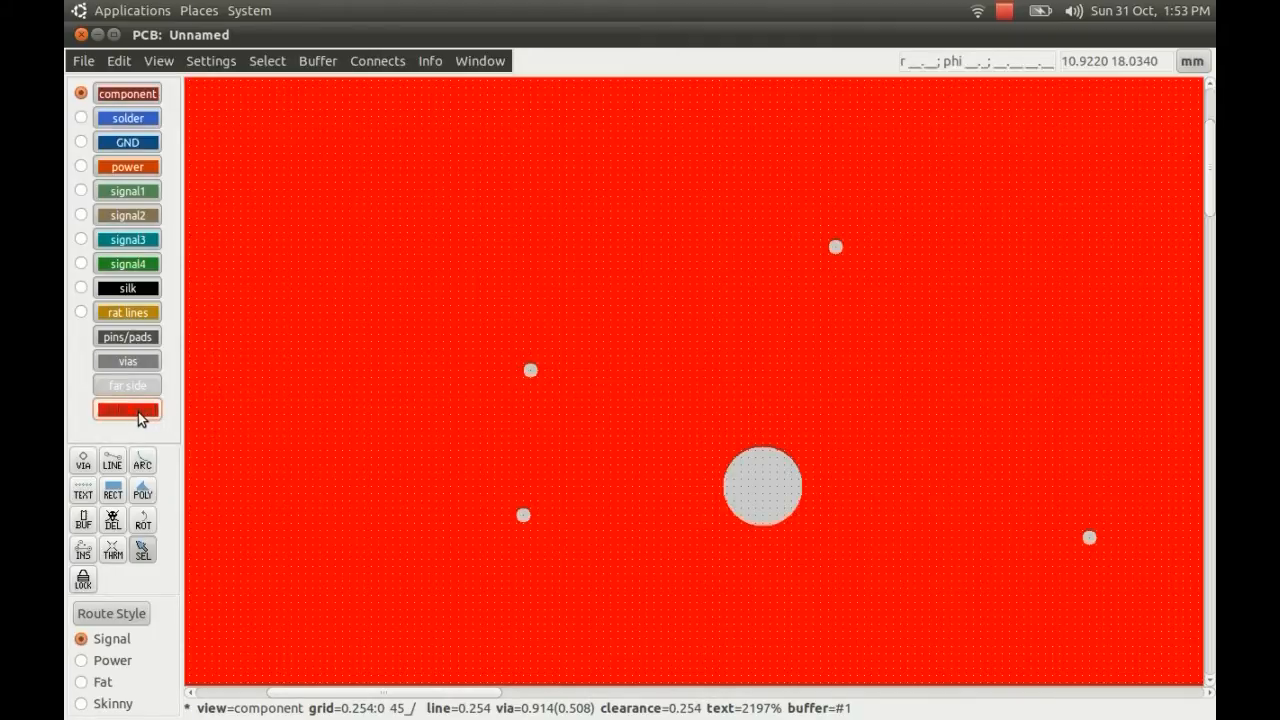
{"action": "left_click", "coordinate": [127, 409]}
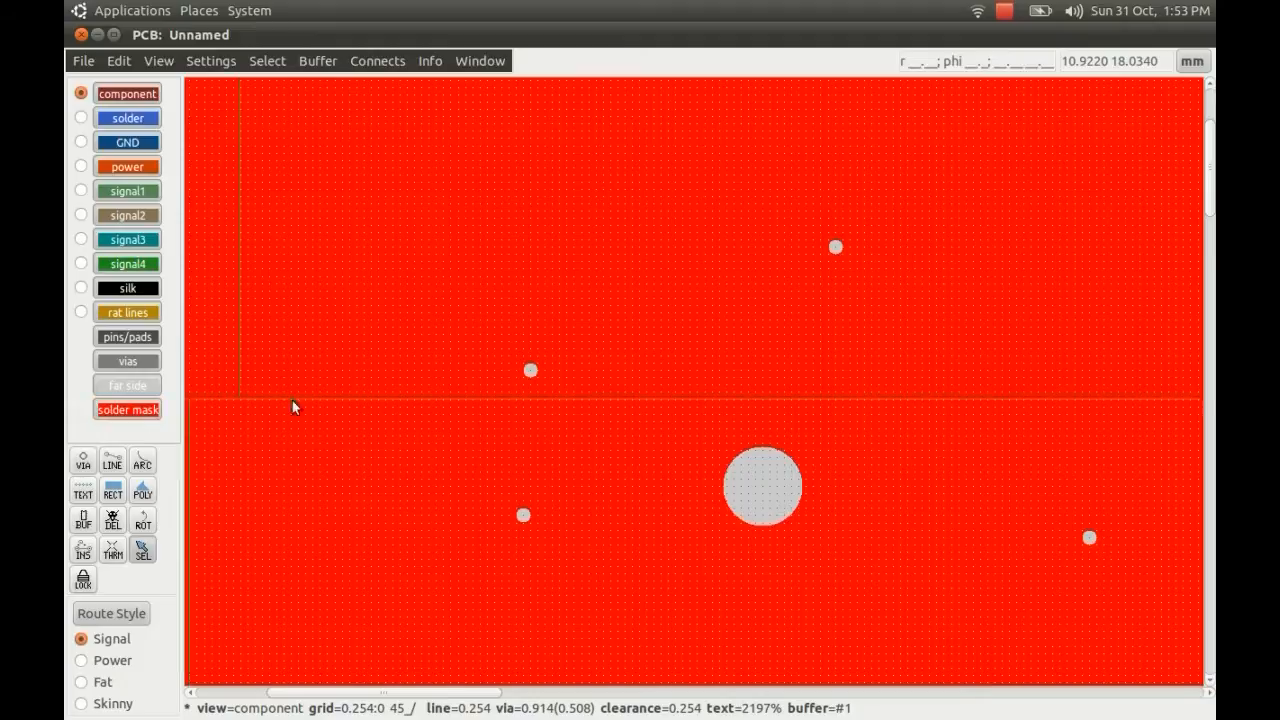
{"action": "mouse_move", "coordinate": [763, 480]}
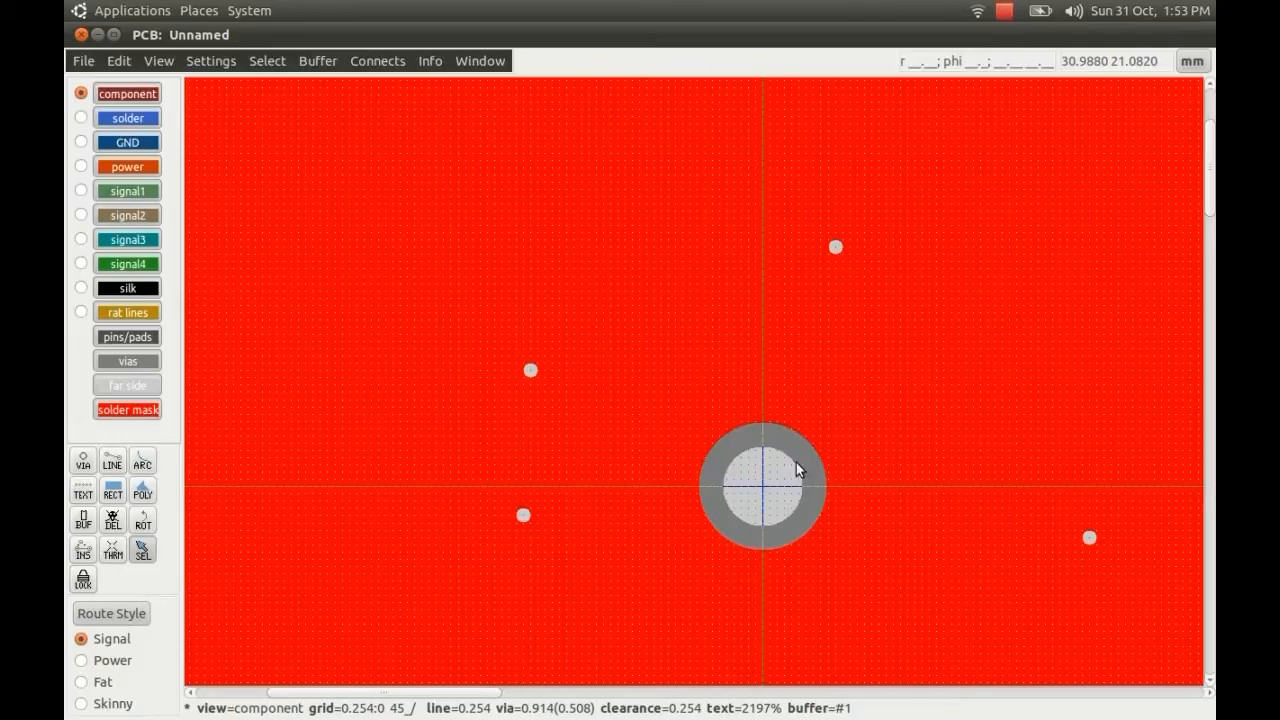
{"action": "mouse_move", "coordinate": [738, 514]}
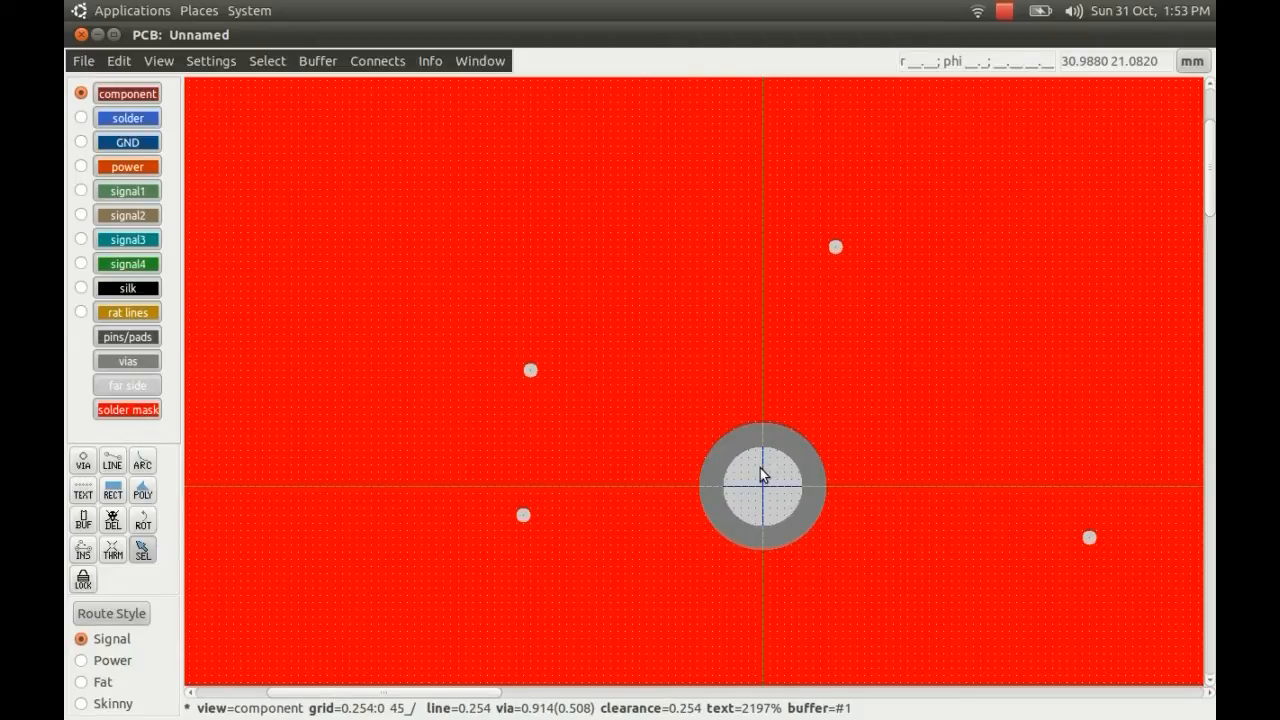
{"action": "mouse_move", "coordinate": [528, 388]}
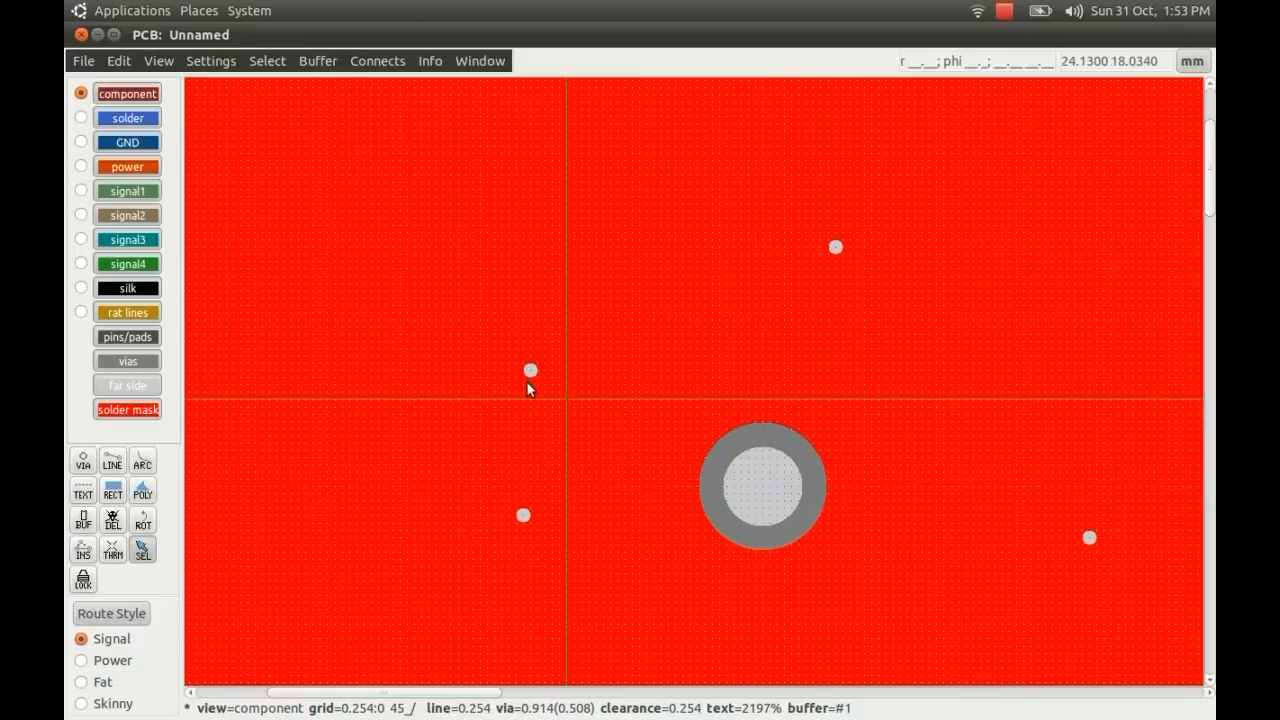
{"action": "mouse_move", "coordinate": [530, 371]}
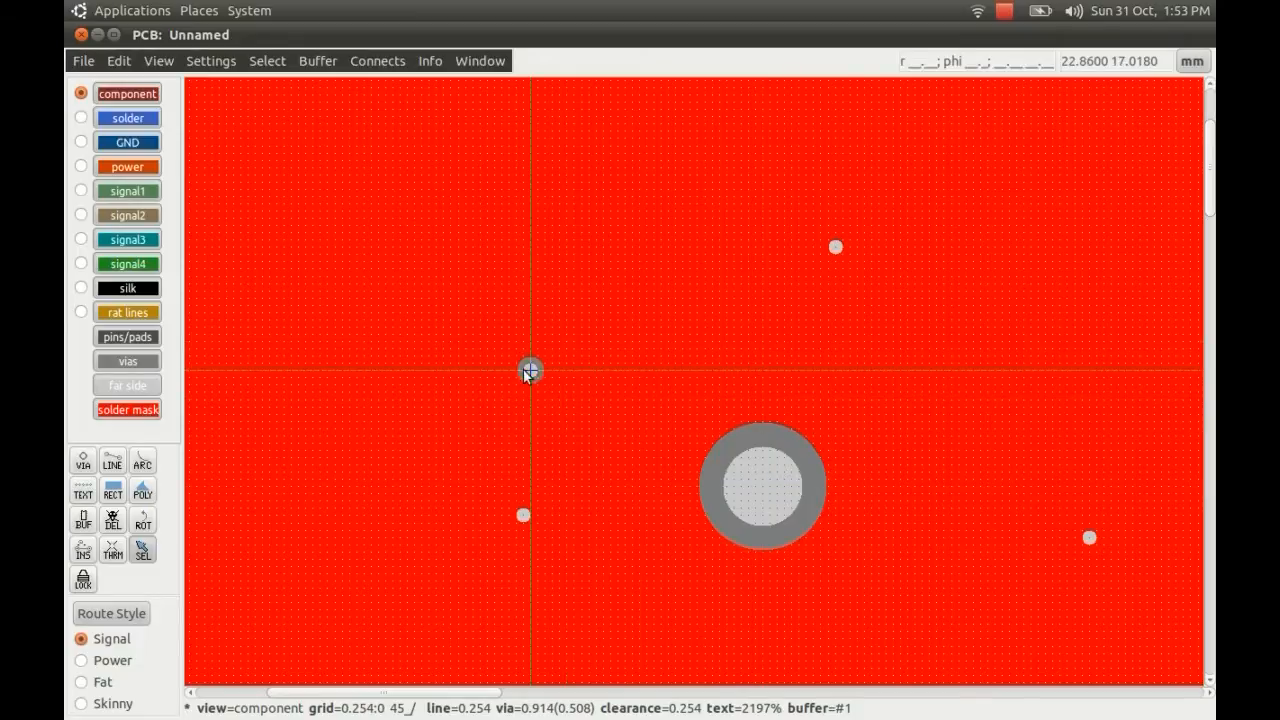
{"action": "mouse_move", "coordinate": [535, 590]}
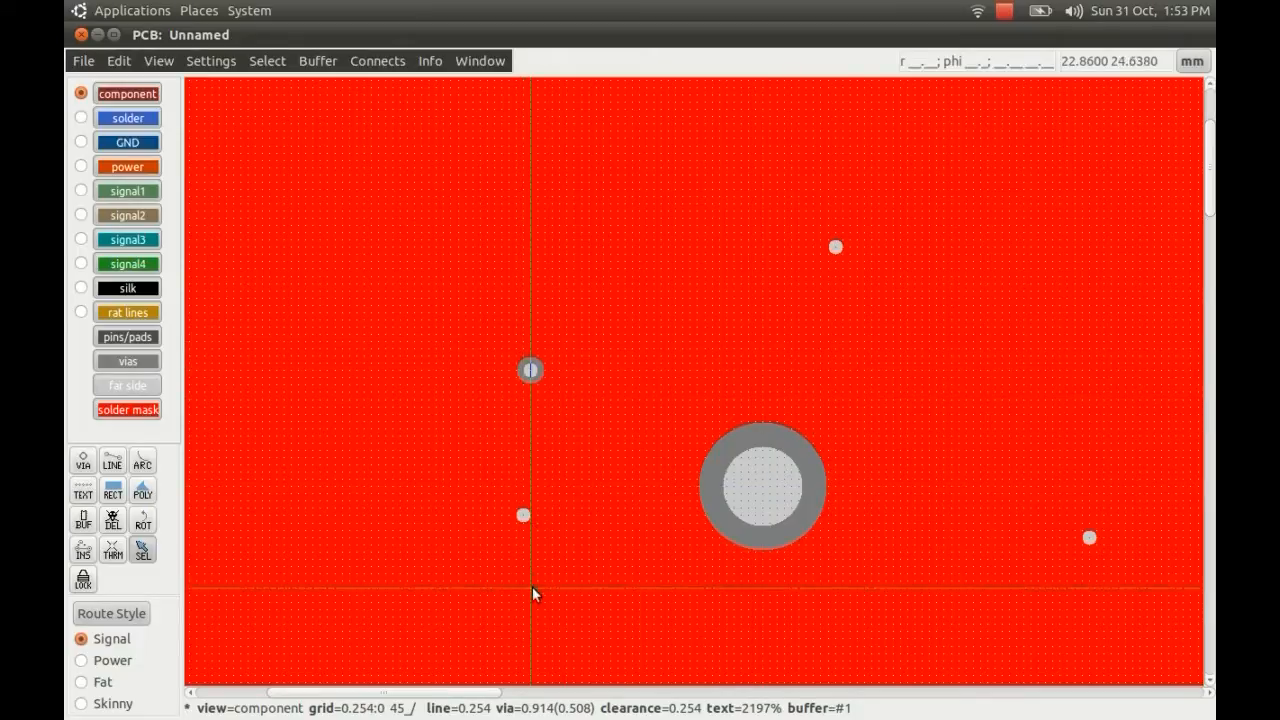
{"action": "mouse_move", "coordinate": [575, 484]}
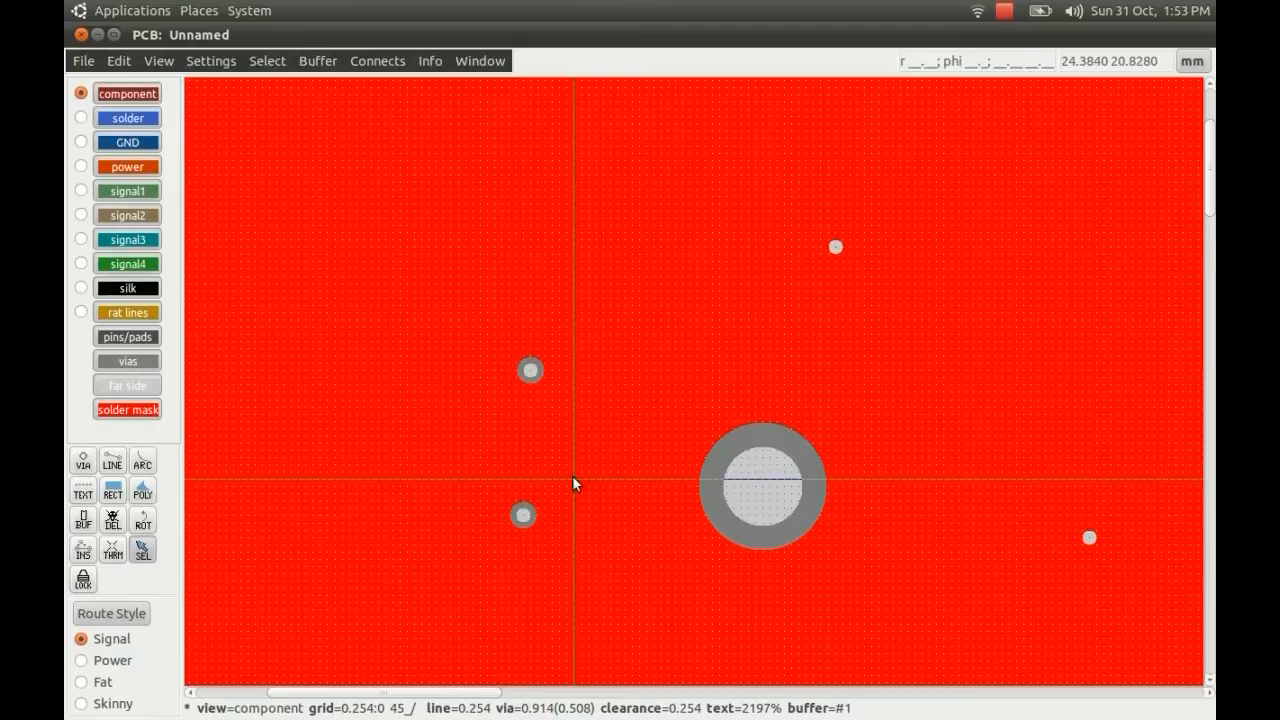
{"action": "mouse_move", "coordinate": [838, 247]}
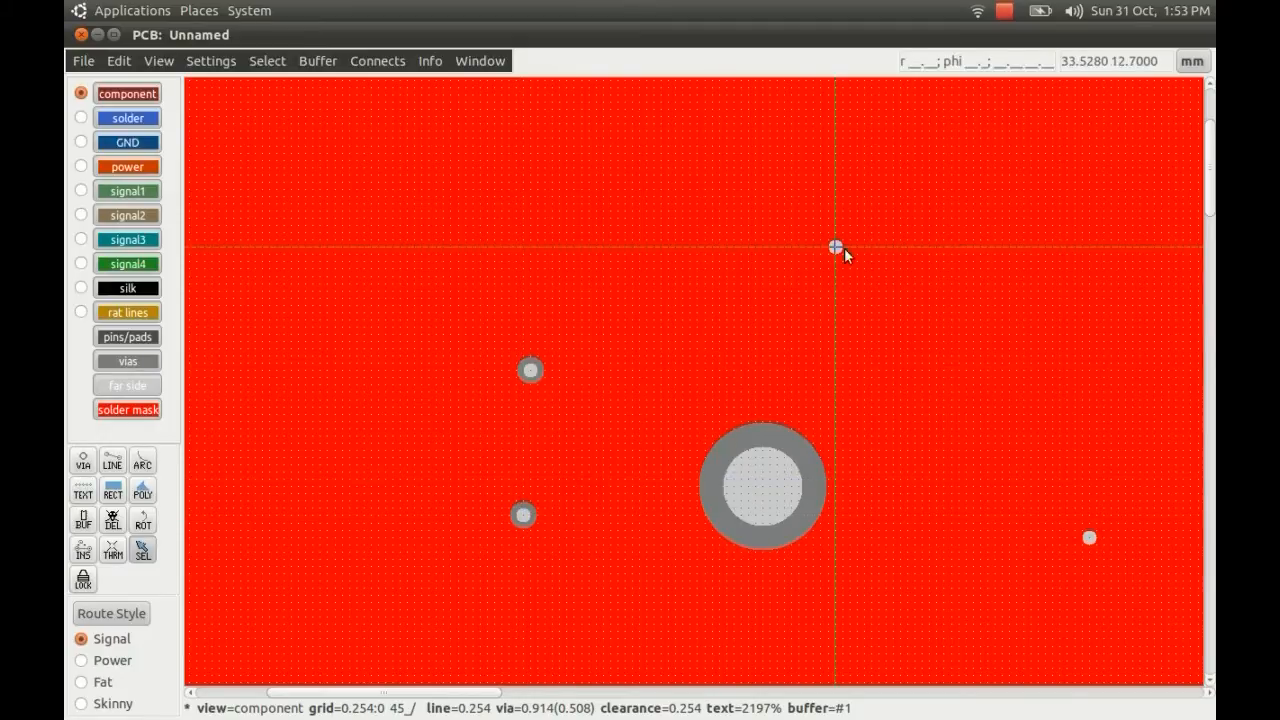
{"action": "mouse_move", "coordinate": [530, 370]}
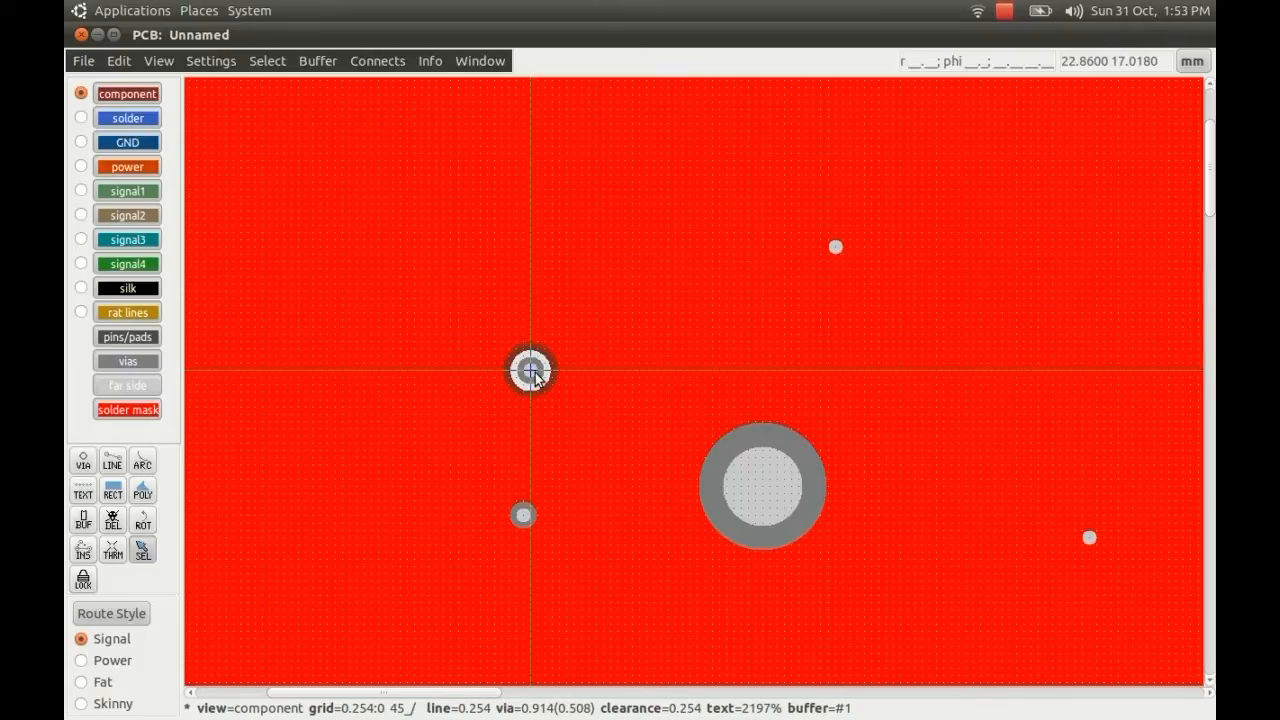
{"action": "left_click", "coordinate": [530, 370]}
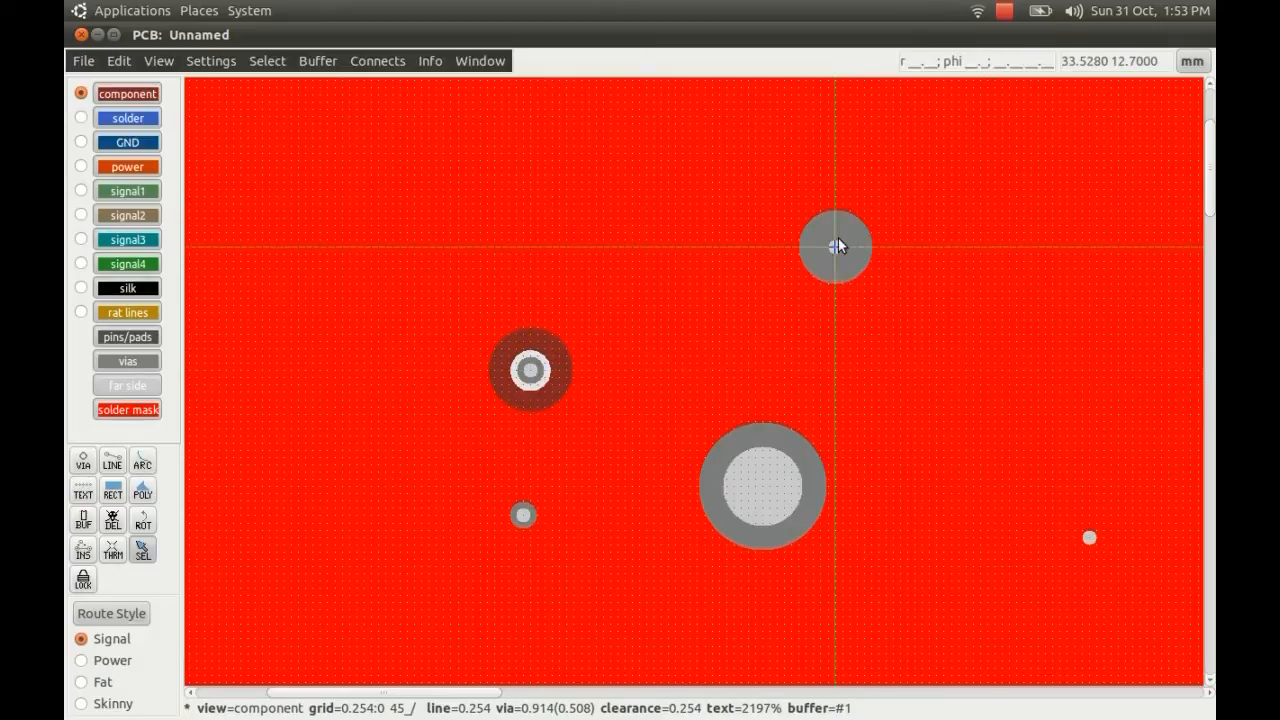
{"action": "left_click", "coordinate": [835, 246]}
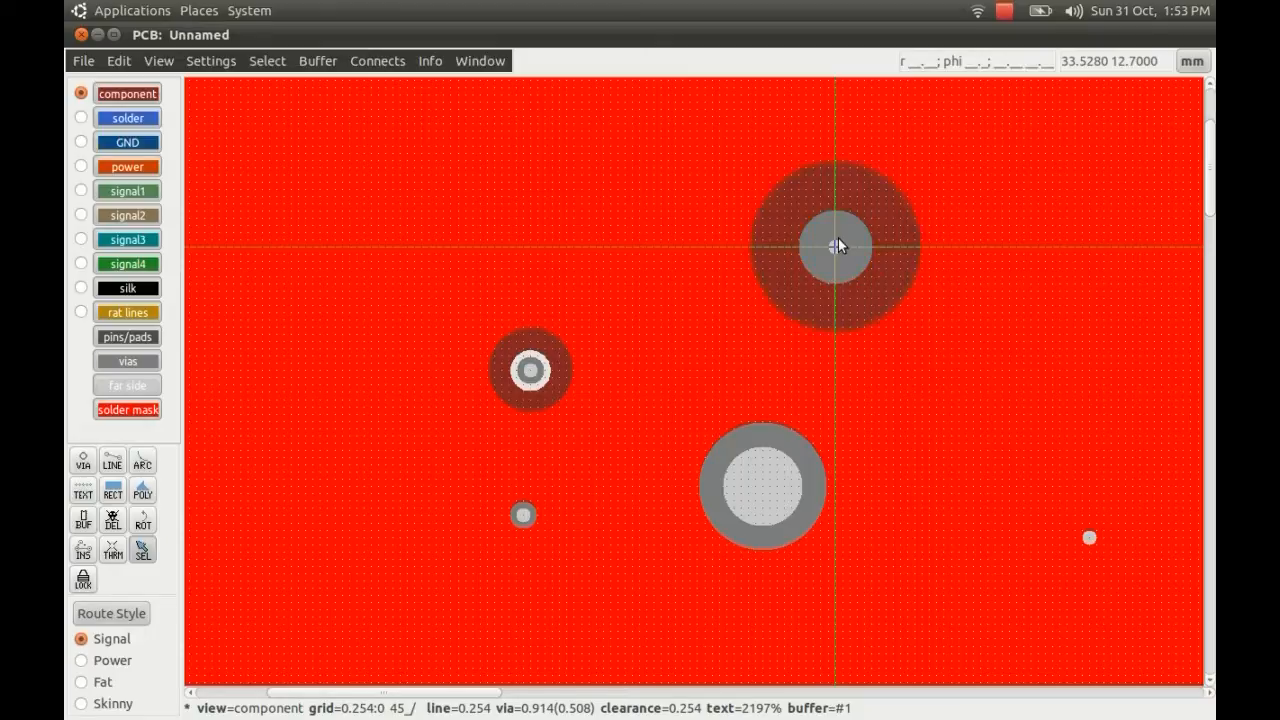
{"action": "mouse_move", "coordinate": [527, 248]}
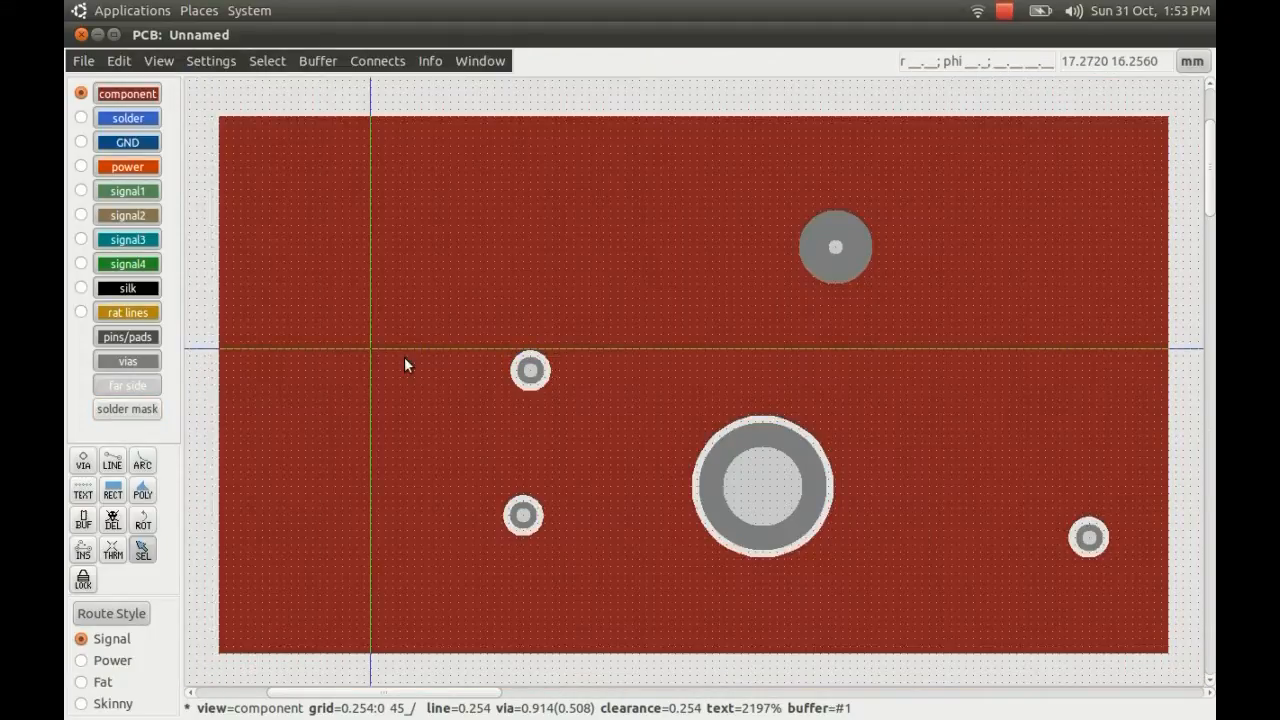
{"action": "mouse_move", "coordinate": [470, 377]}
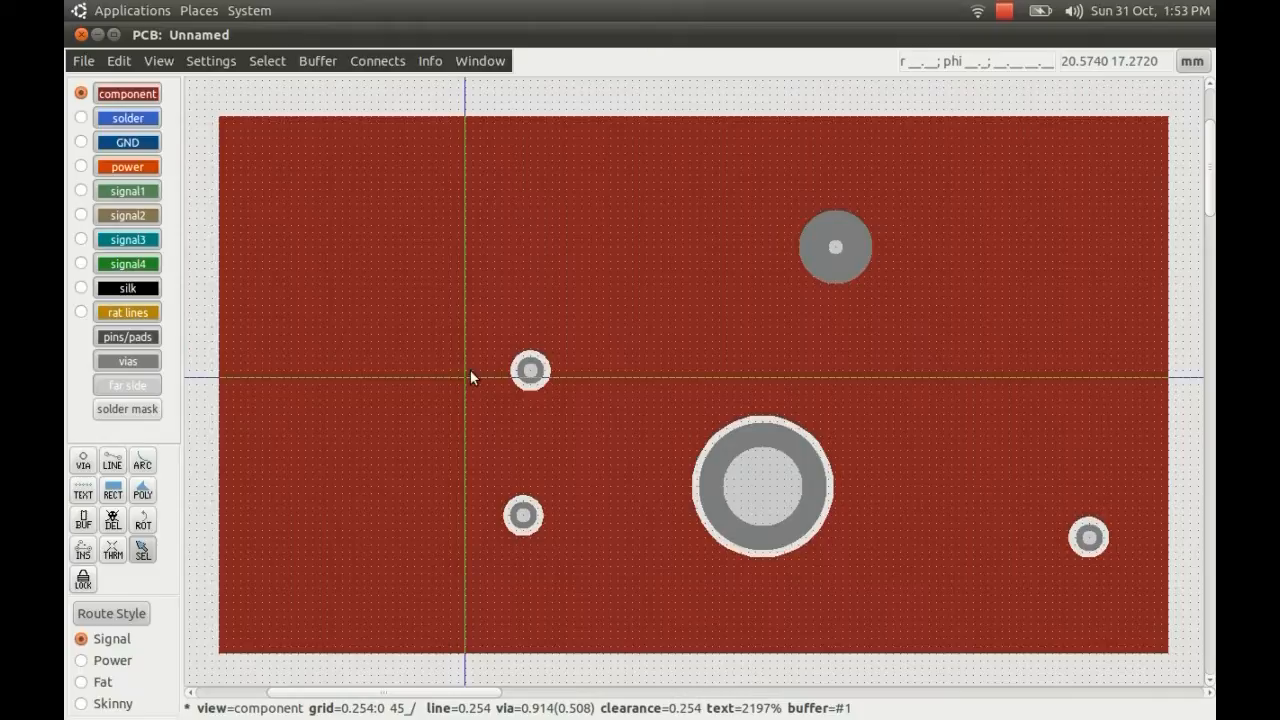
{"action": "mouse_move", "coordinate": [800, 136]}
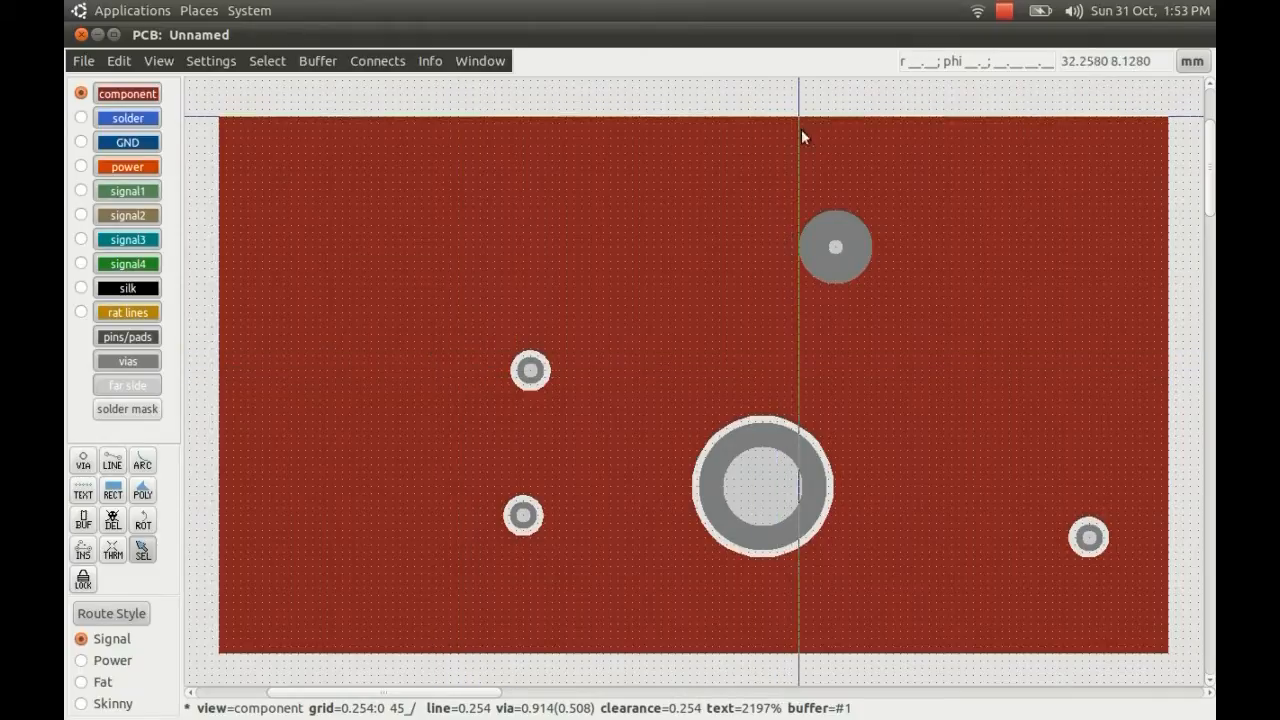
- Save the layout as 'test' in the Desktop folder
{"action": "left_click", "coordinate": [83, 60]}
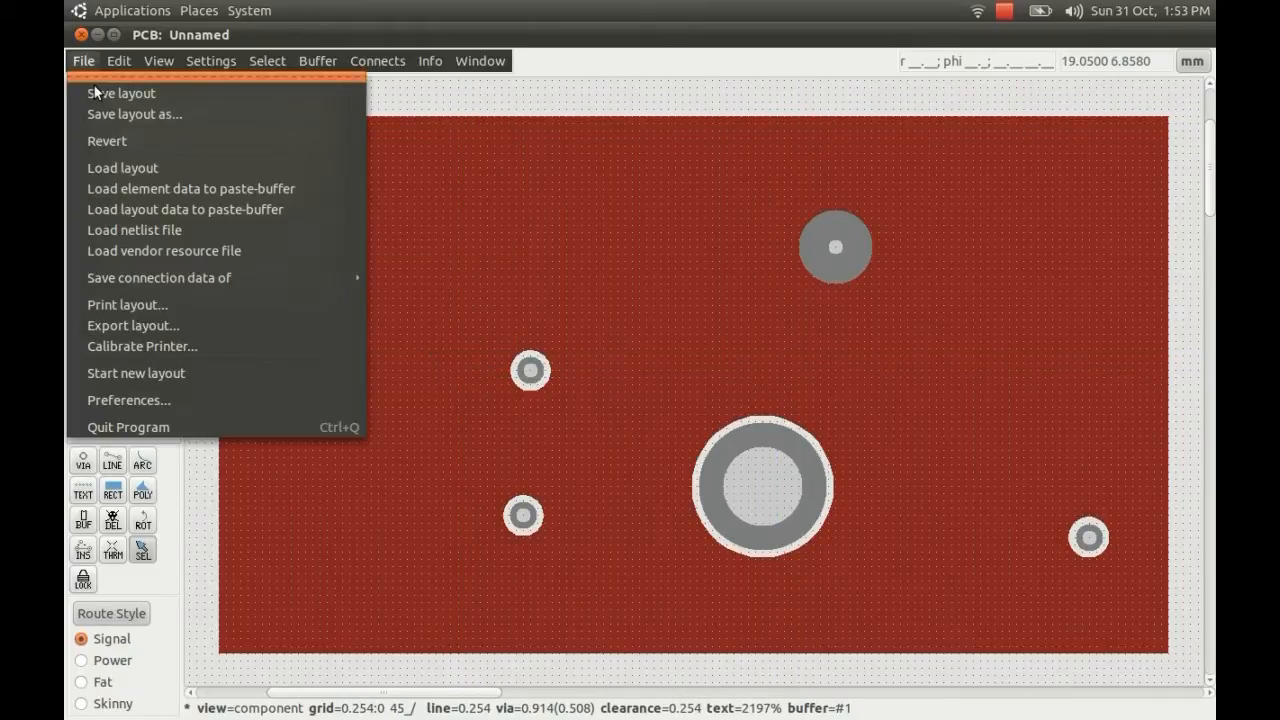
{"action": "left_click", "coordinate": [134, 114]}
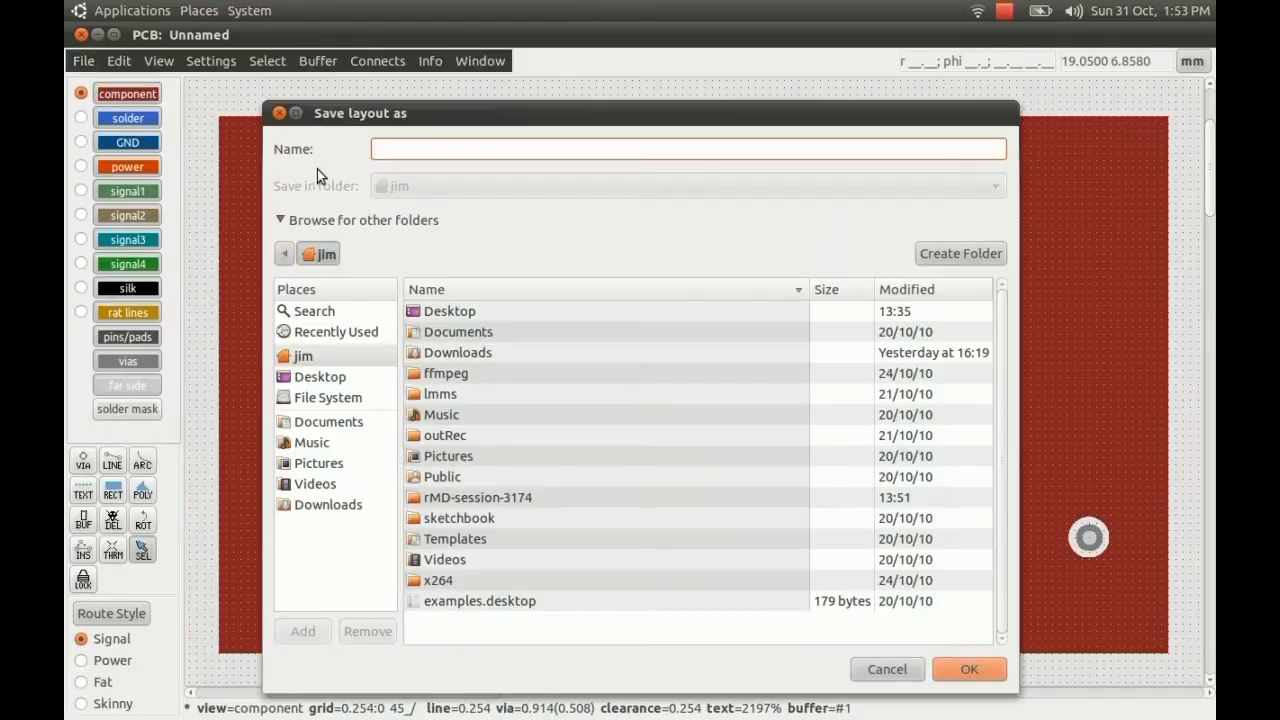
{"action": "type", "text": "test"}
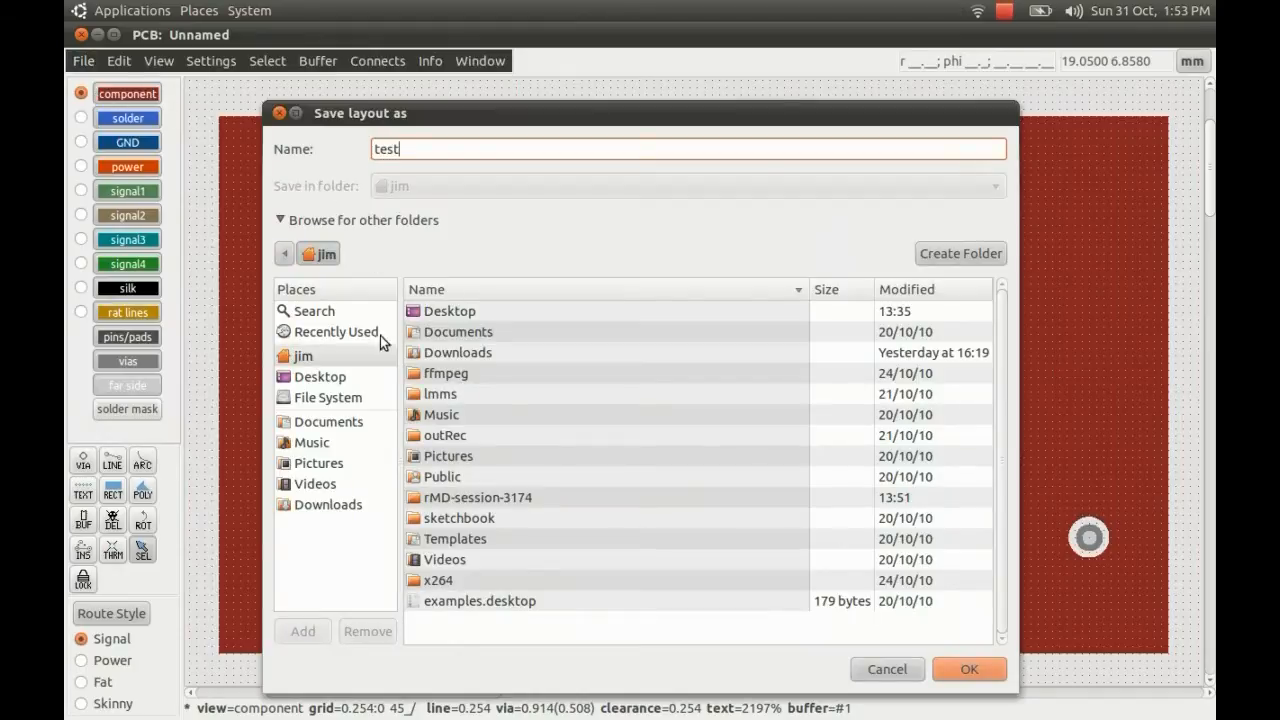
{"action": "left_click", "coordinate": [302, 355]}
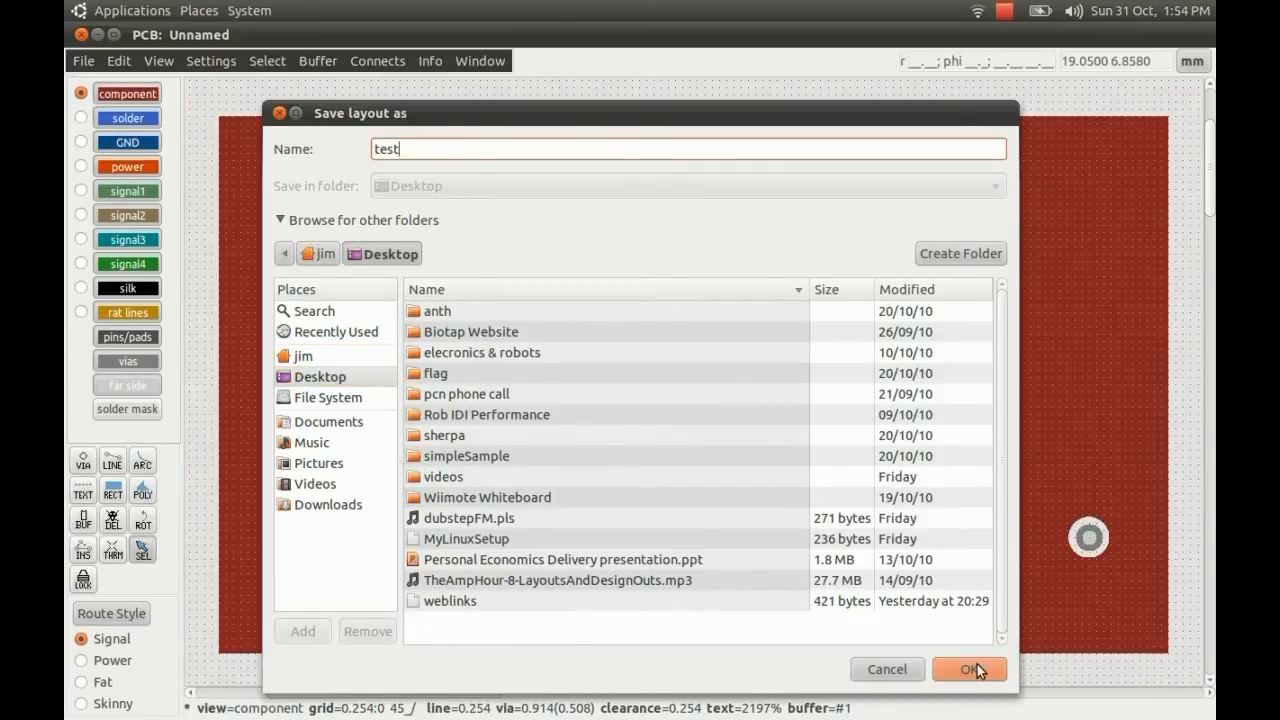
{"action": "left_click", "coordinate": [967, 669]}
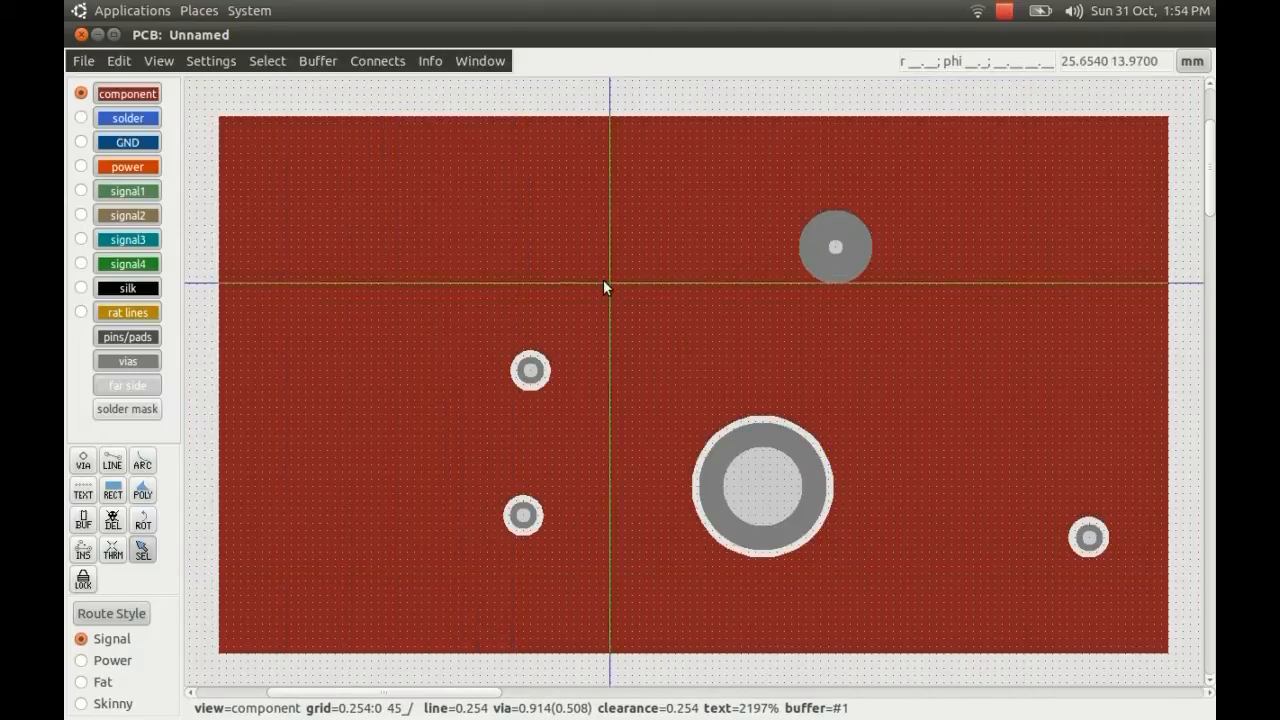
{"action": "mouse_move", "coordinate": [597, 330]}
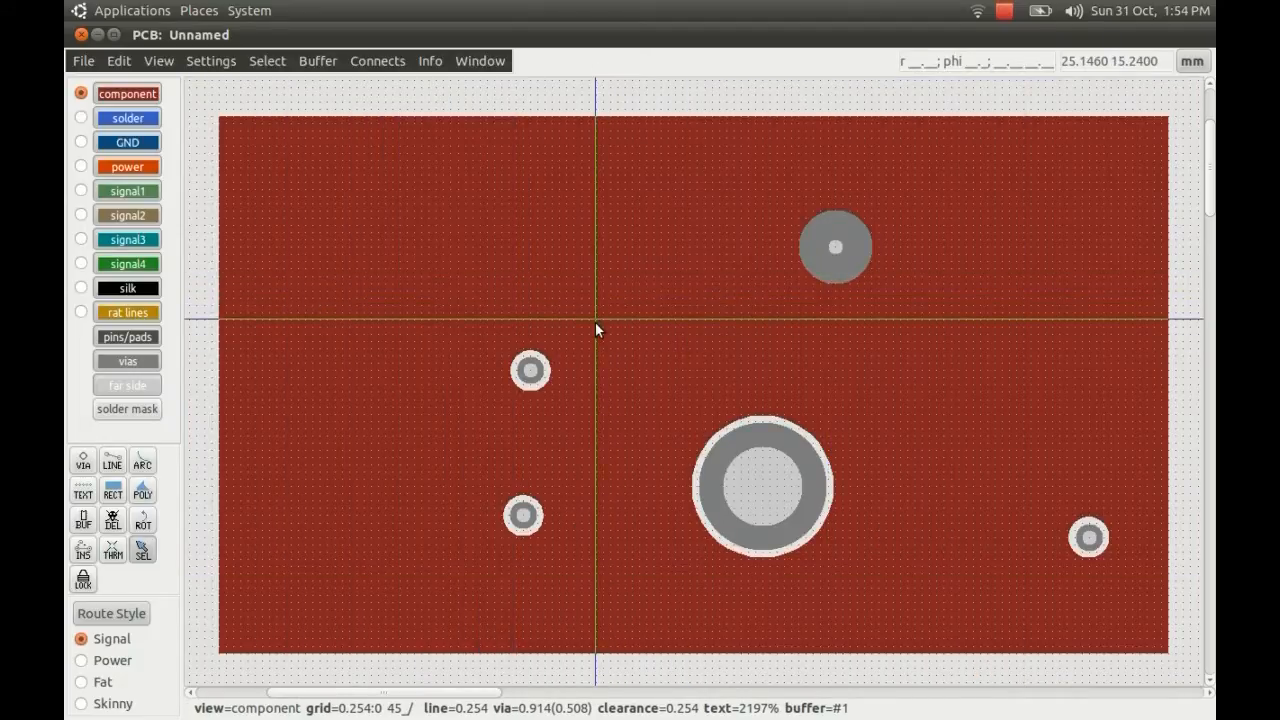
{"action": "mouse_move", "coordinate": [692, 438]}
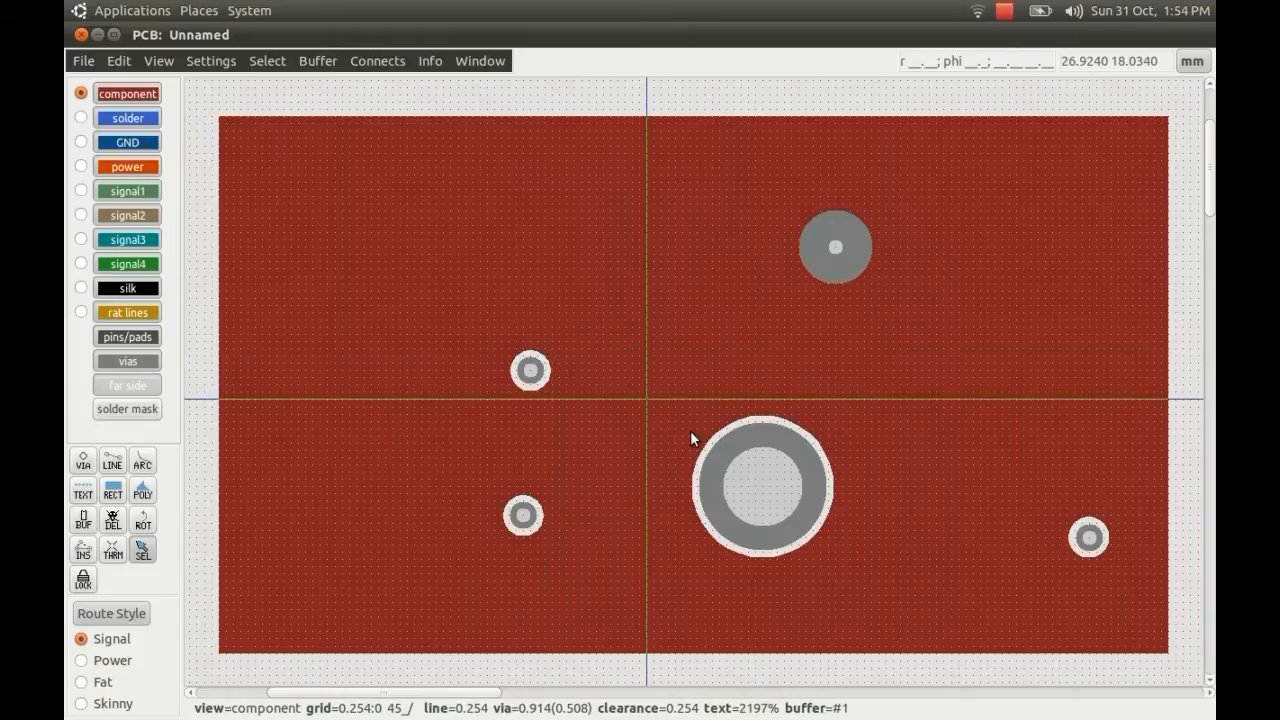
{"action": "mouse_move", "coordinate": [287, 418]}
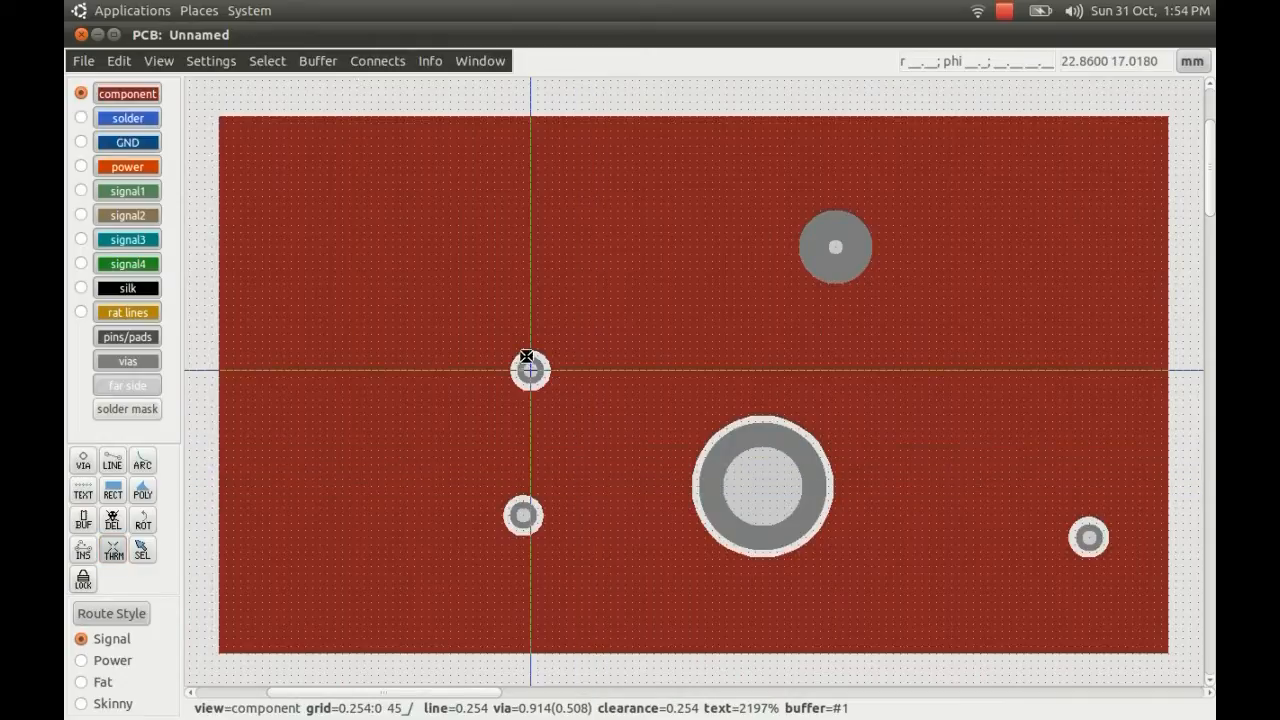
{"action": "mouse_move", "coordinate": [657, 375]}
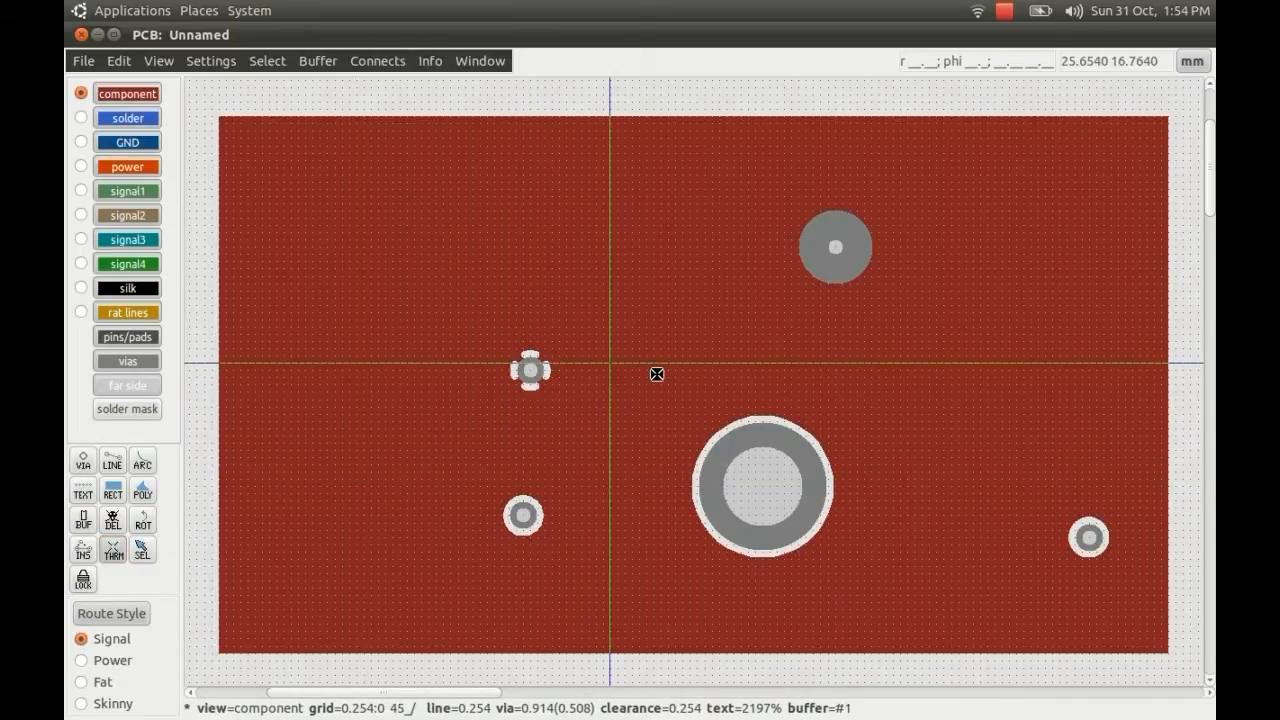
{"action": "mouse_move", "coordinate": [500, 393]}
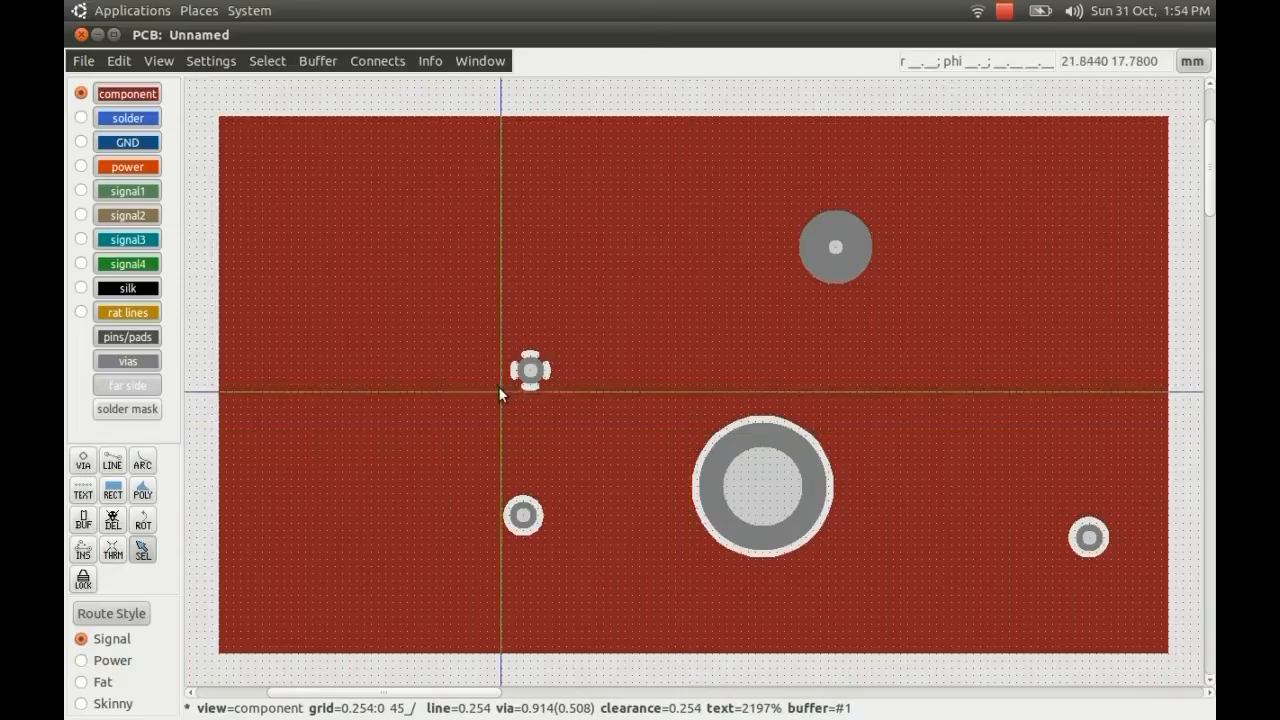
{"action": "mouse_move", "coordinate": [528, 378]}
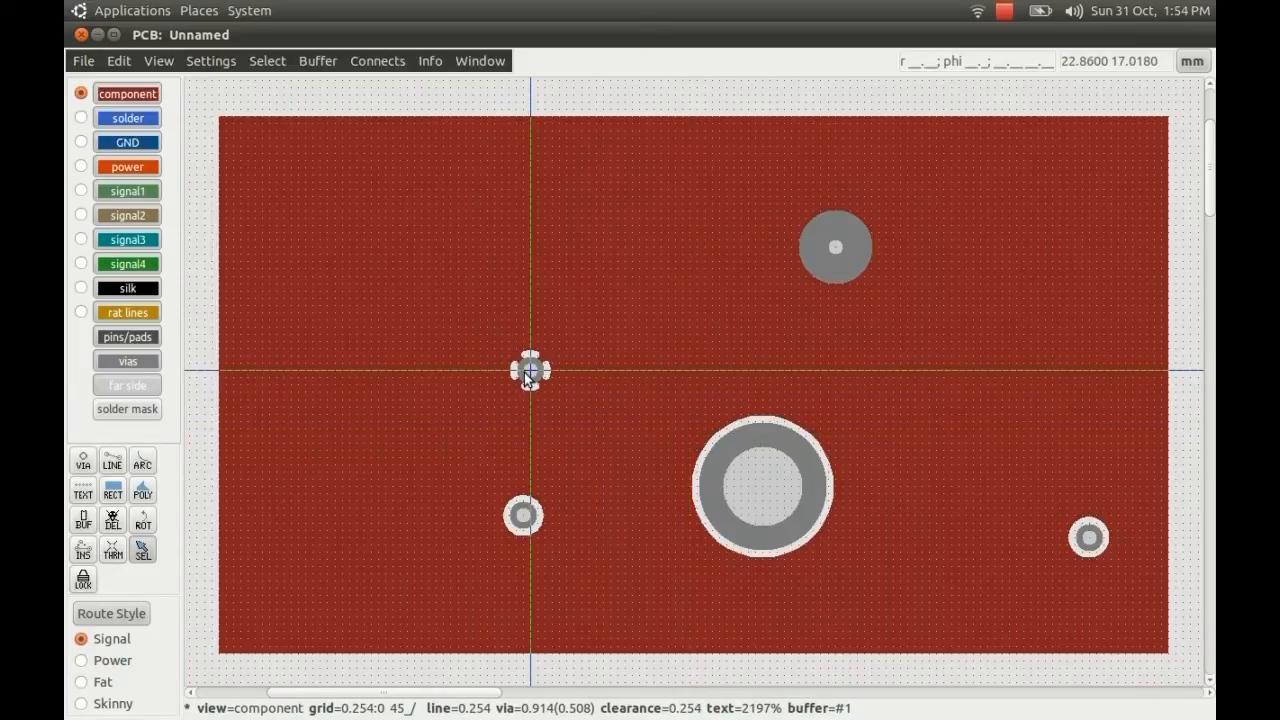
{"action": "left_click", "coordinate": [530, 368]}
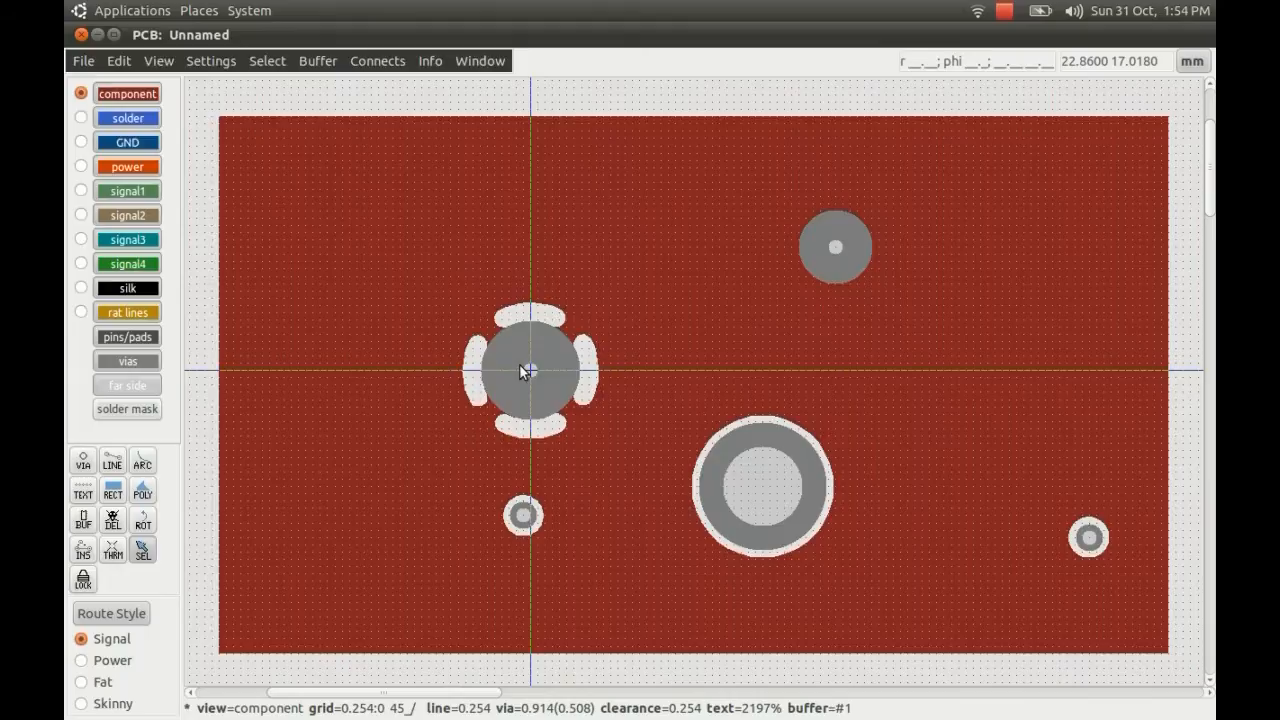
{"action": "mouse_move", "coordinate": [530, 370]}
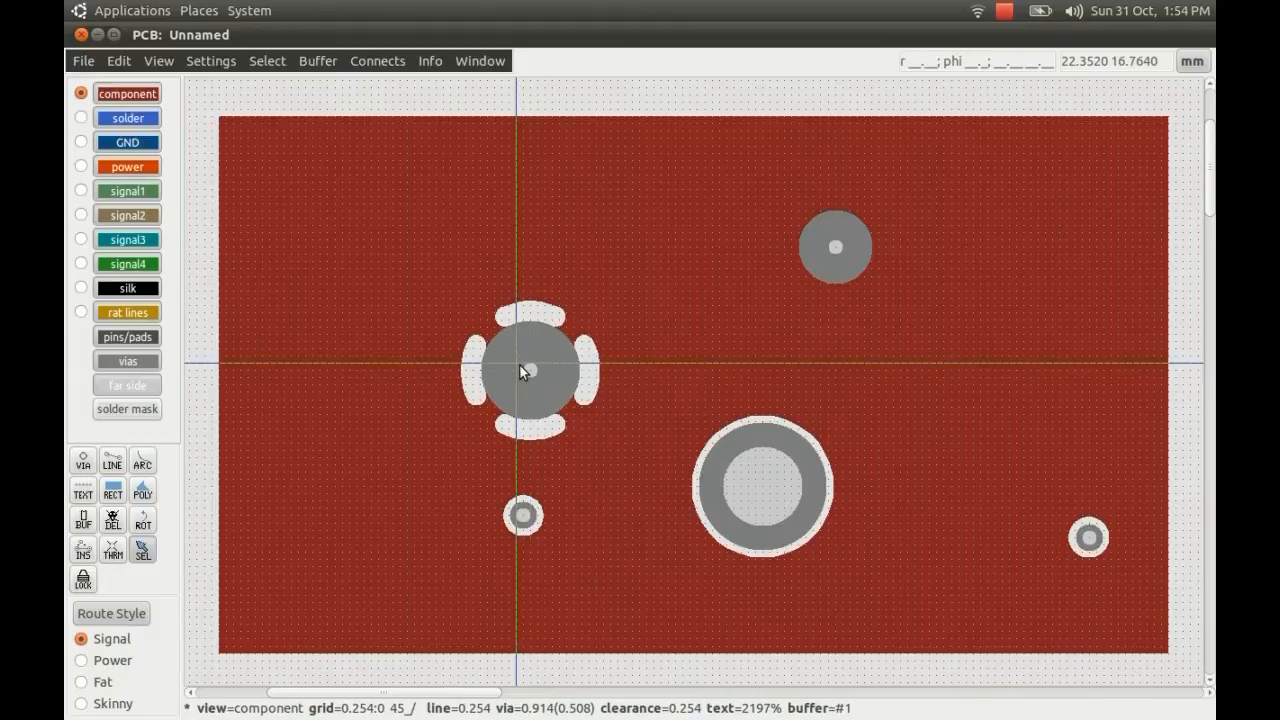
{"action": "mouse_move", "coordinate": [470, 375]}
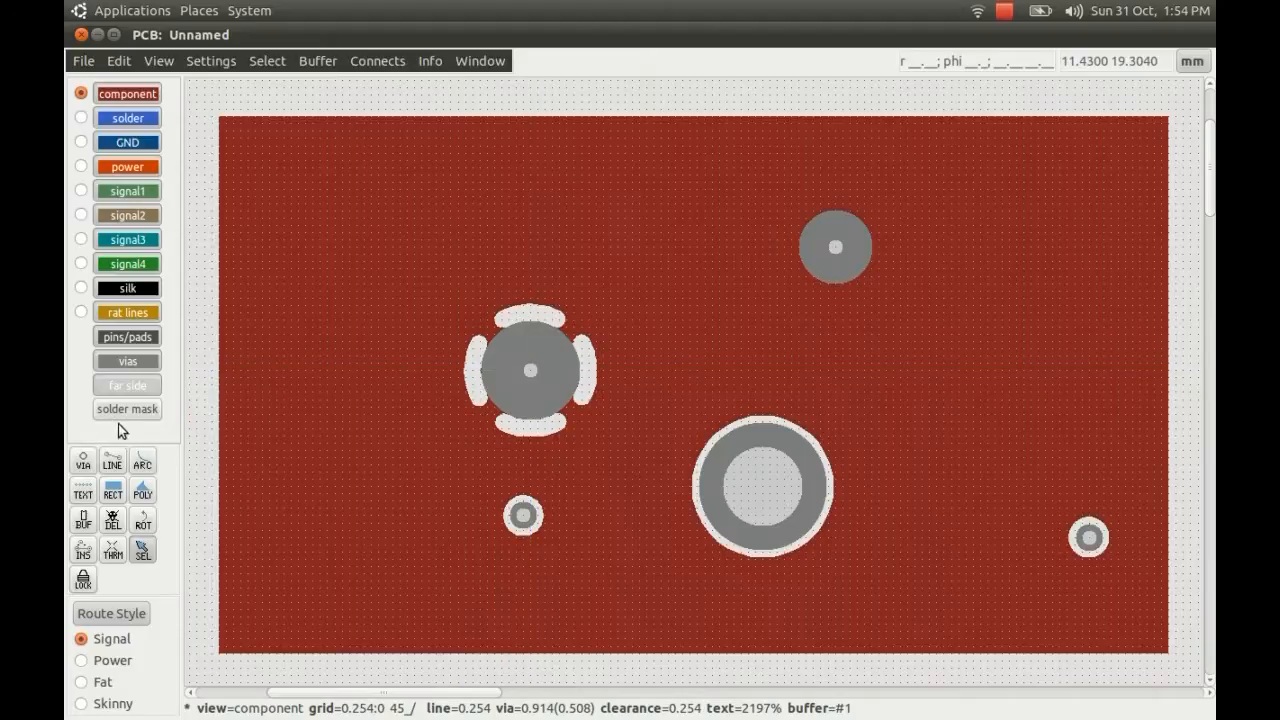
{"action": "left_click", "coordinate": [127, 409]}
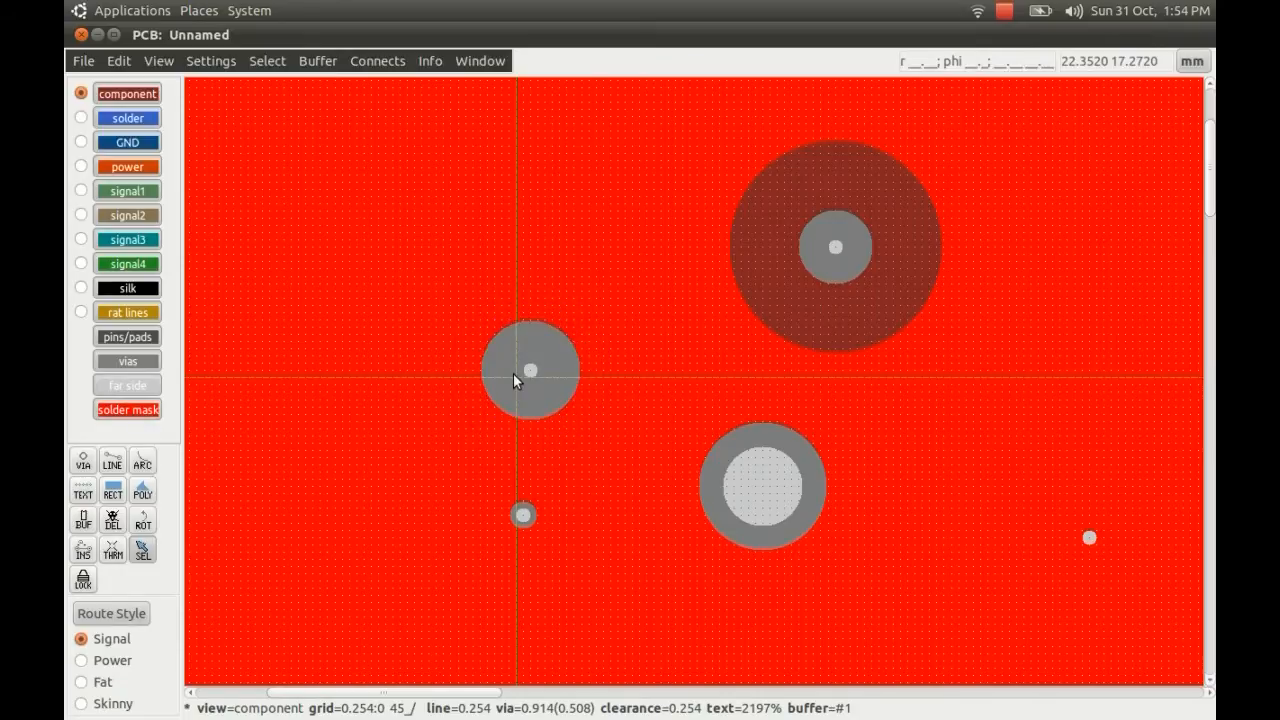
{"action": "left_click", "coordinate": [127, 410]}
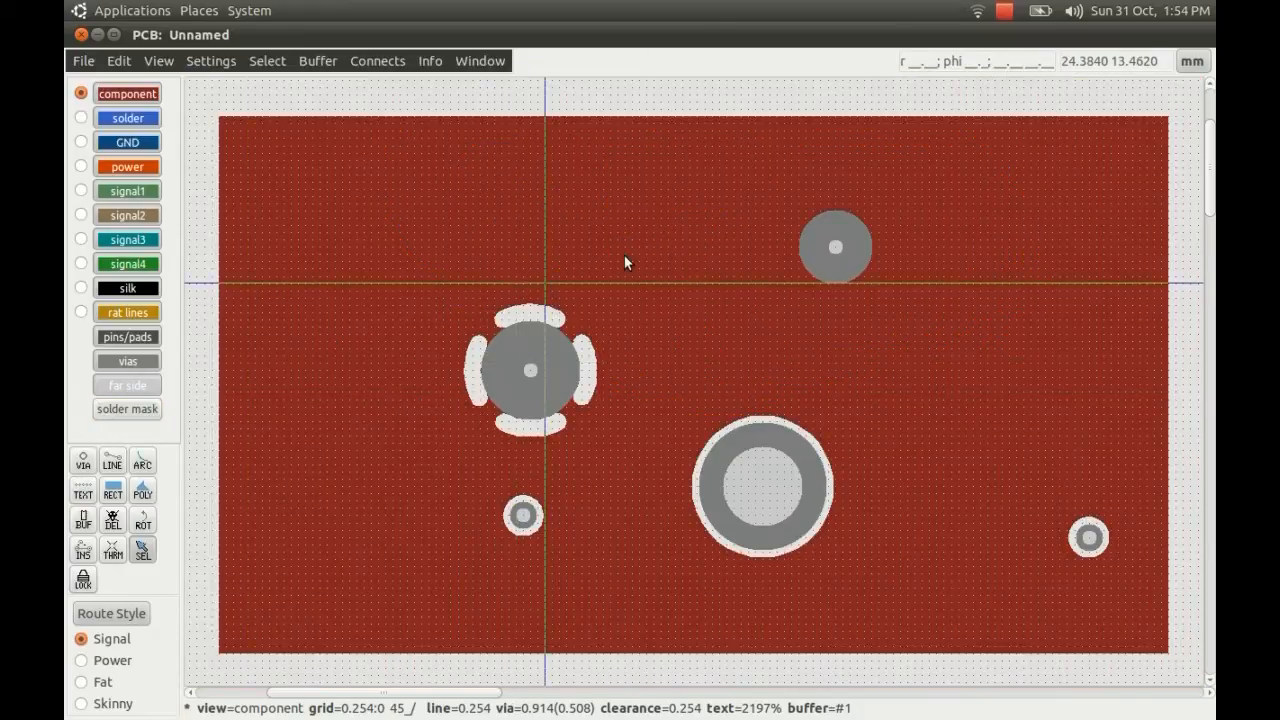
{"action": "mouse_move", "coordinate": [712, 425]}
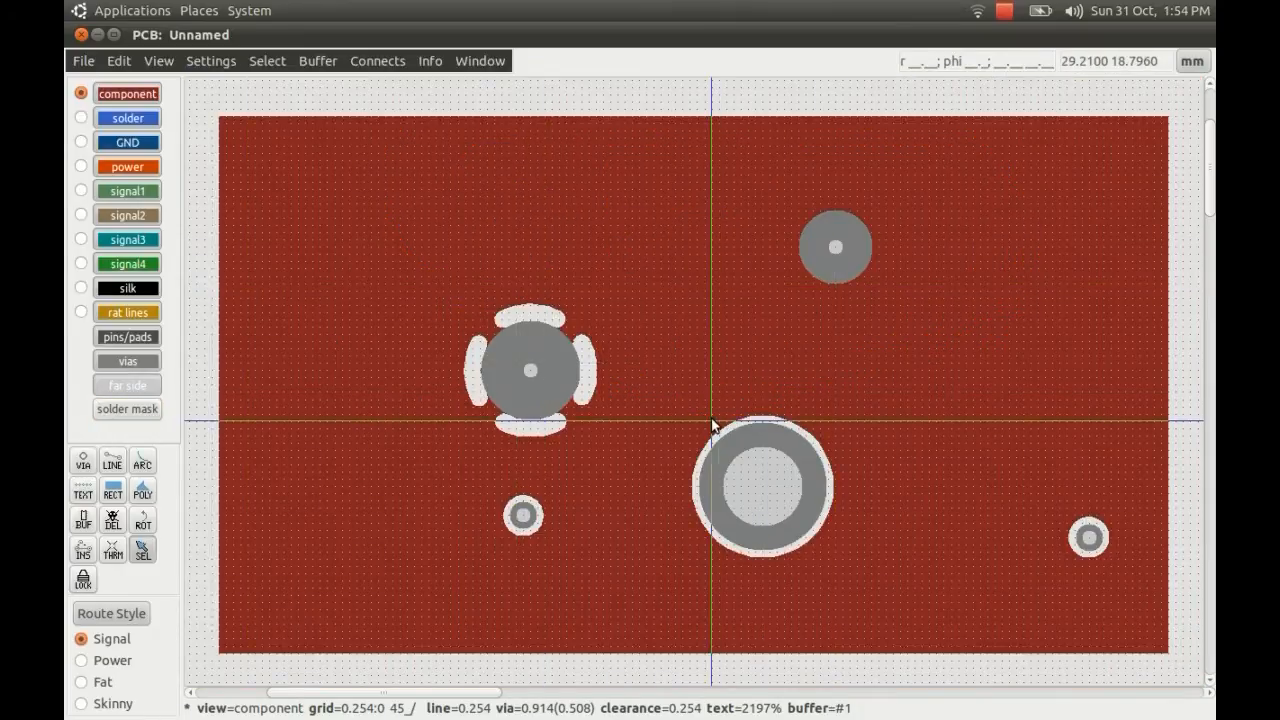
{"action": "mouse_move", "coordinate": [530, 395]}
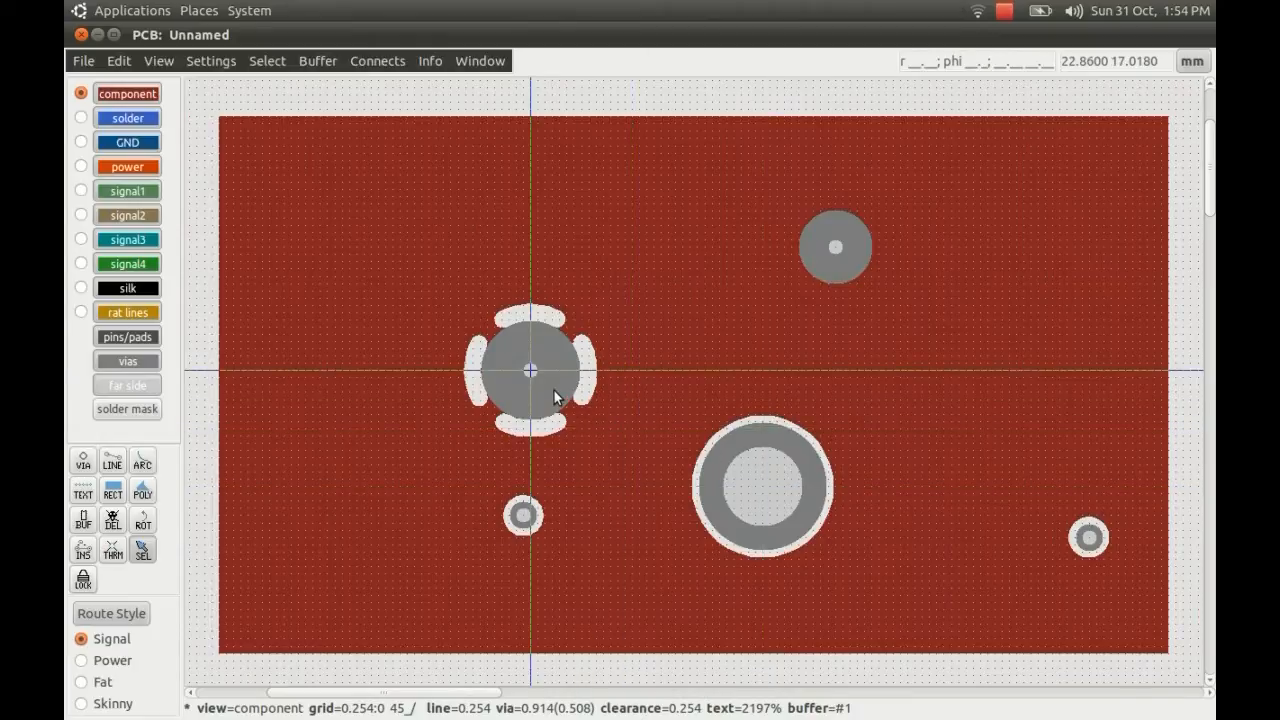
{"action": "mouse_move", "coordinate": [515, 408]}
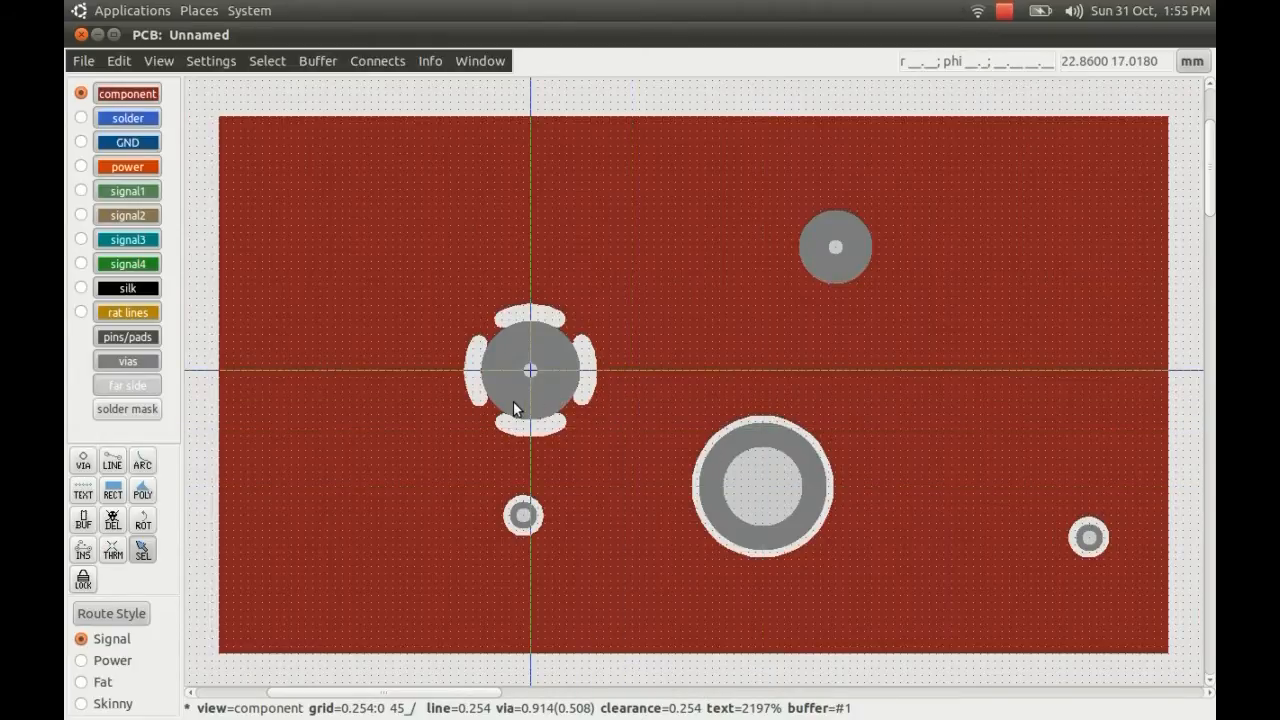
{"action": "mouse_move", "coordinate": [753, 417]}
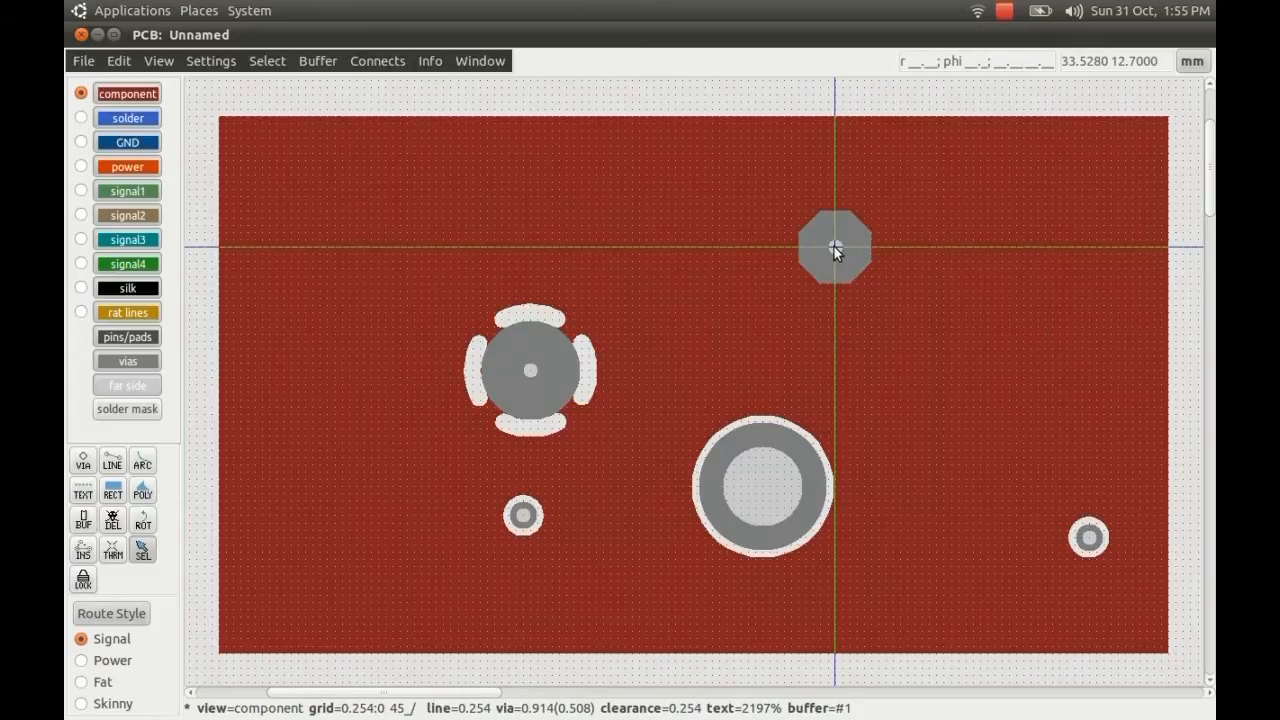
{"action": "mouse_move", "coordinate": [920, 305]}
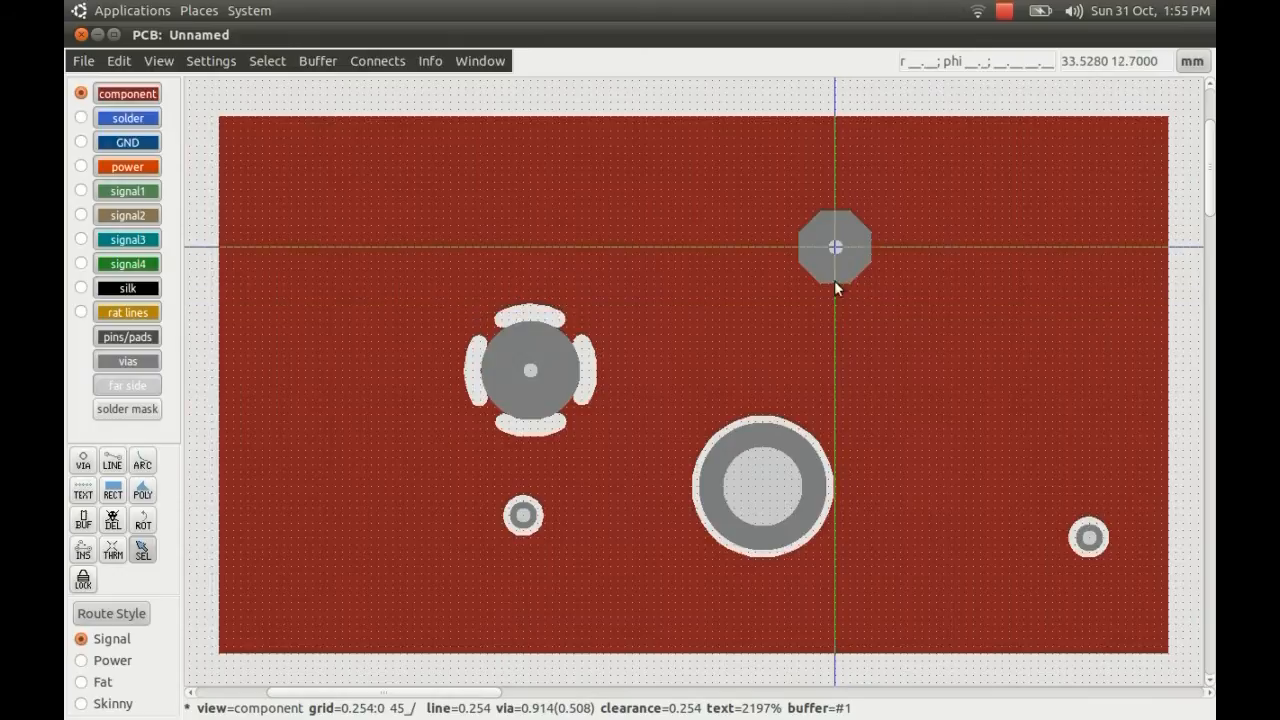
{"action": "mouse_move", "coordinate": [837, 258]}
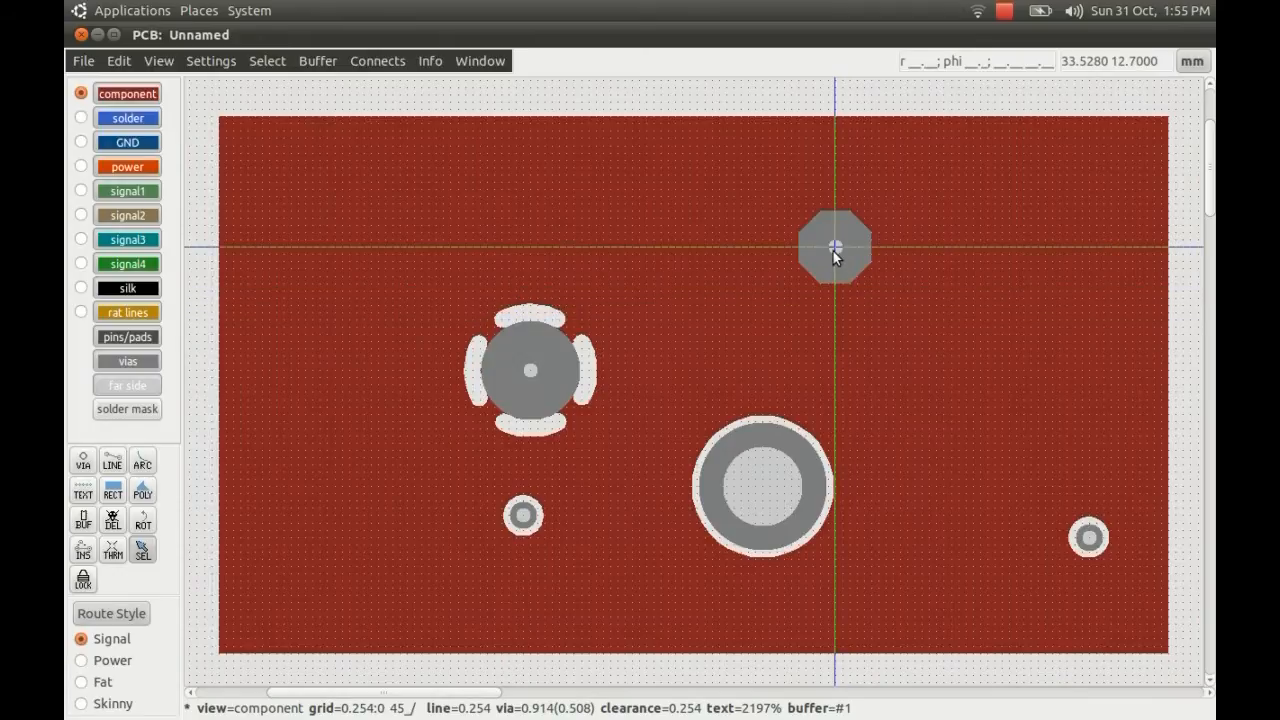
- Add a four-spoke thermal to the octagonal upper-right via
{"action": "left_click", "coordinate": [835, 248]}
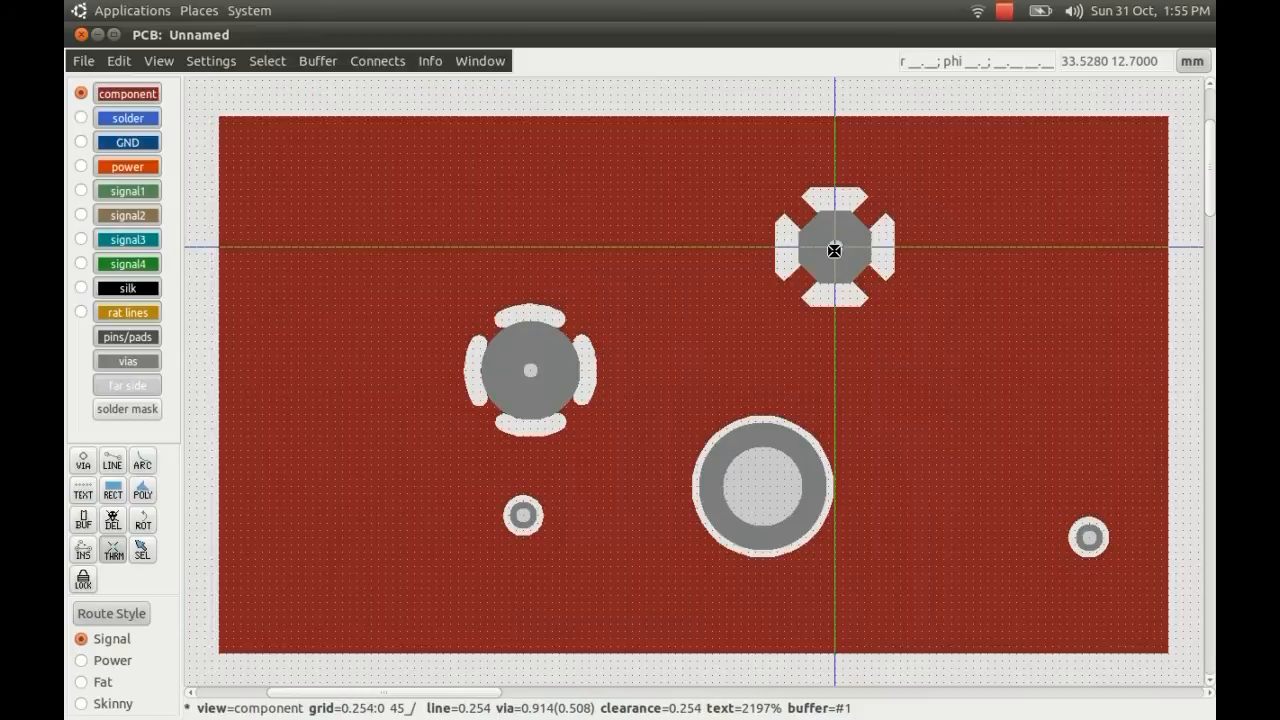
{"action": "mouse_move", "coordinate": [625, 409]}
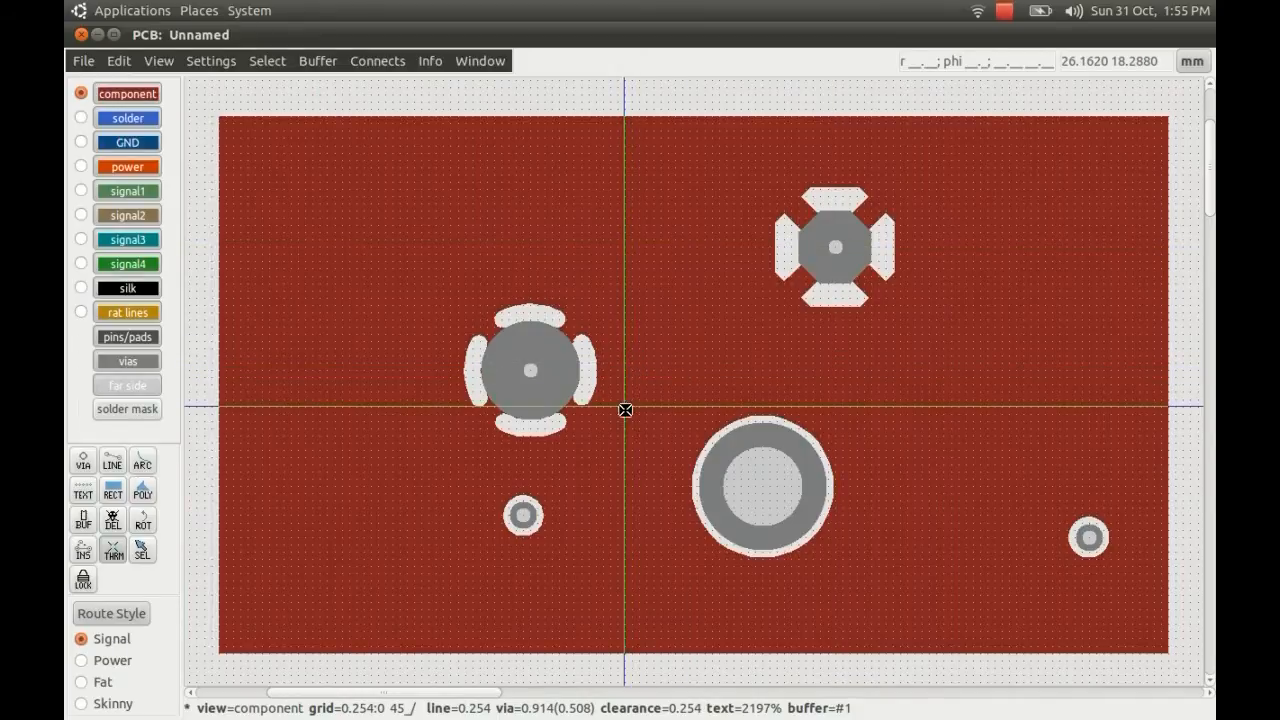
{"action": "mouse_move", "coordinate": [628, 413]}
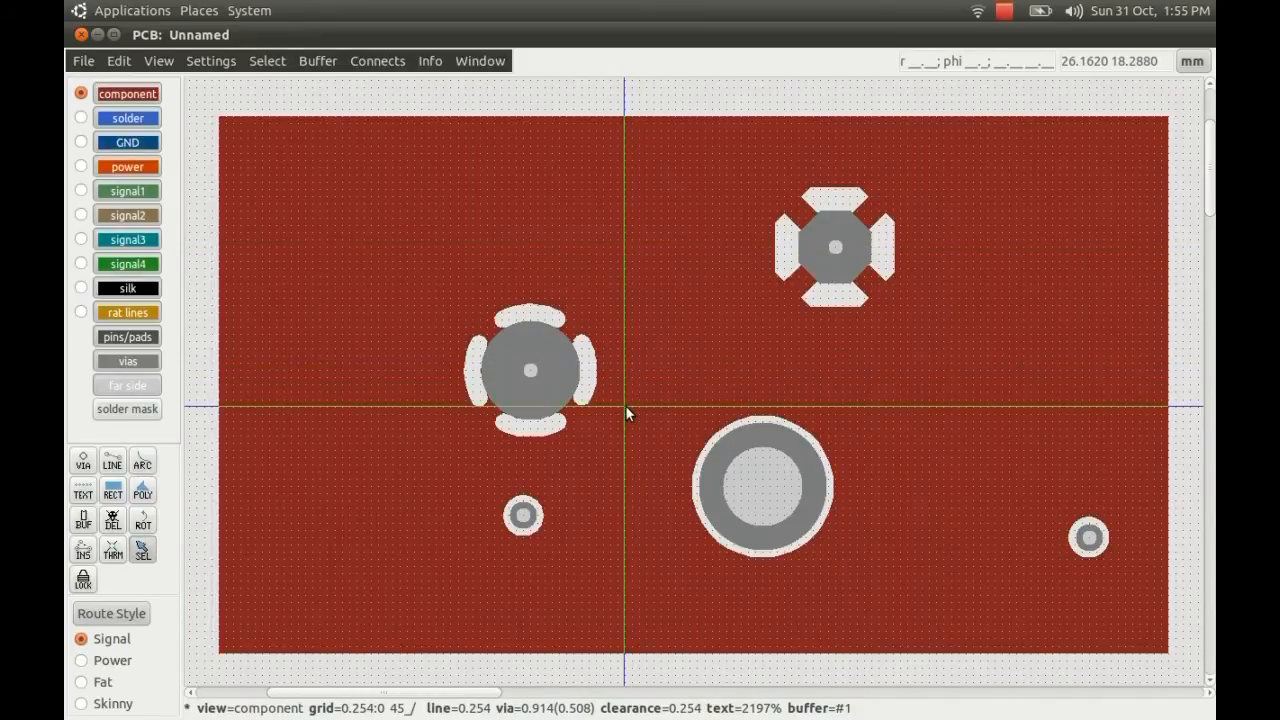
{"action": "mouse_move", "coordinate": [745, 362]}
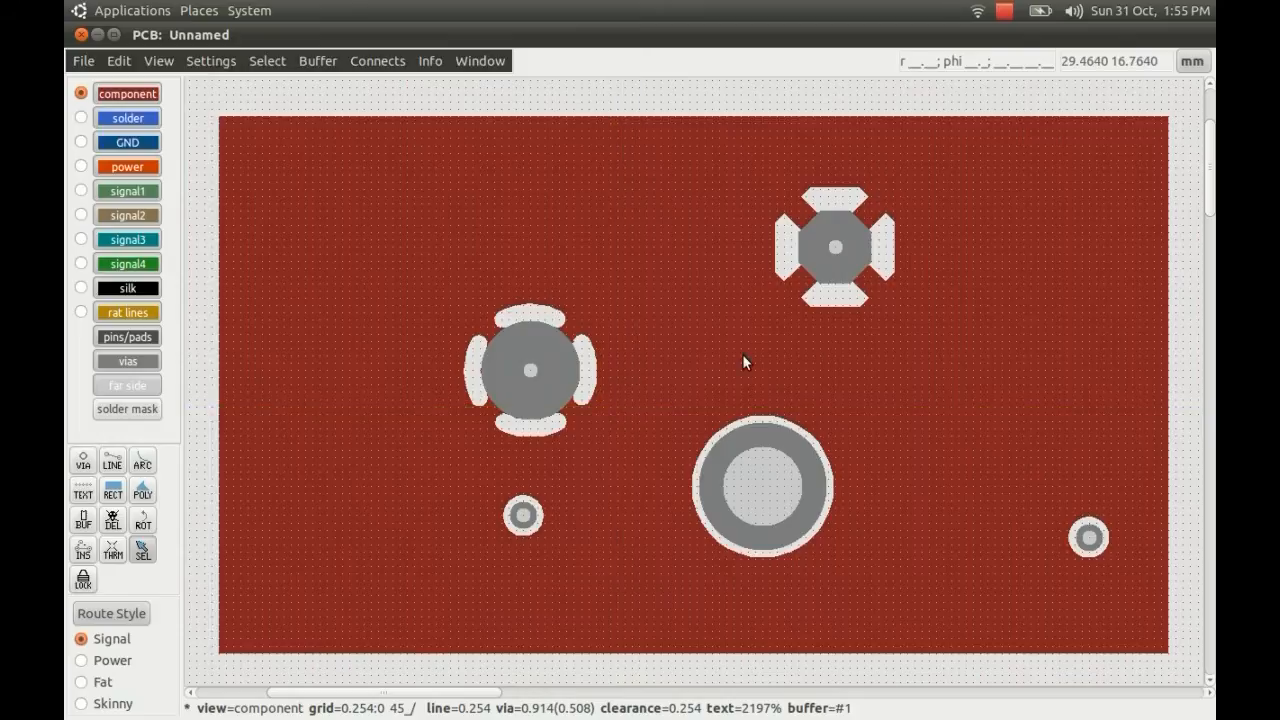
{"action": "mouse_move", "coordinate": [838, 247]}
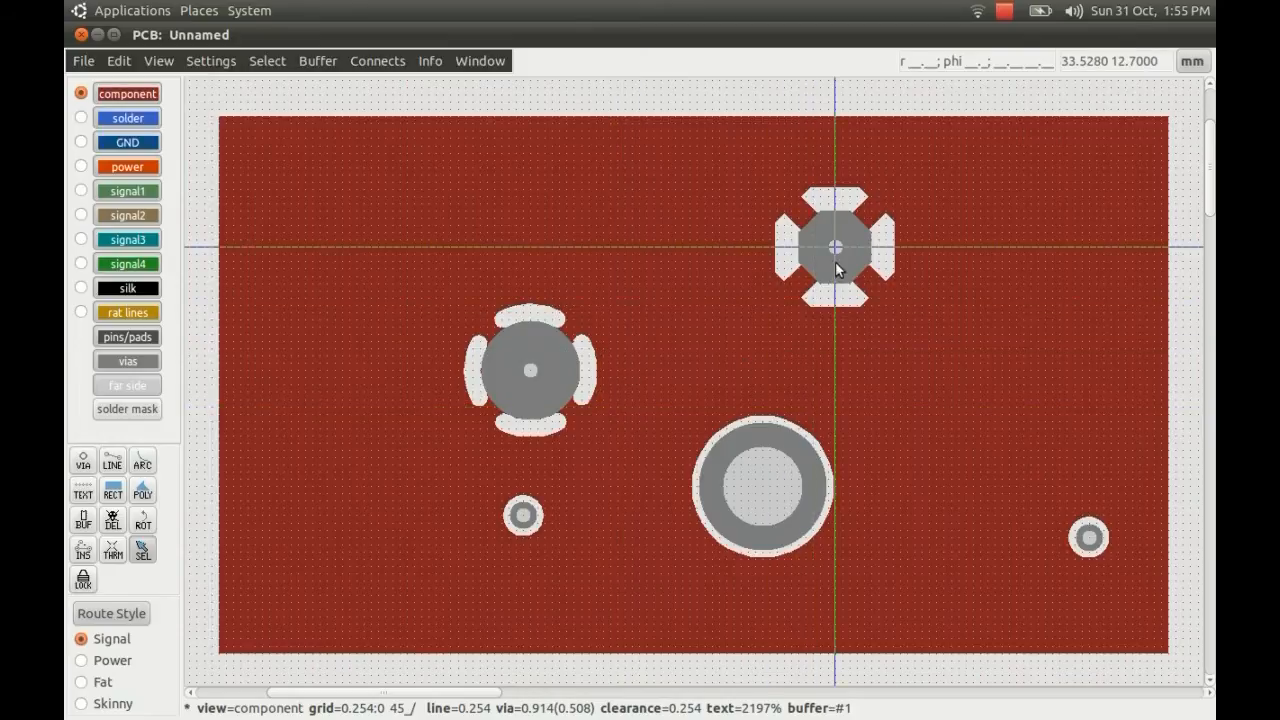
{"action": "mouse_move", "coordinate": [770, 460]}
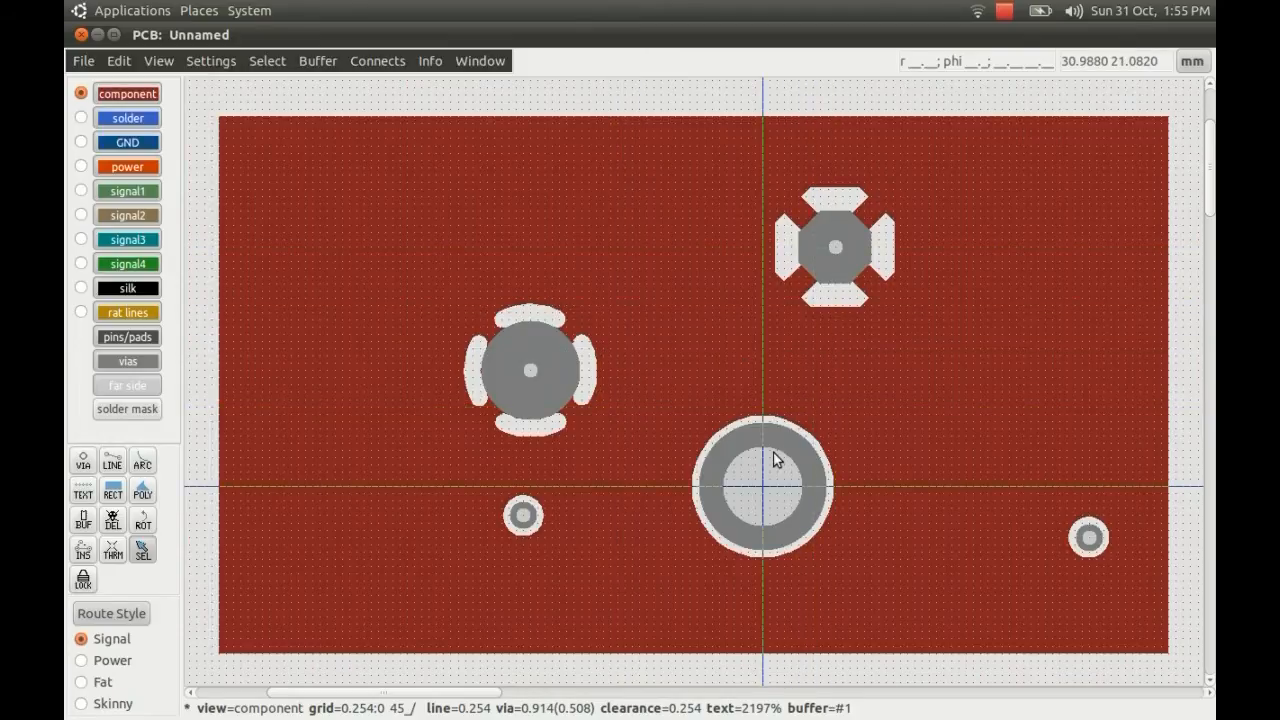
{"action": "mouse_move", "coordinate": [750, 480]}
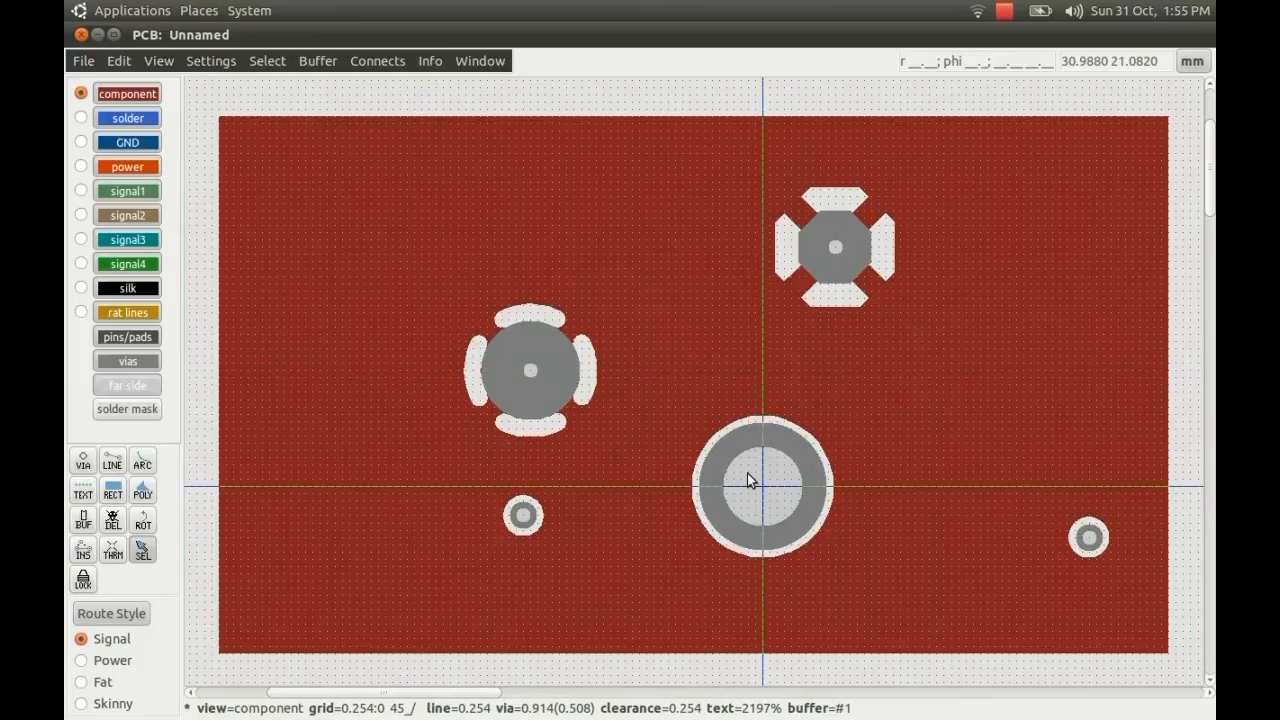
{"action": "mouse_move", "coordinate": [800, 487]}
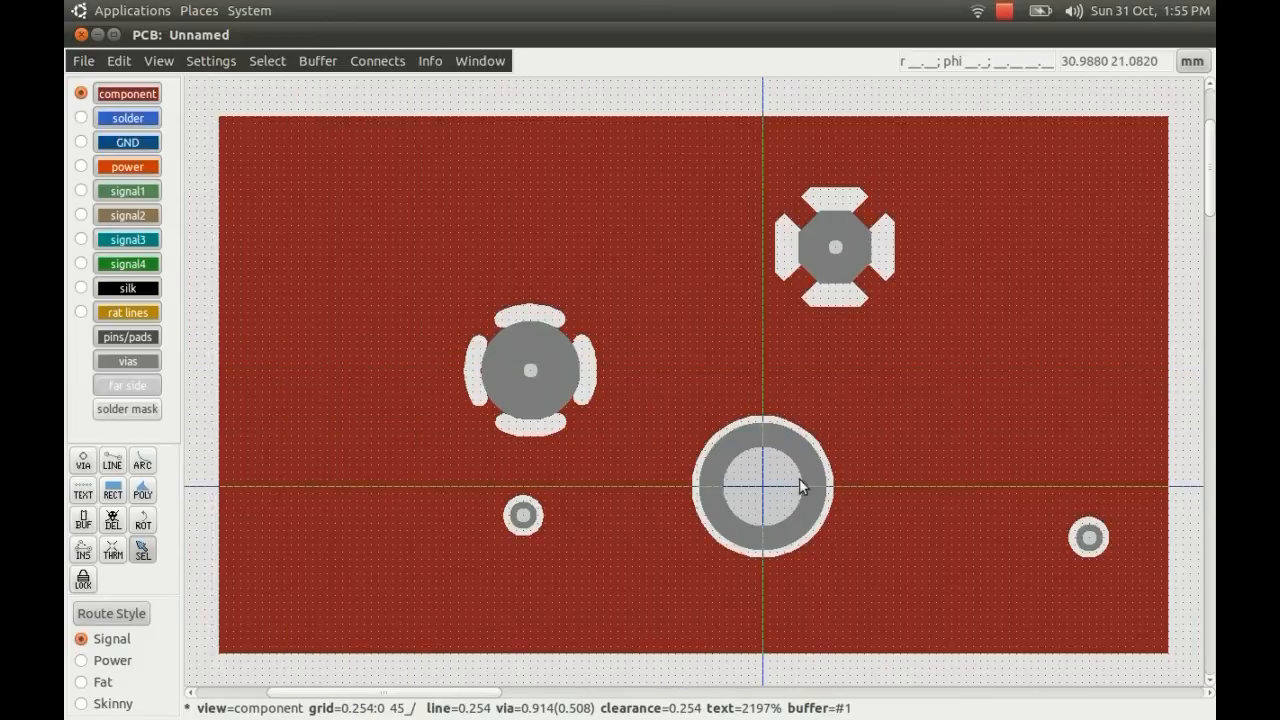
{"action": "mouse_move", "coordinate": [765, 497]}
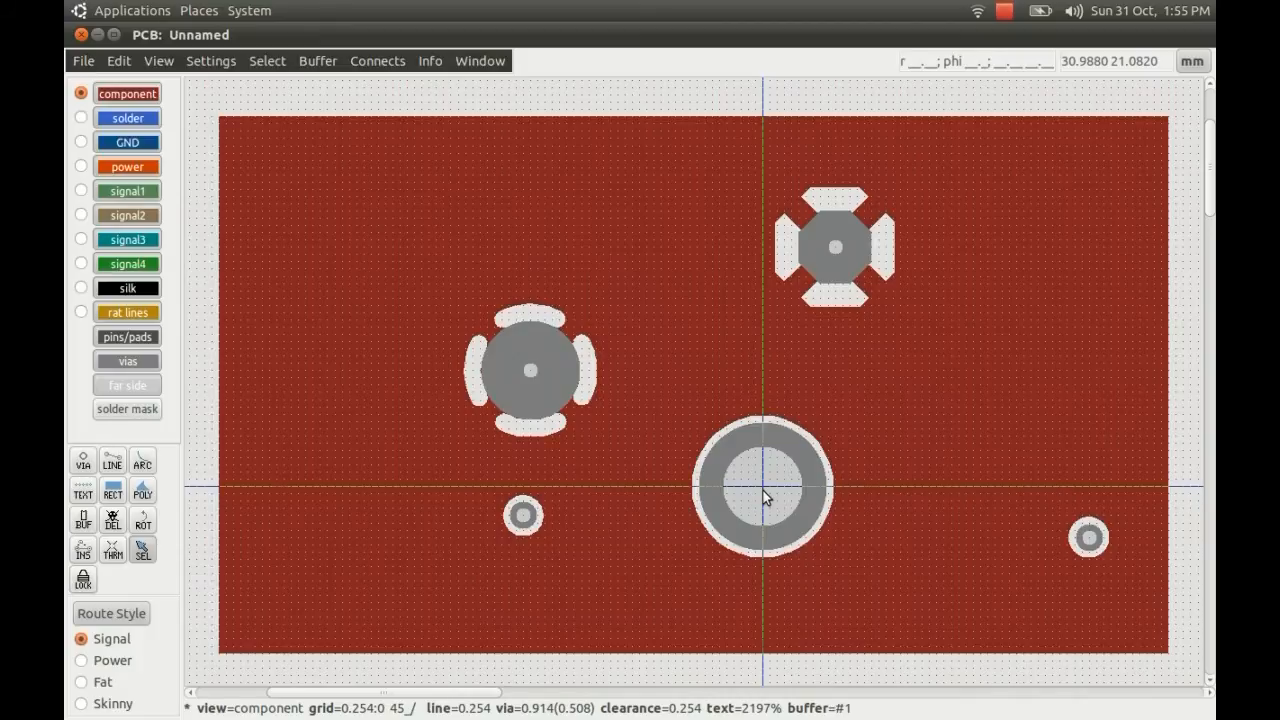
- Turn the large lower-centre via into an unplated hole with Shift+H
{"action": "left_click", "coordinate": [763, 488]}
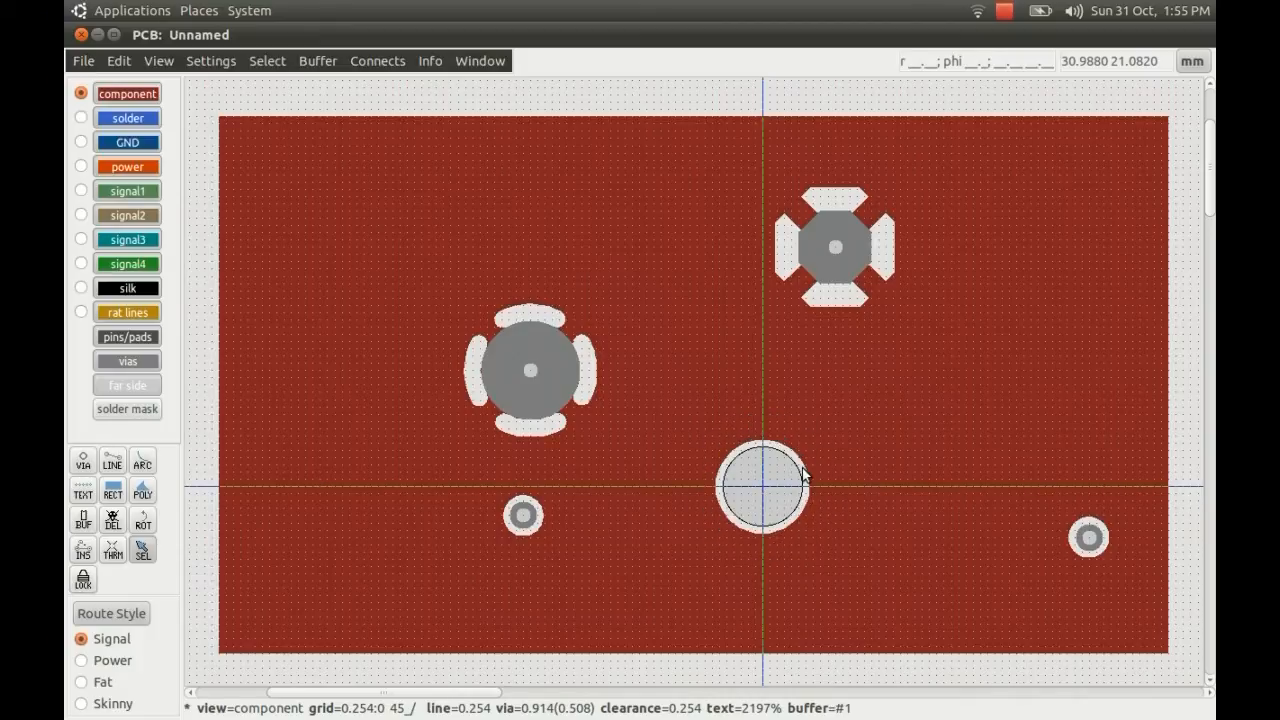
{"action": "mouse_move", "coordinate": [778, 538]}
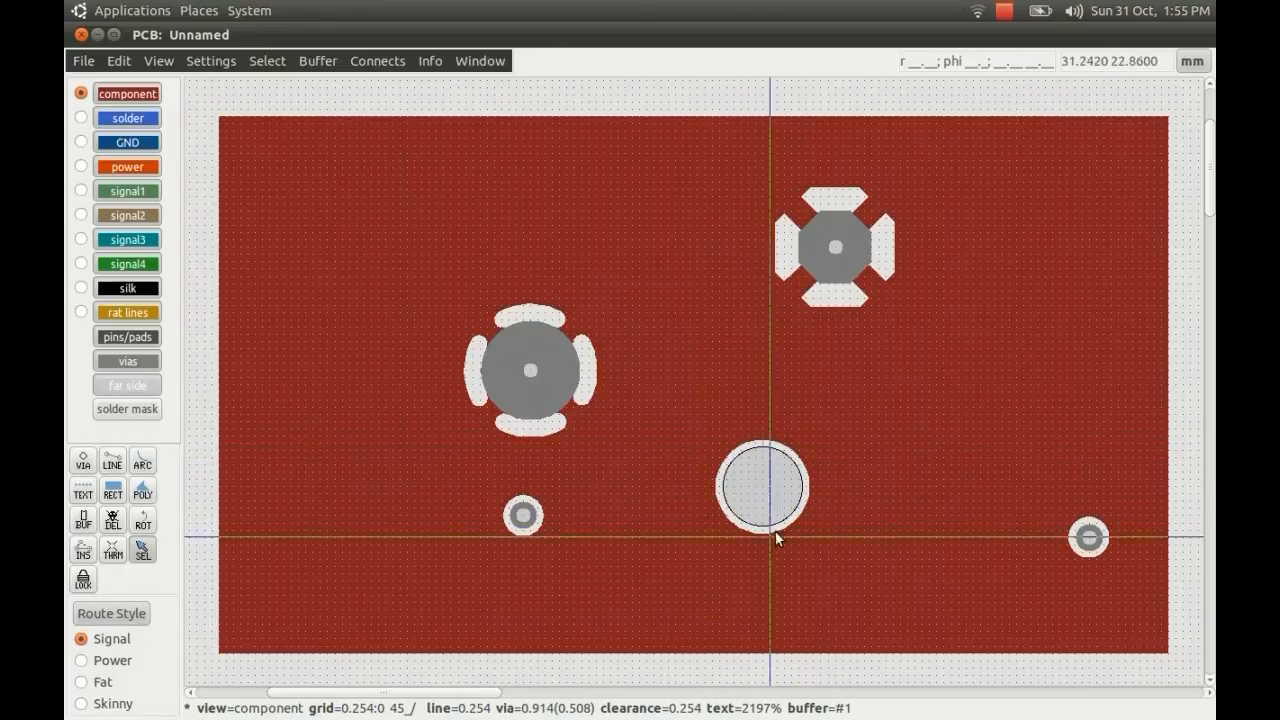
{"action": "mouse_move", "coordinate": [530, 402]}
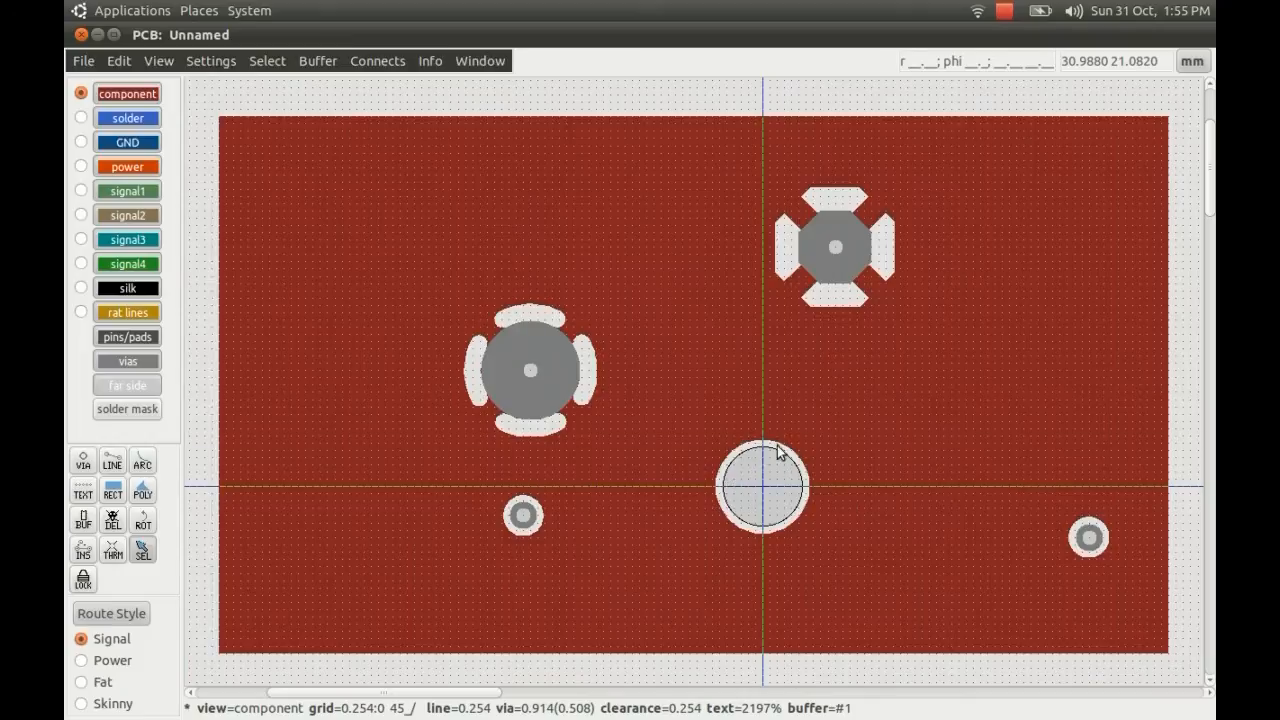
{"action": "mouse_move", "coordinate": [818, 542]}
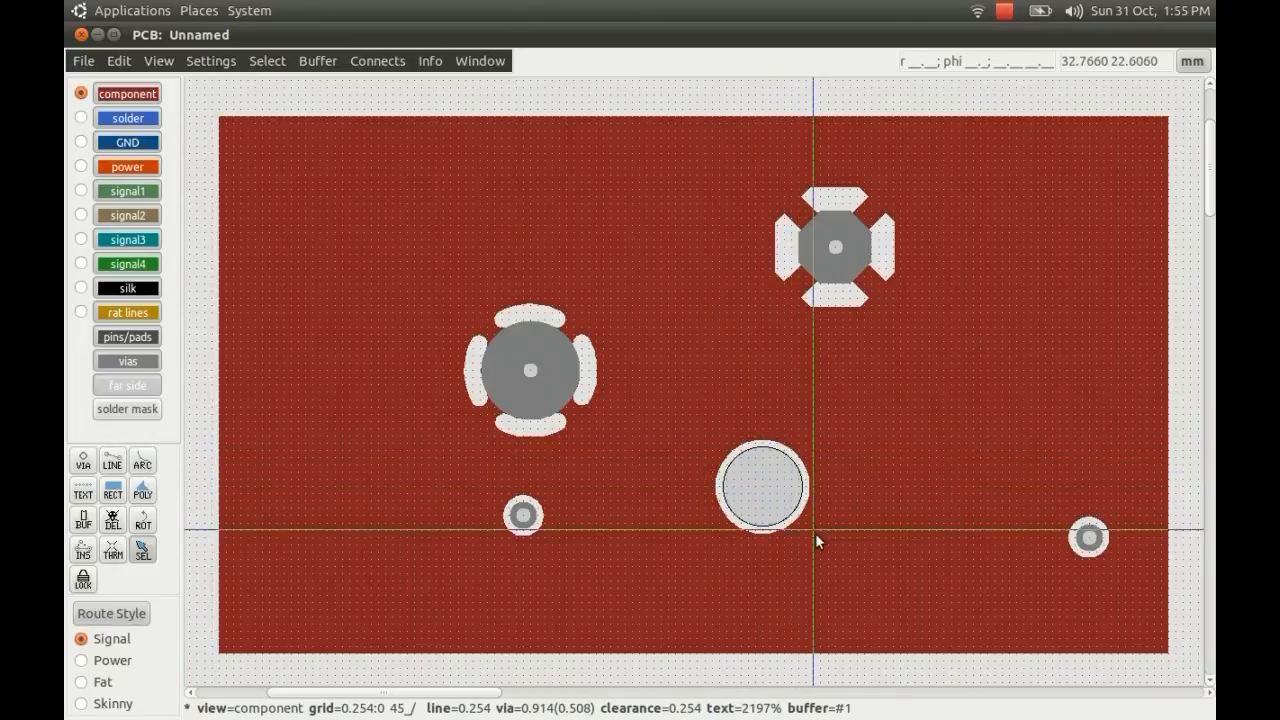
{"action": "mouse_move", "coordinate": [808, 548]}
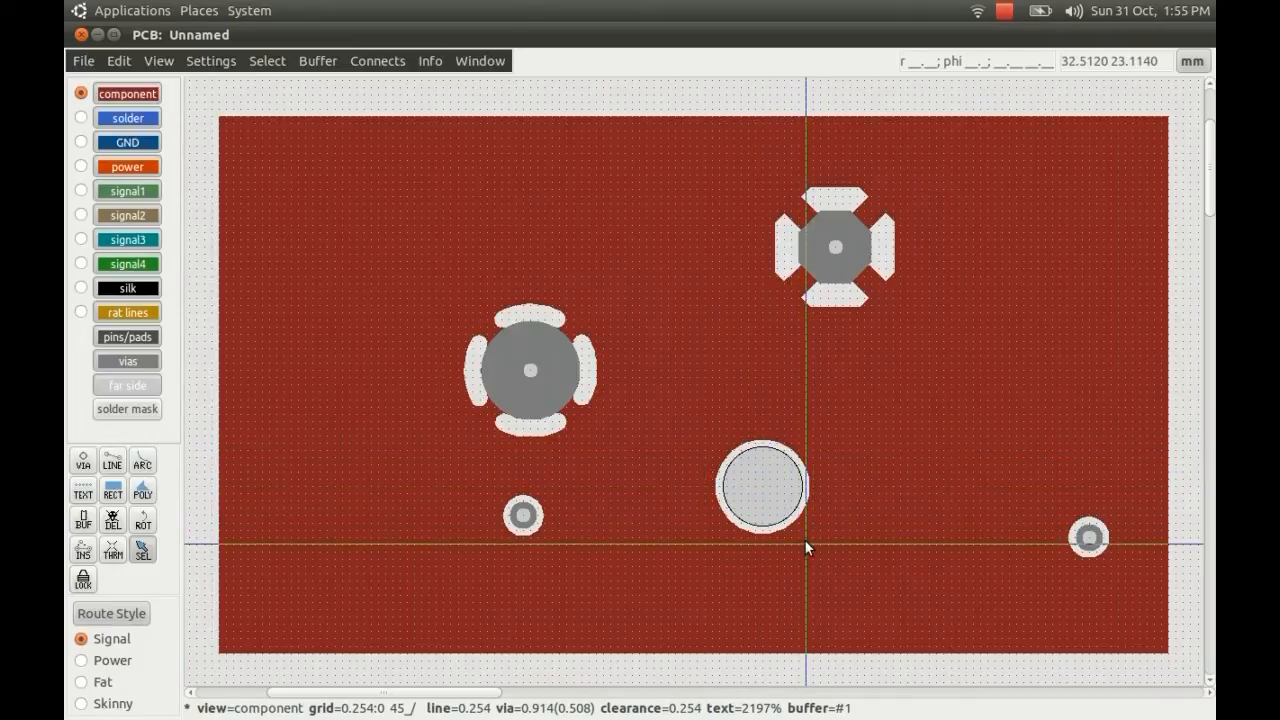
{"action": "mouse_move", "coordinate": [765, 498]}
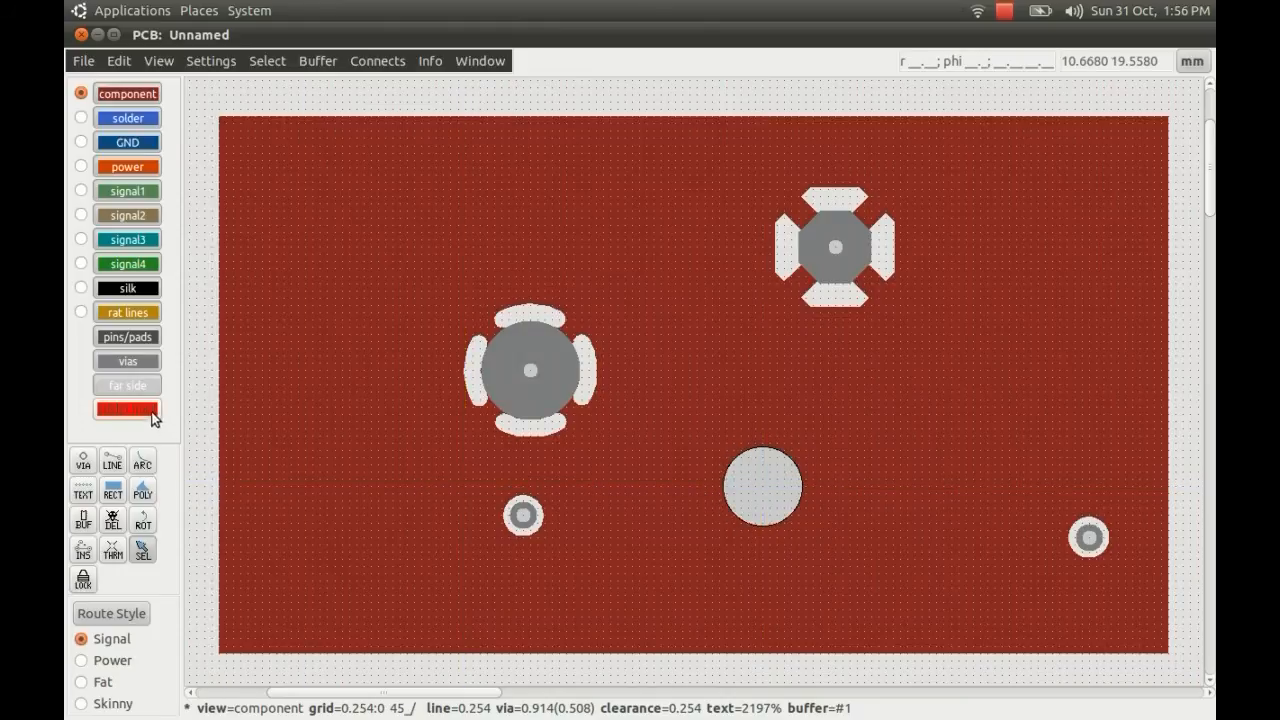
{"action": "left_click", "coordinate": [127, 409]}
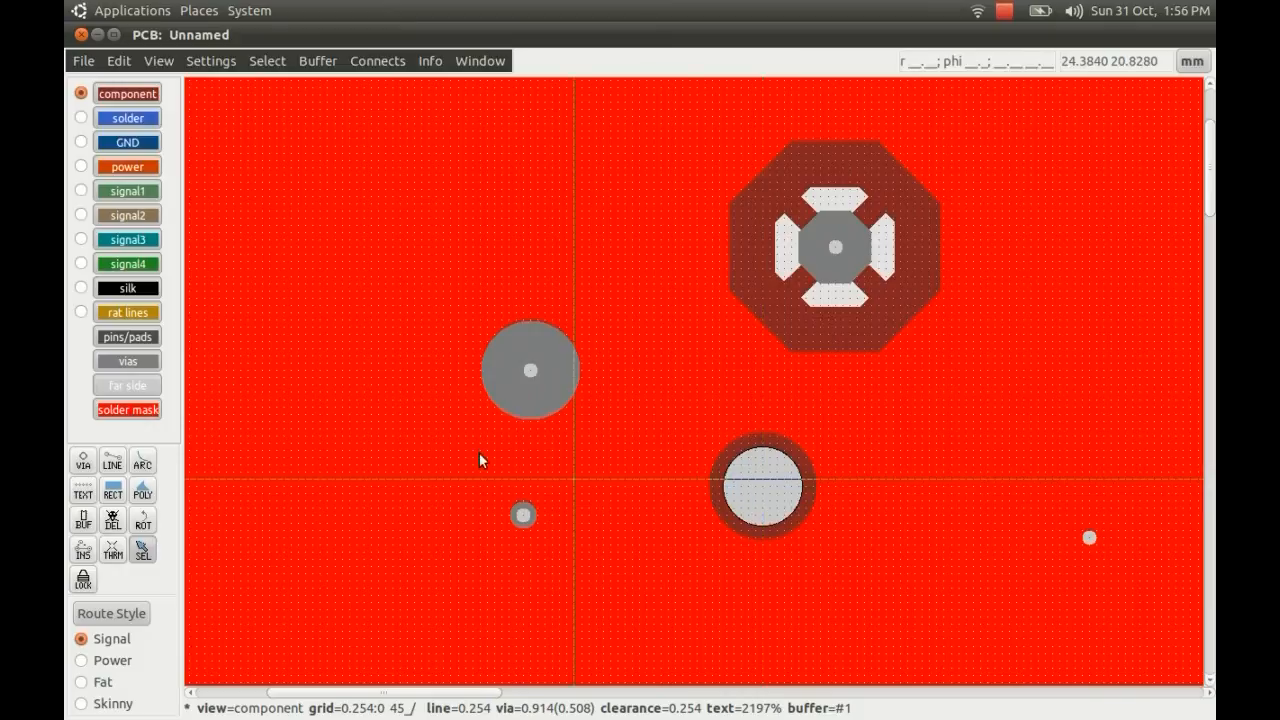
{"action": "left_click", "coordinate": [127, 409]}
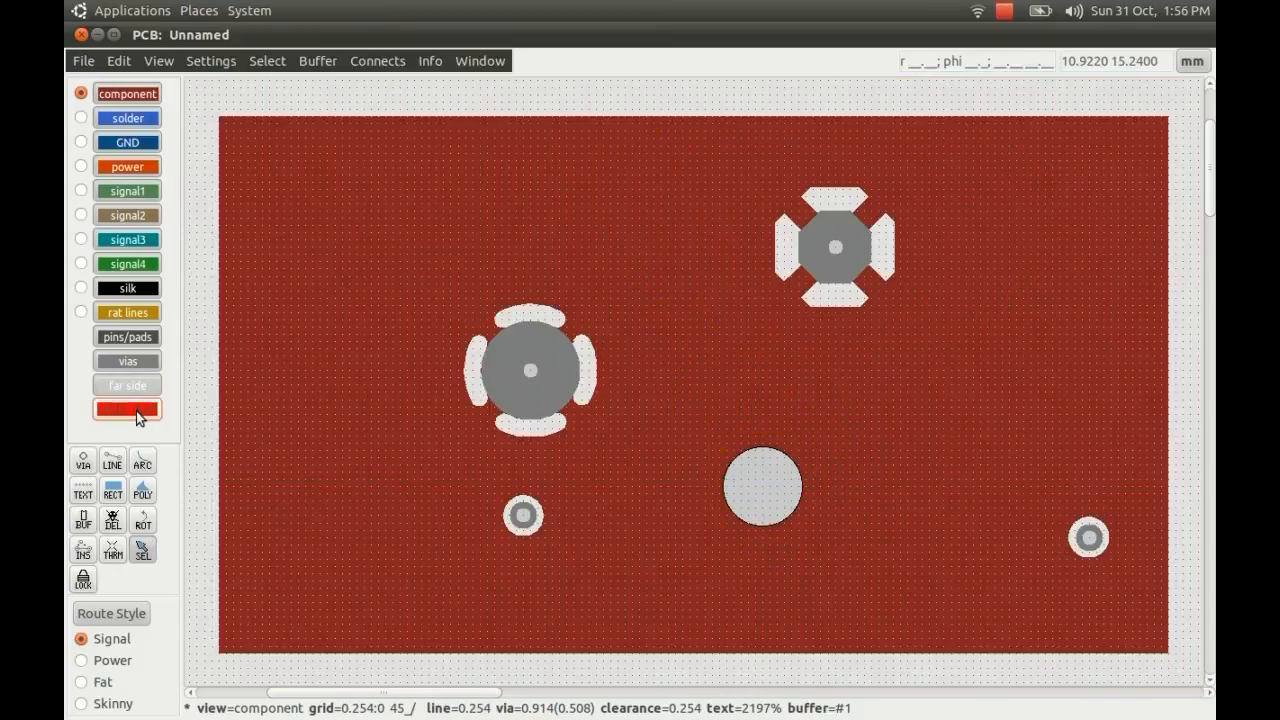